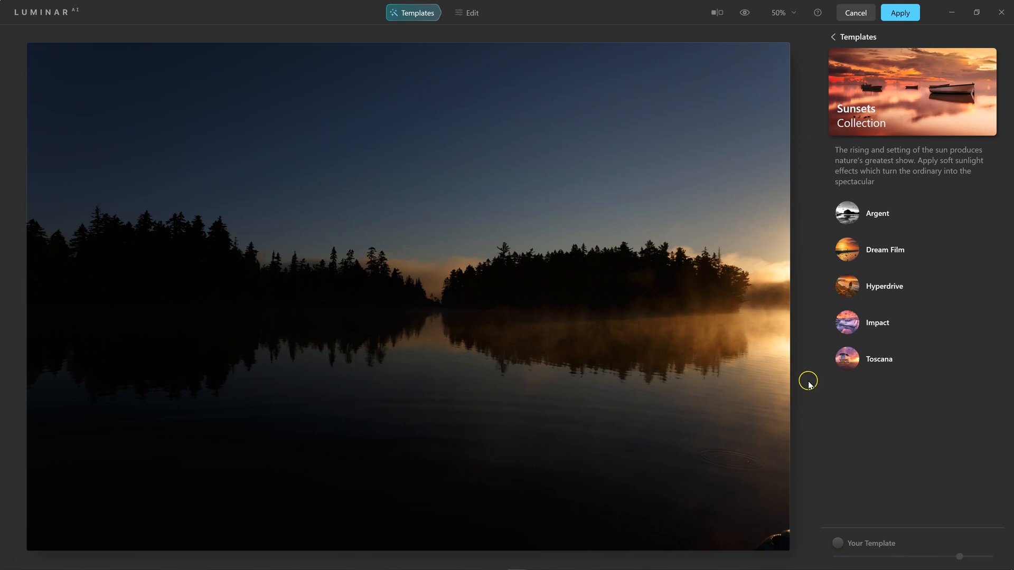
mouse_move(833, 36)
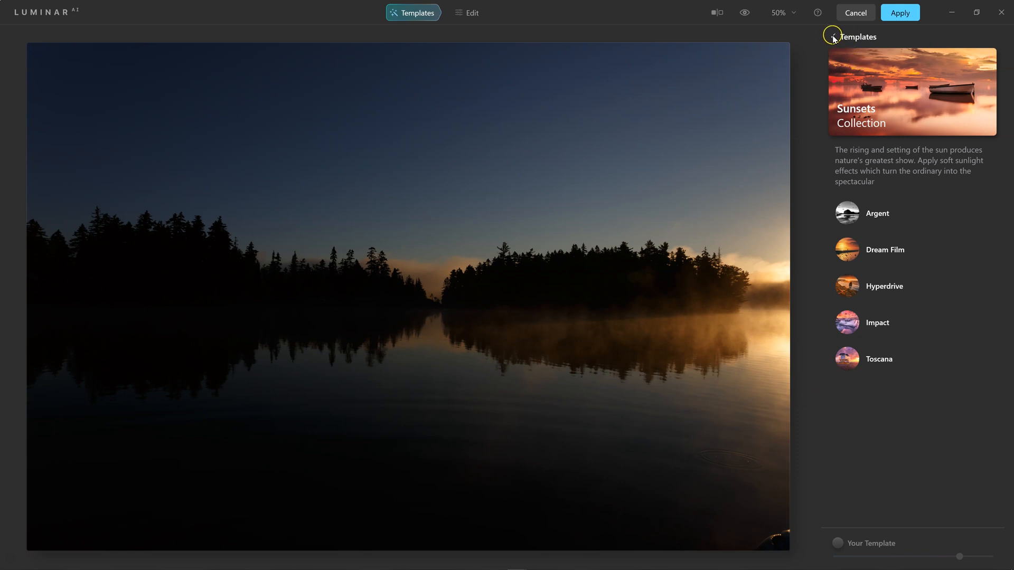
- Return to the full template catalogue and browse down through the For This Photo categories
left_click(833, 37)
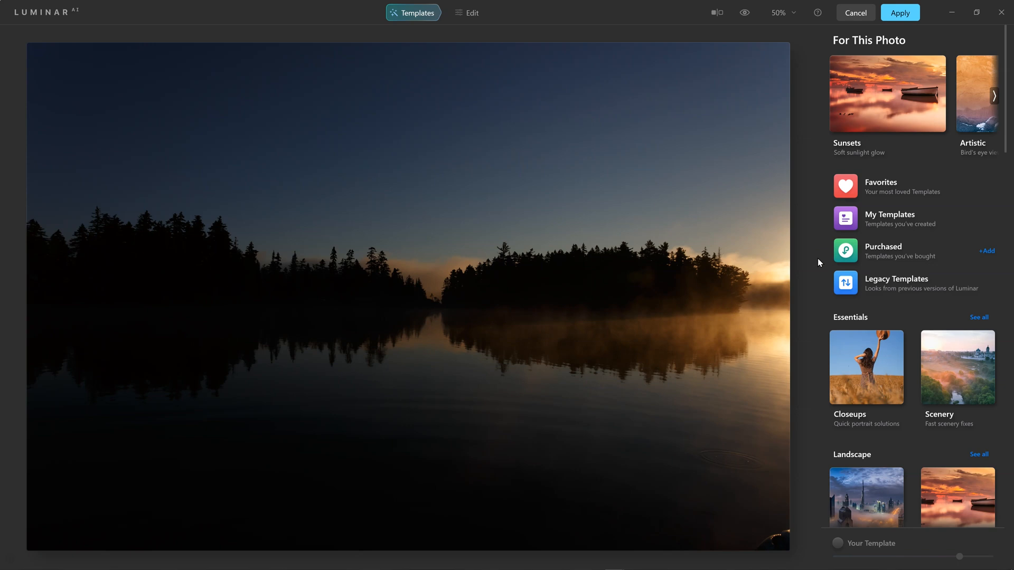
mouse_move(1007, 355)
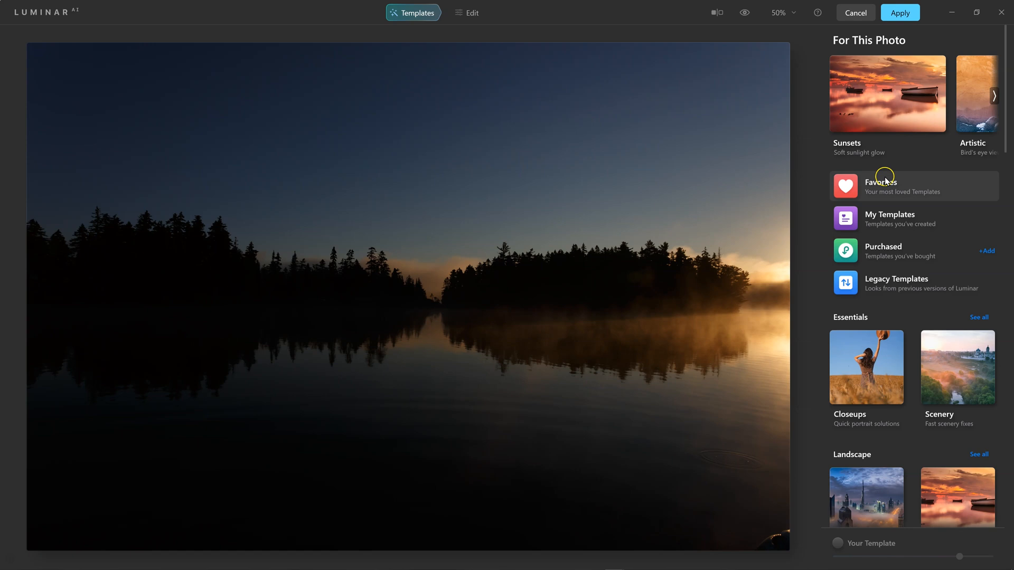
mouse_move(954, 246)
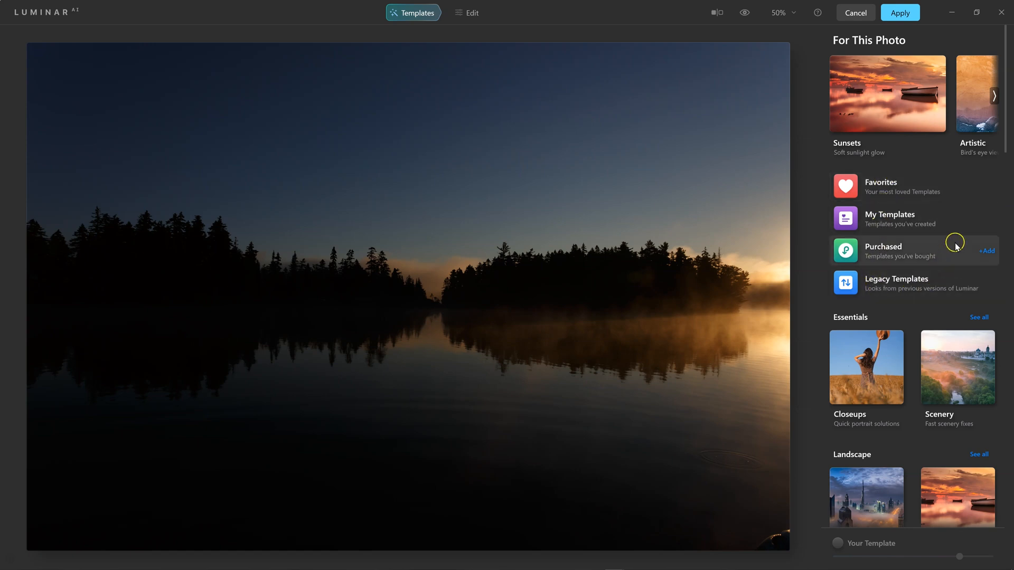
mouse_move(949, 220)
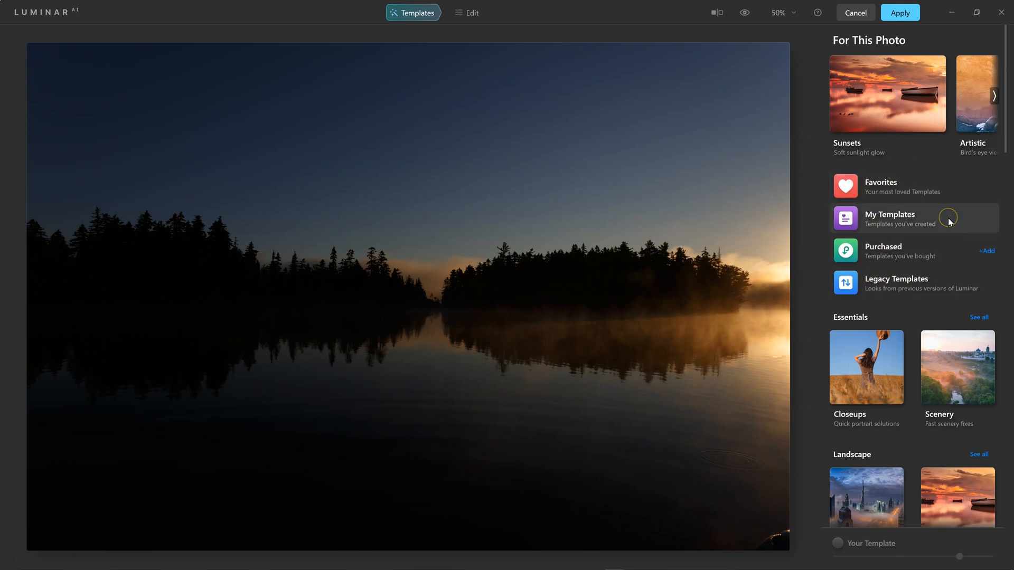
mouse_move(949, 222)
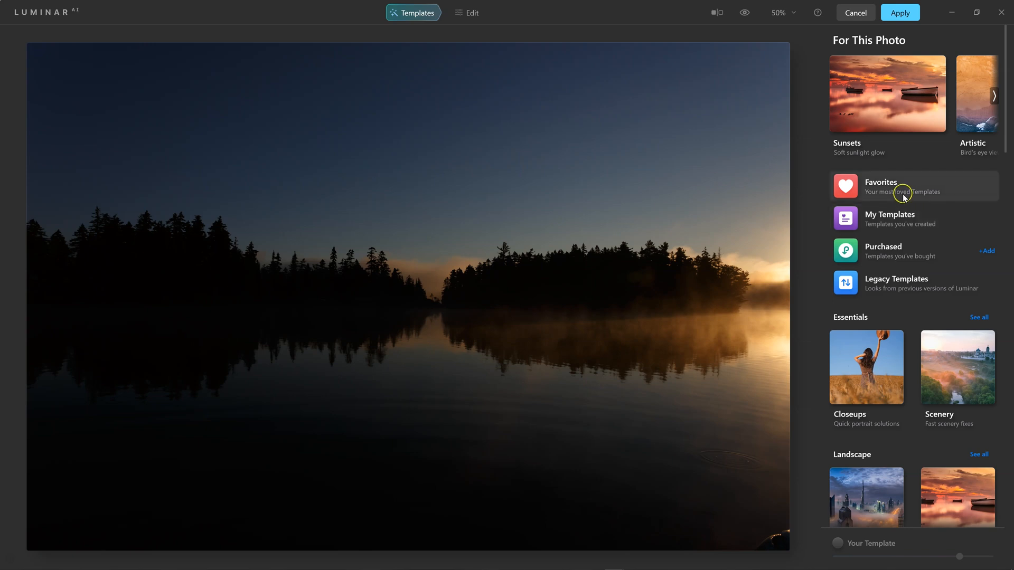
mouse_move(894, 219)
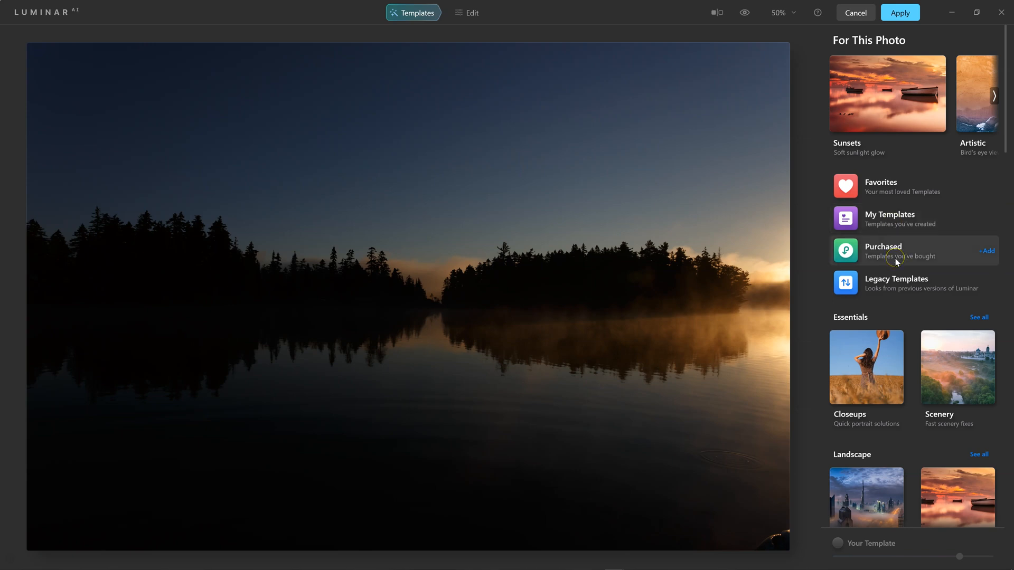
mouse_move(891, 164)
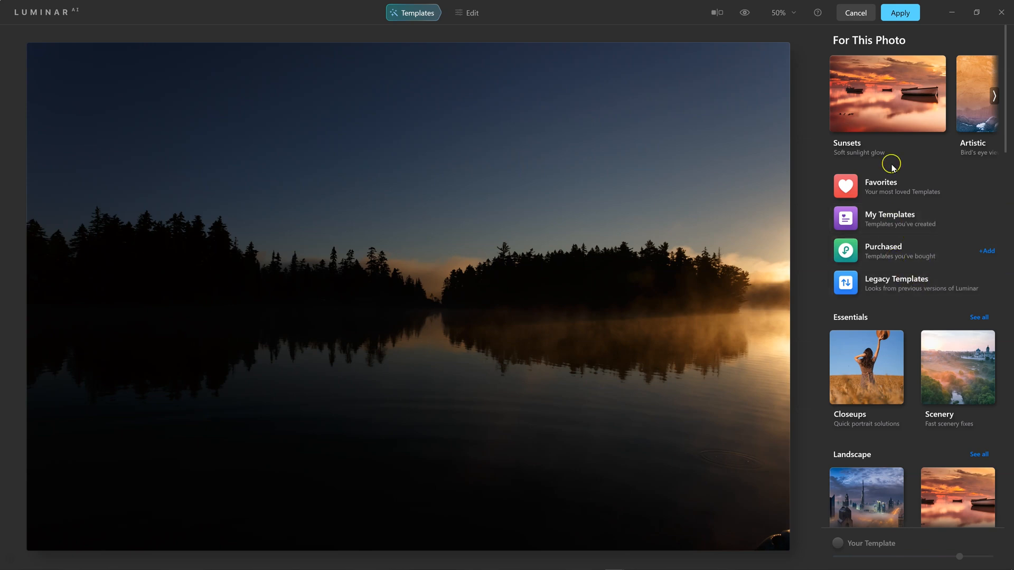
mouse_move(853, 284)
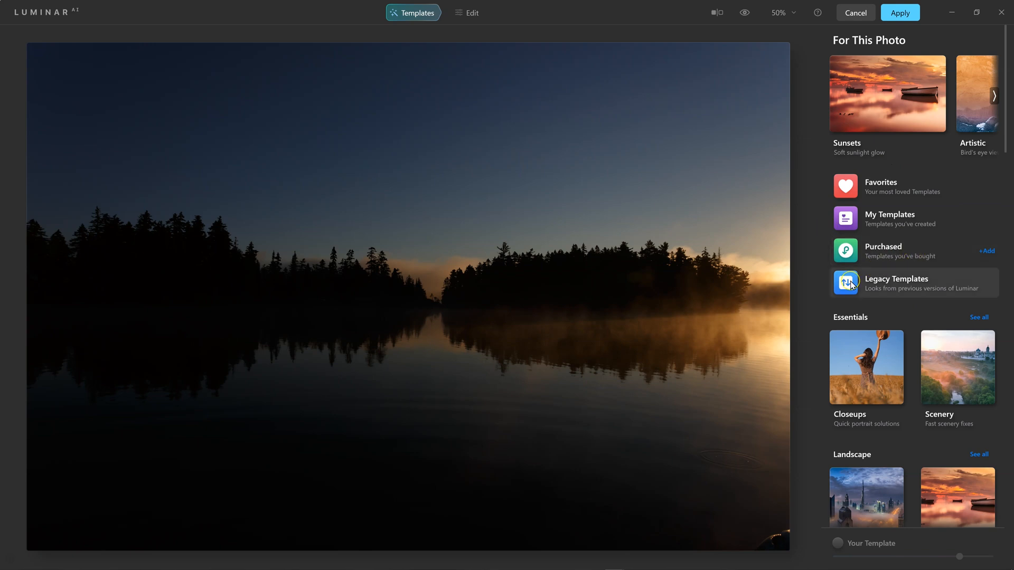
mouse_move(865, 318)
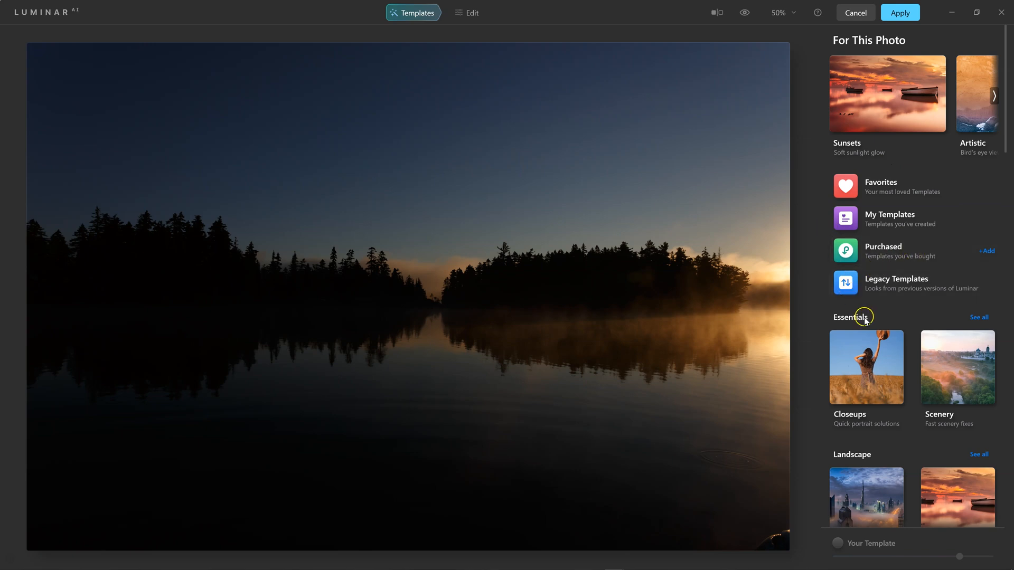
scroll("down", 3)
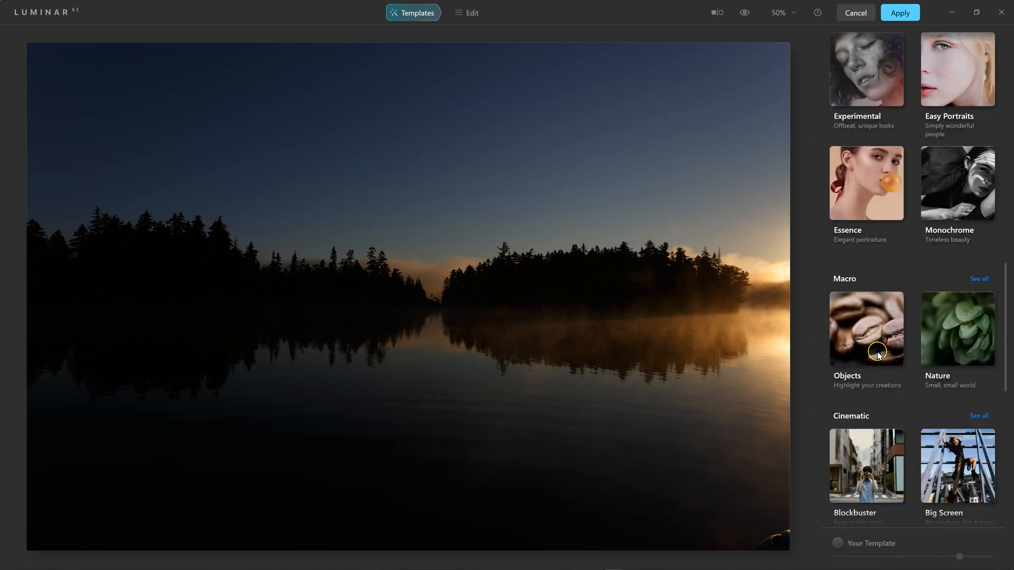
scroll("down", 3)
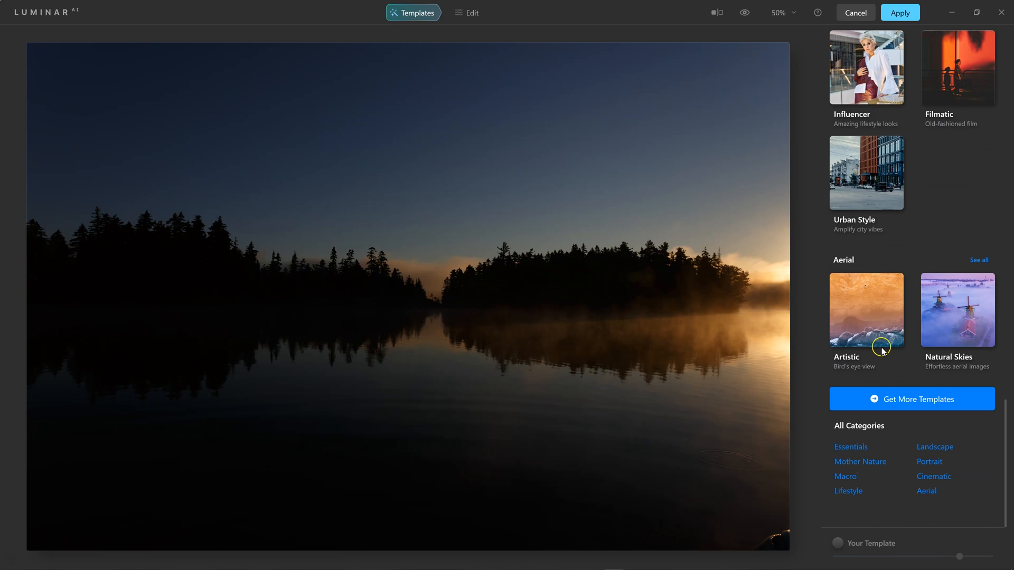
scroll("down", 3)
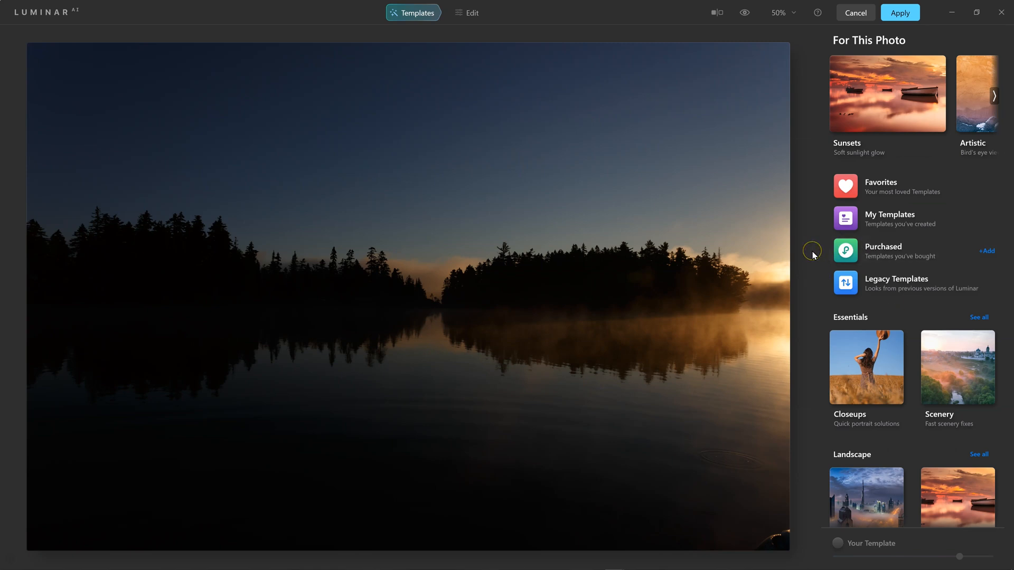
mouse_move(889, 131)
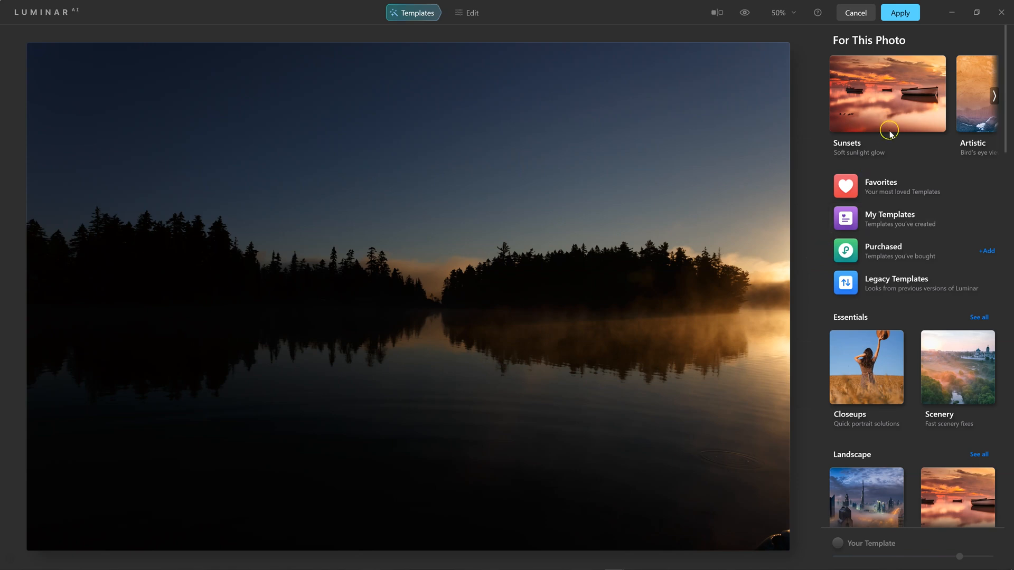
- Apply the Dream Film template from the Sunsets collection and switch to Edit
left_click(887, 94)
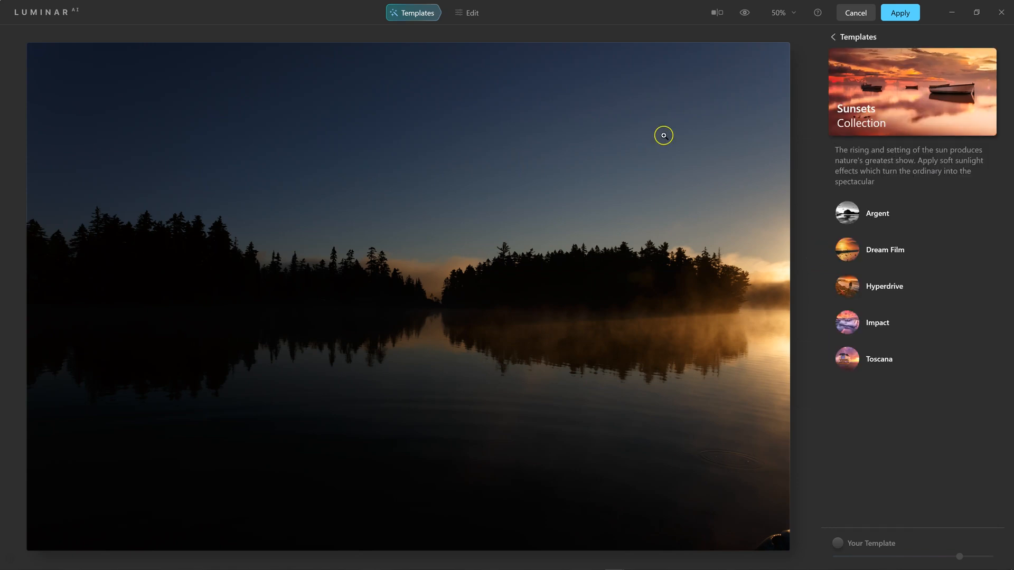
mouse_move(931, 286)
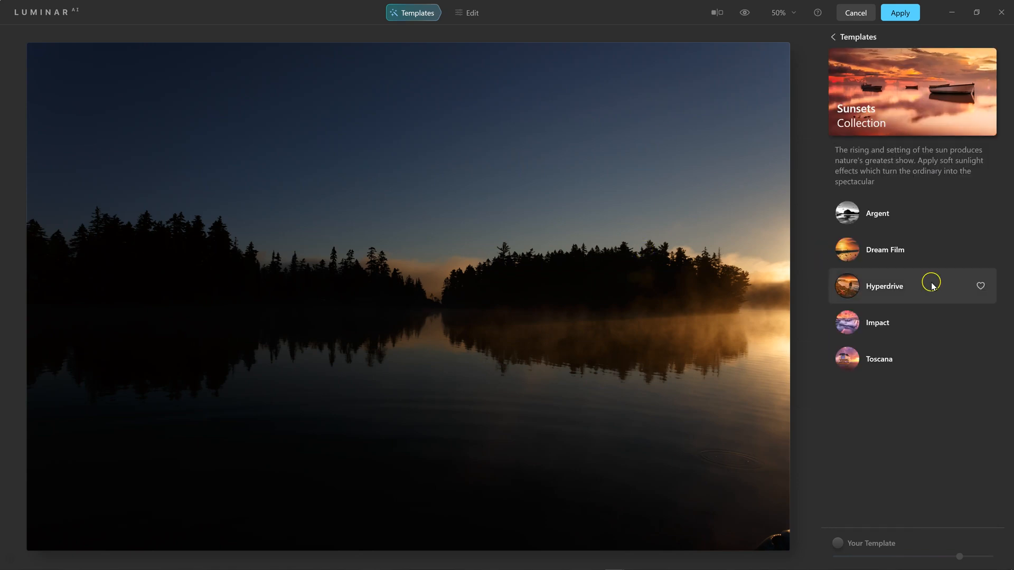
left_click(884, 249)
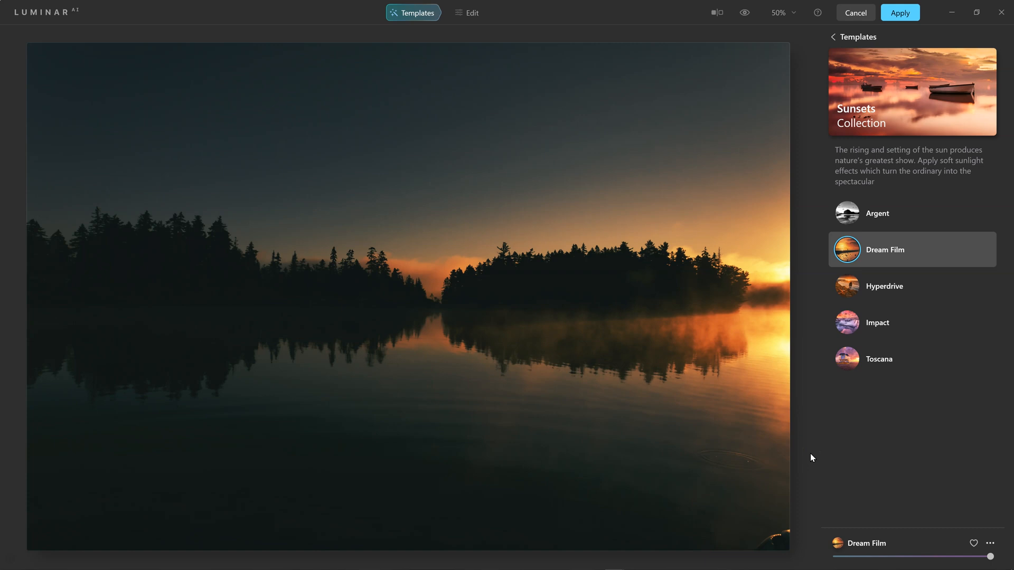
left_click(468, 12)
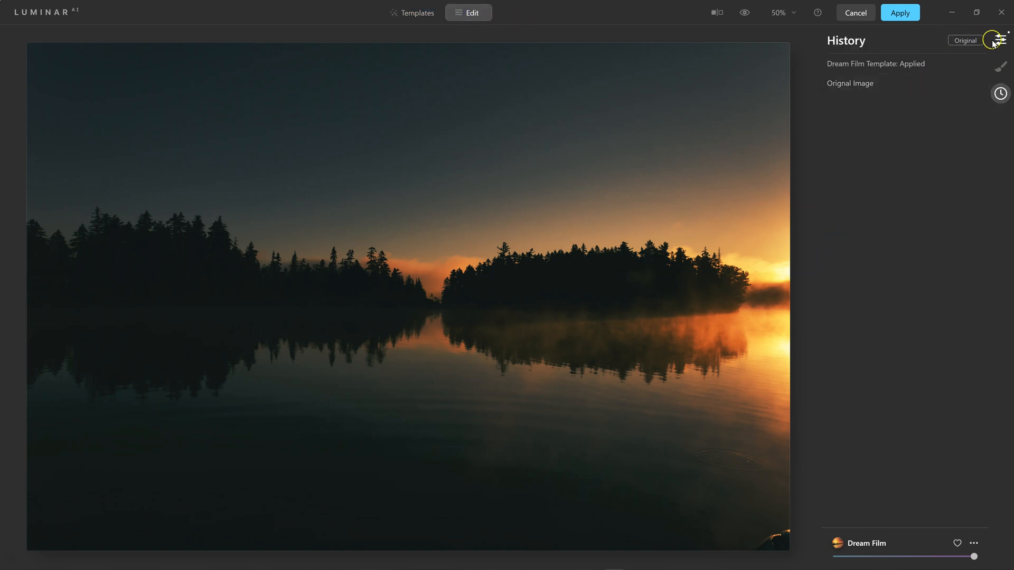
- Show the editing tools list and browse down through it
left_click(999, 39)
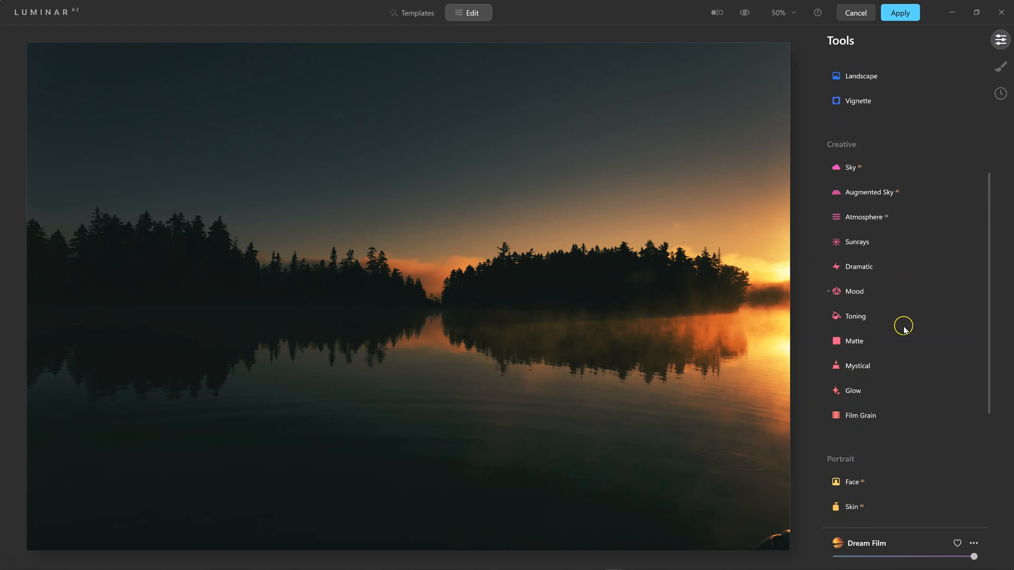
scroll("down", 3)
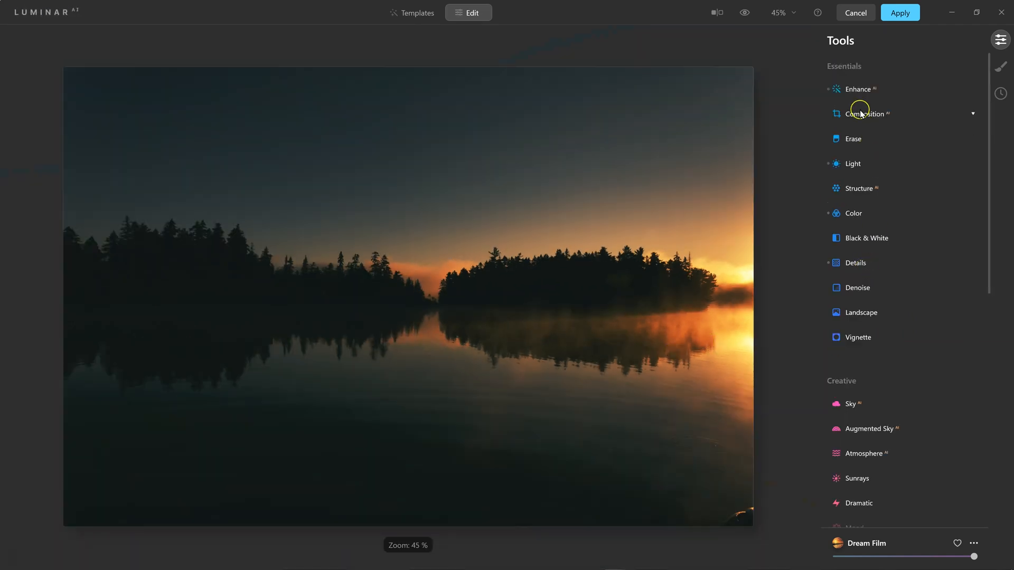
- Start a Composition crop, pull in the bottom edge and set a Free aspect ratio
left_click(865, 114)
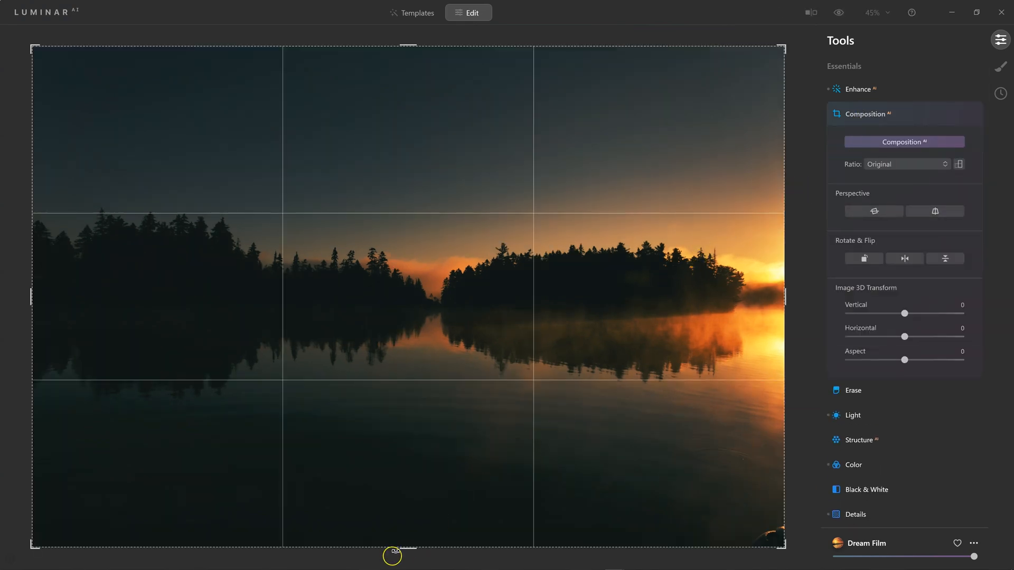
left_click_drag(391, 554, 425, 502)
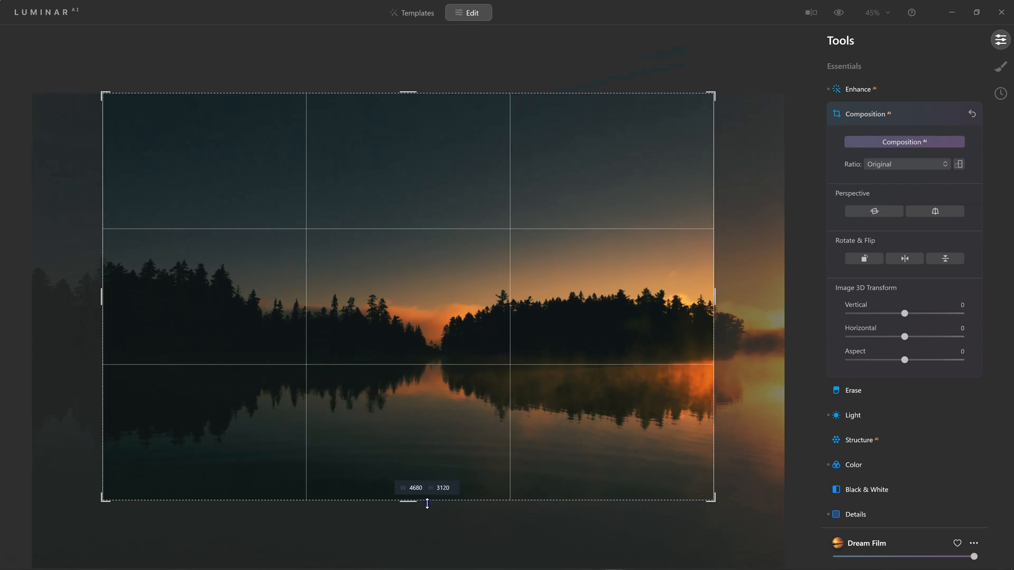
left_click_drag(102, 296, 97, 300)
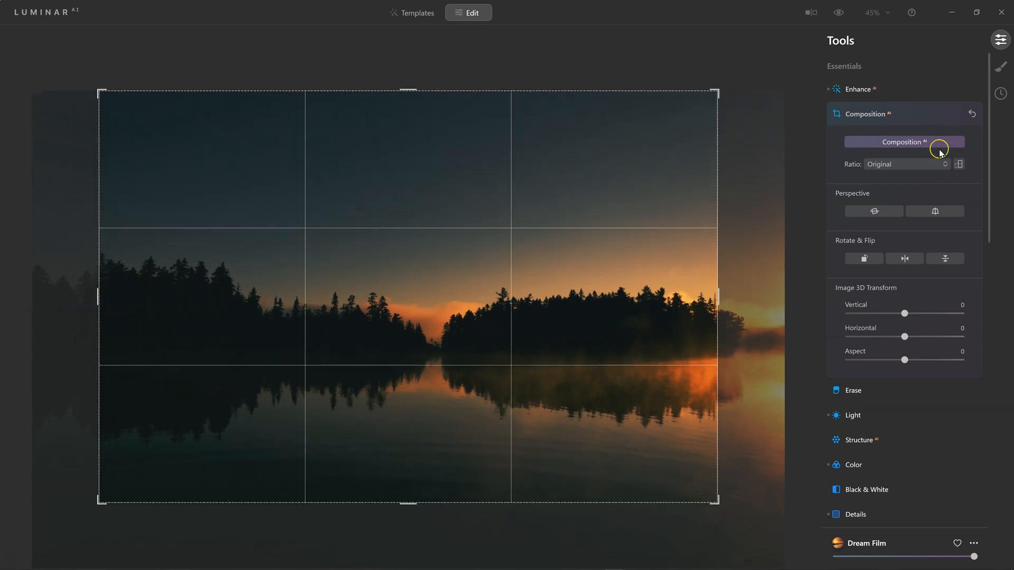
left_click(905, 164)
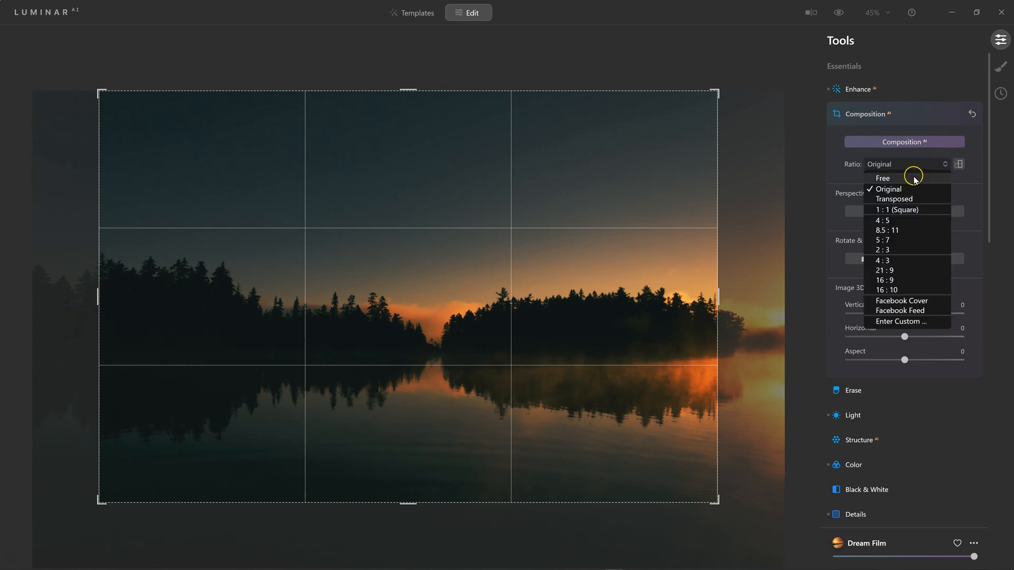
left_click(881, 177)
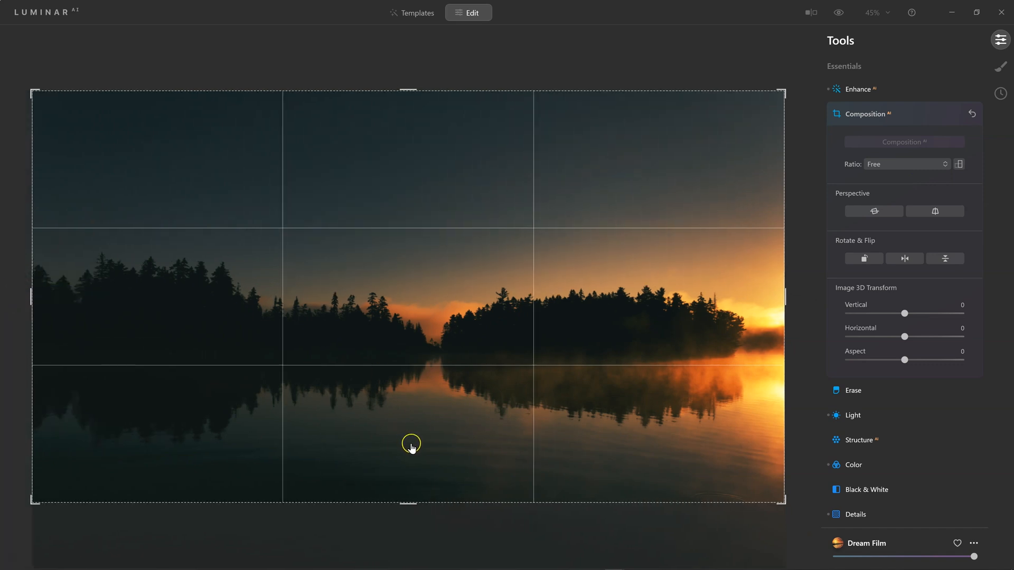
- Crop to a wider panoramic frame at full width, trimming the water, and apply it
left_click_drag(411, 446, 412, 482)
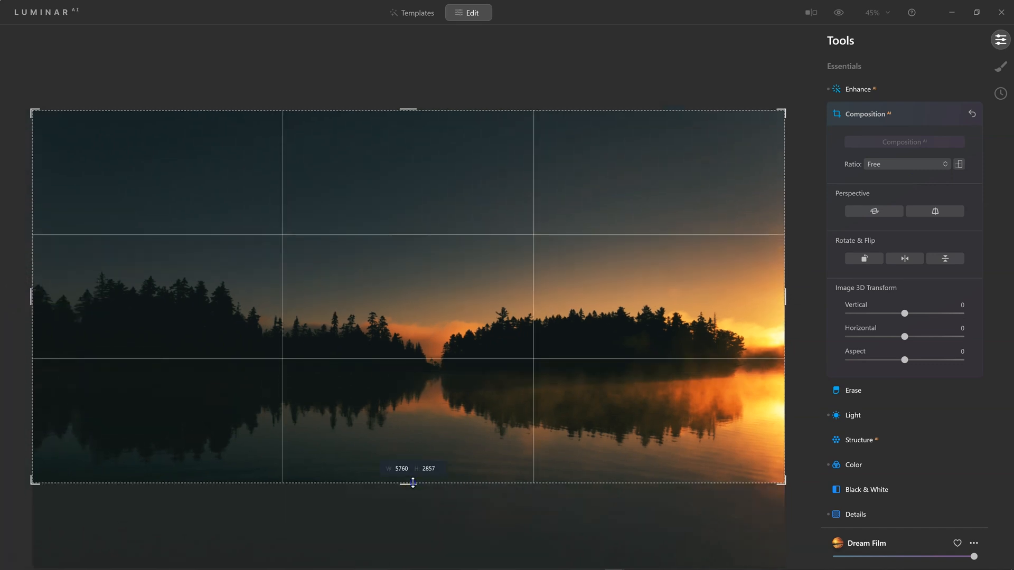
left_click_drag(413, 482, 413, 485)
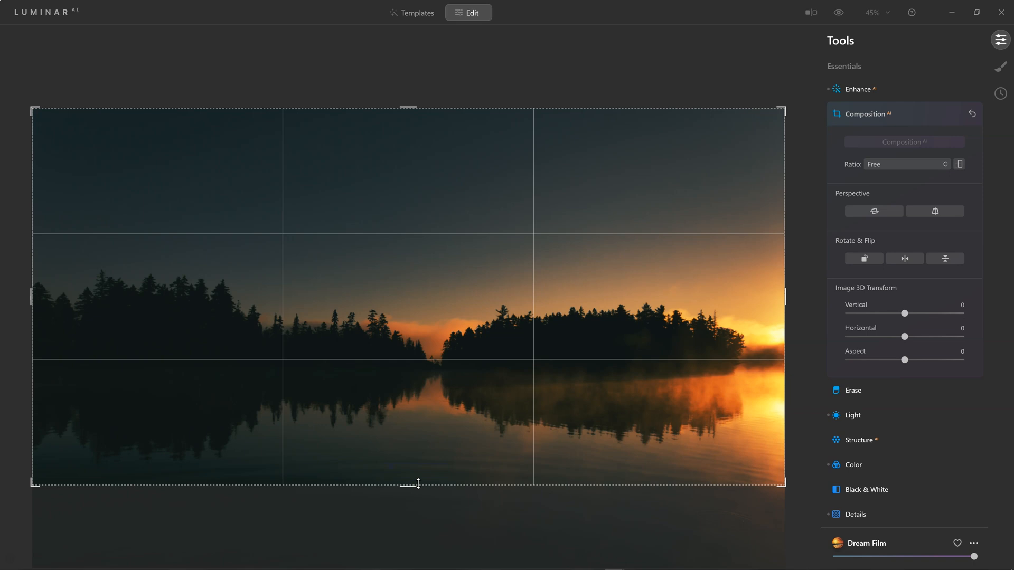
left_click(903, 141)
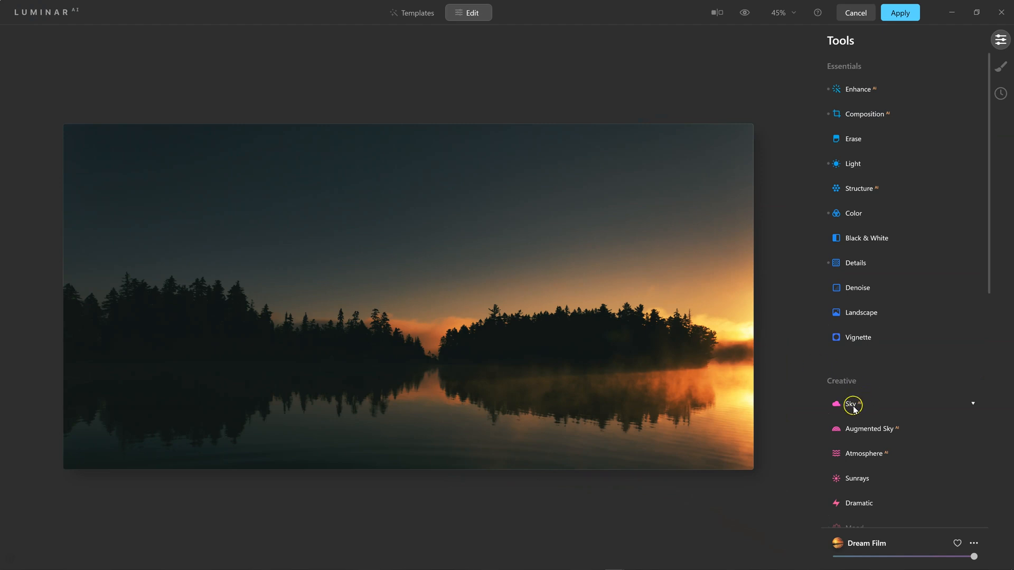
- Open Sky AI and filter the sky library to the Custom collection
left_click(852, 404)
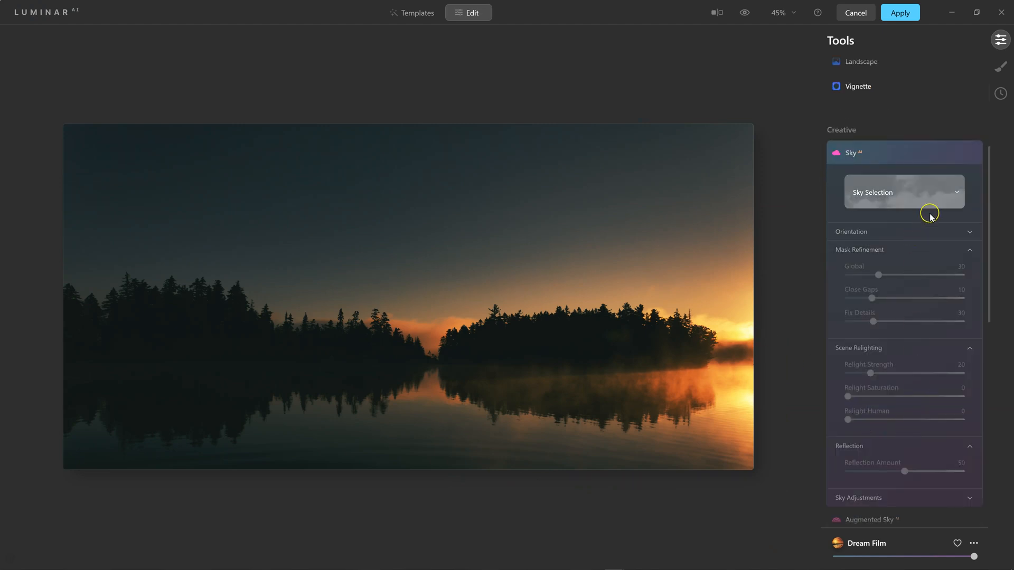
mouse_move(943, 195)
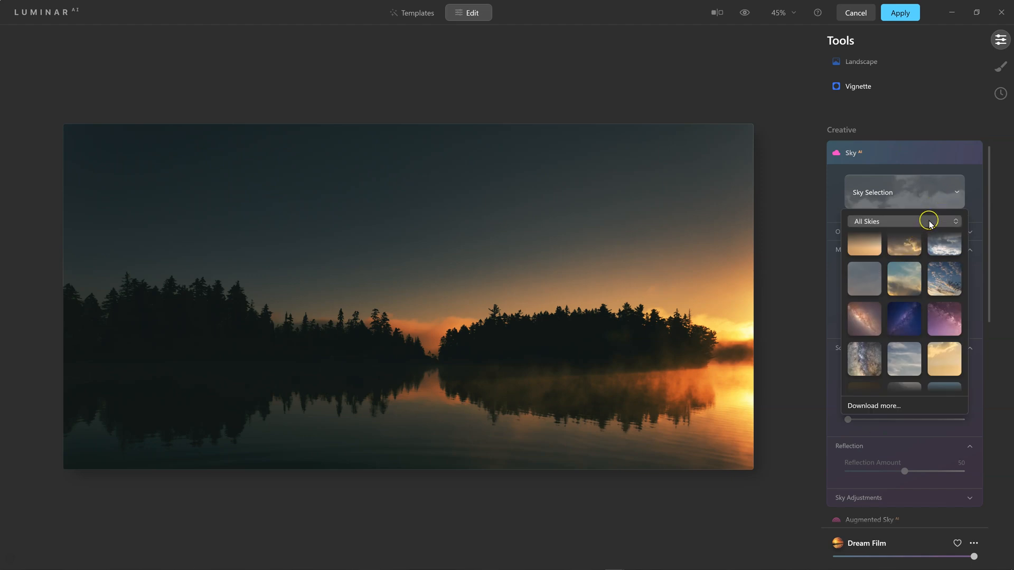
left_click(904, 220)
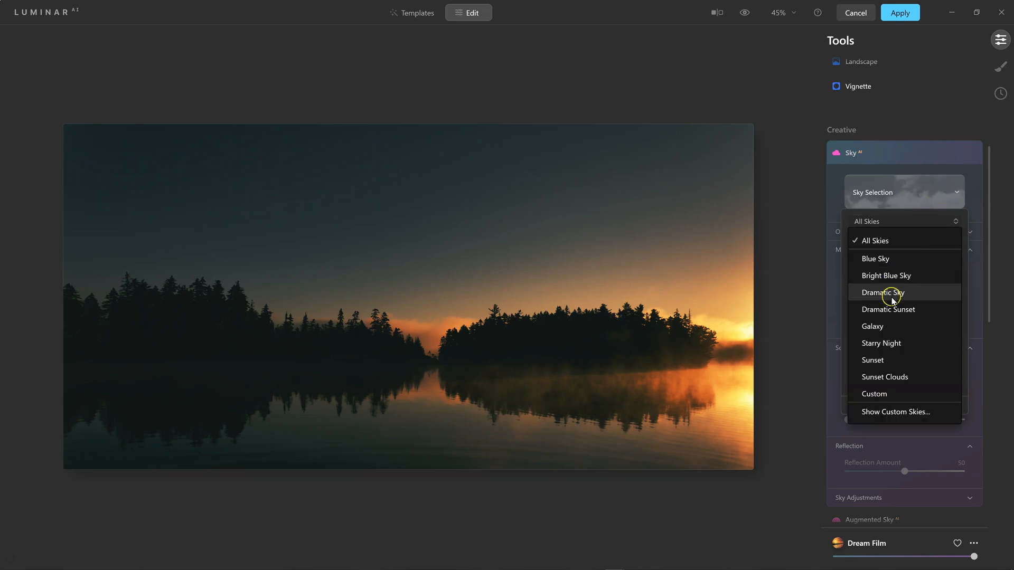
mouse_move(898, 259)
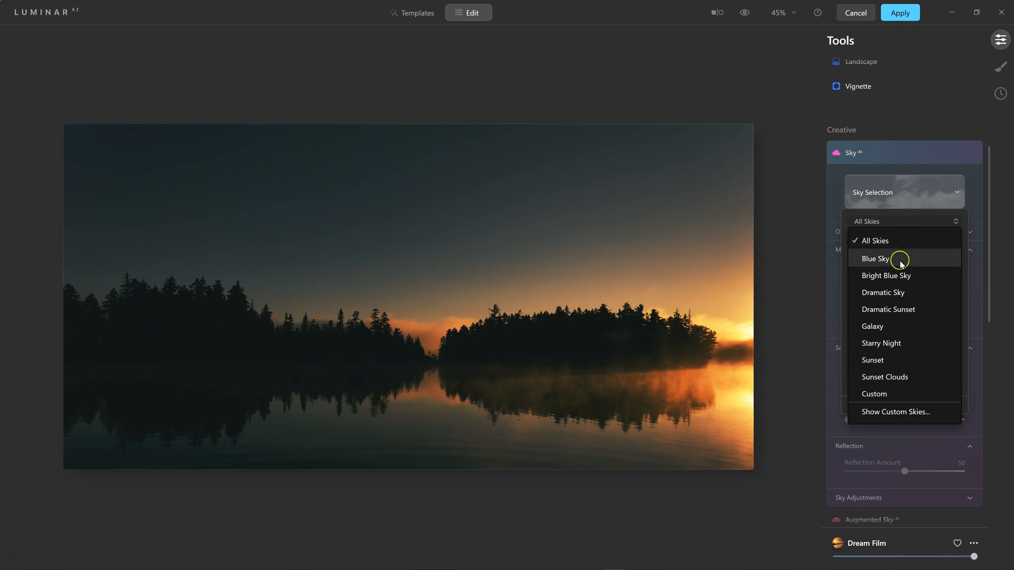
mouse_move(876, 394)
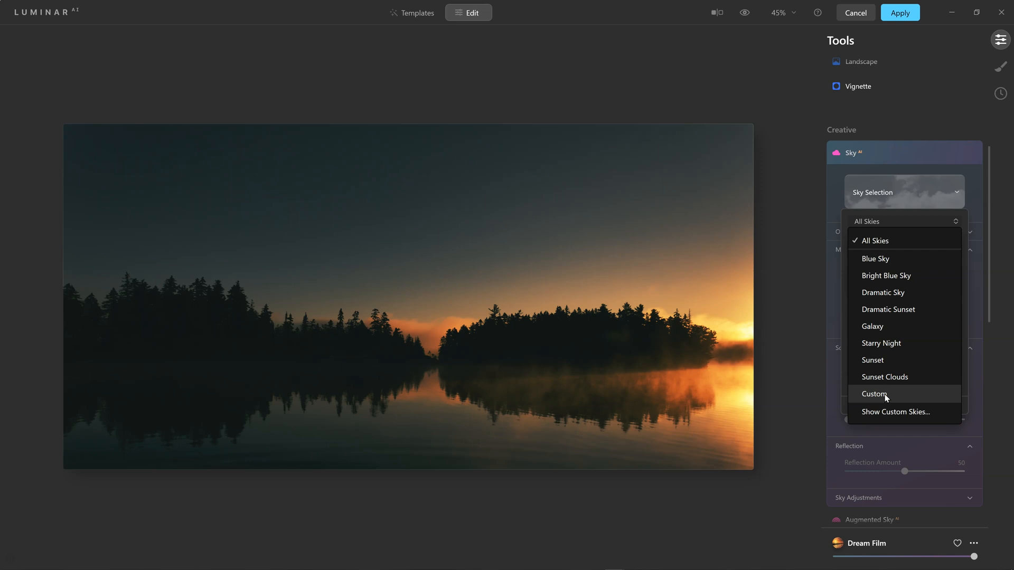
left_click(874, 394)
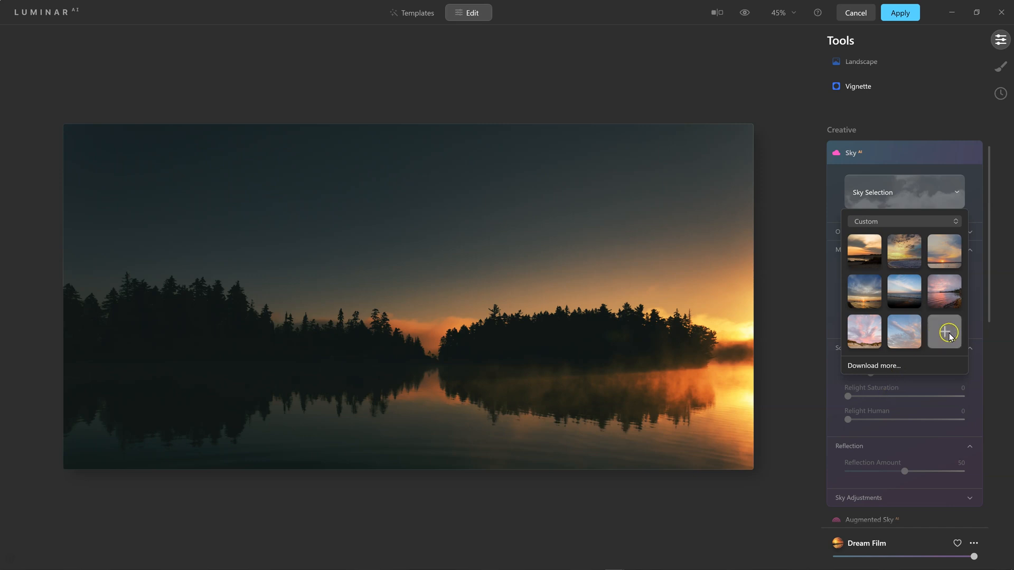
- Load MTASS Sunsetskies10 from Pictures > Digital Assets > Sunset Skies as a custom sky
left_click(943, 331)
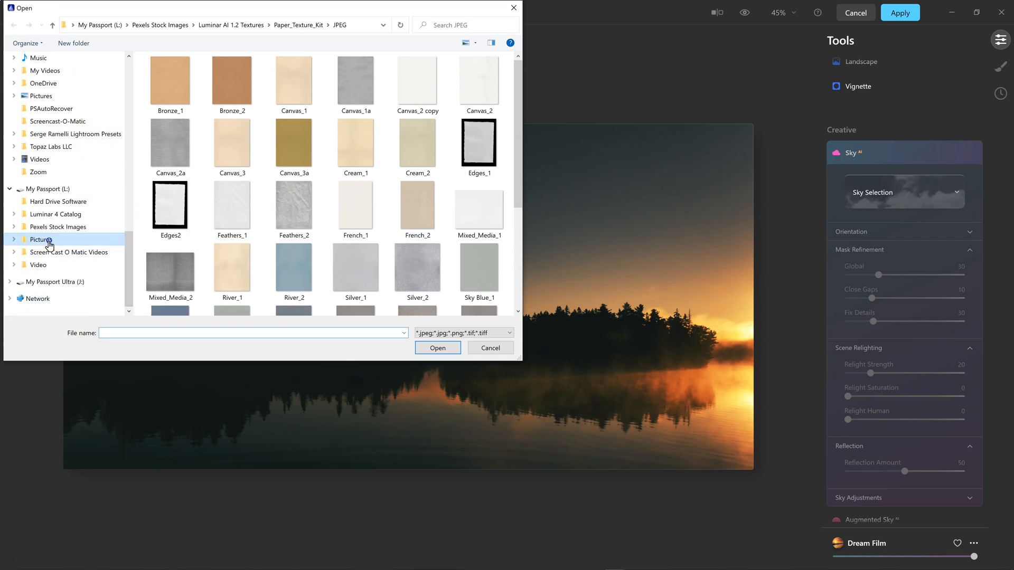
left_click(41, 239)
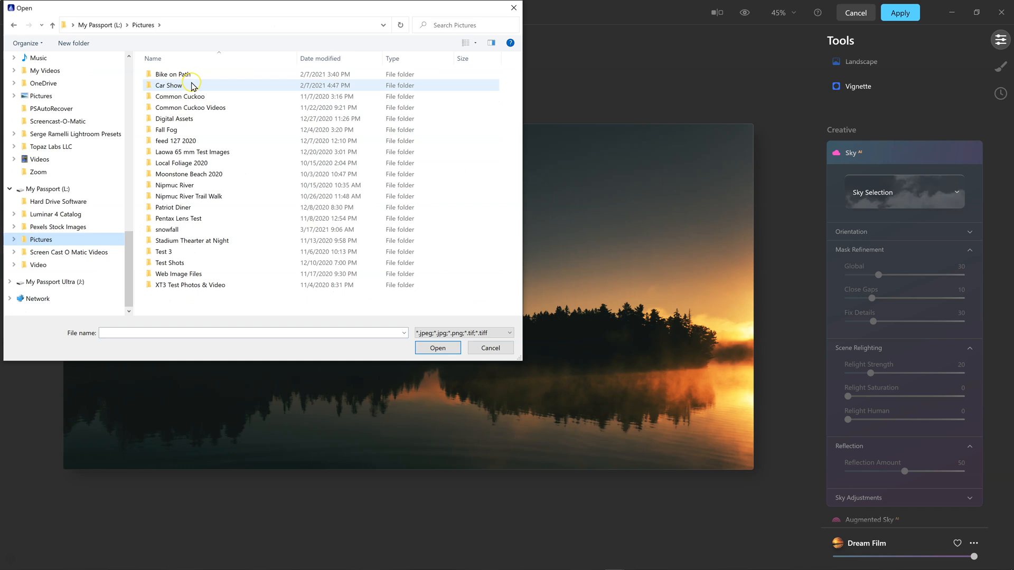
double_click(174, 118)
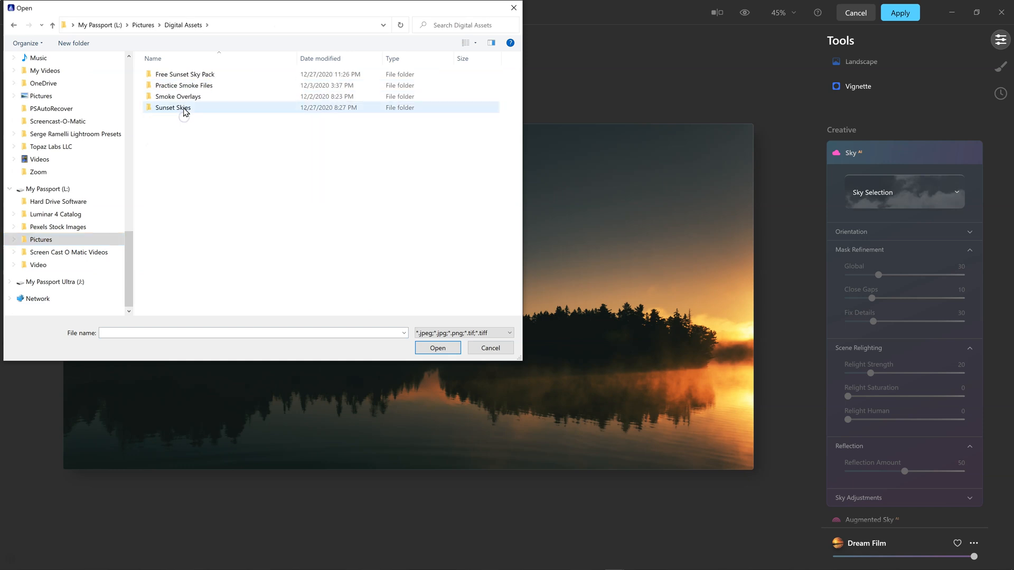
double_click(172, 108)
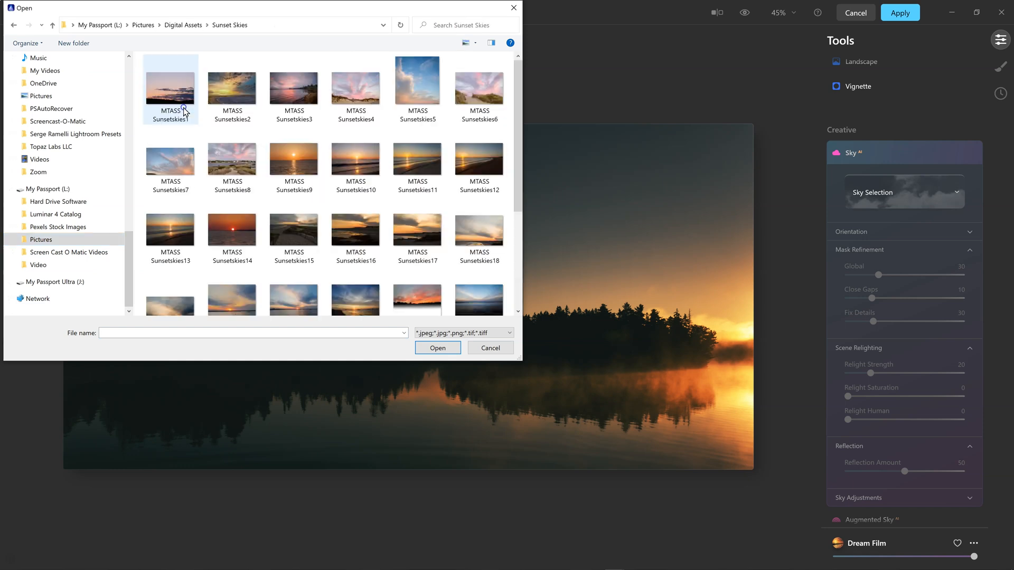
left_click(355, 231)
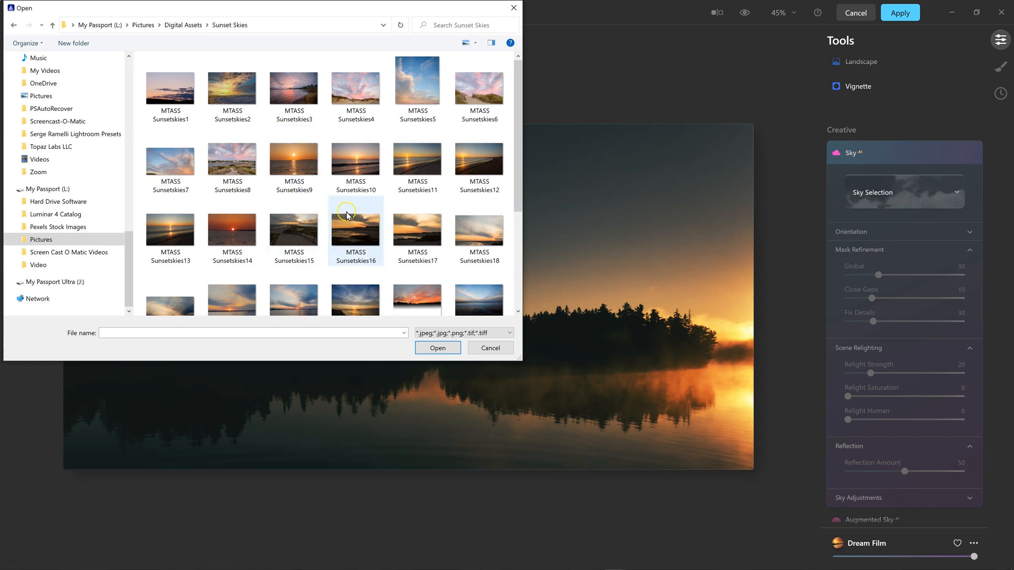
mouse_move(354, 226)
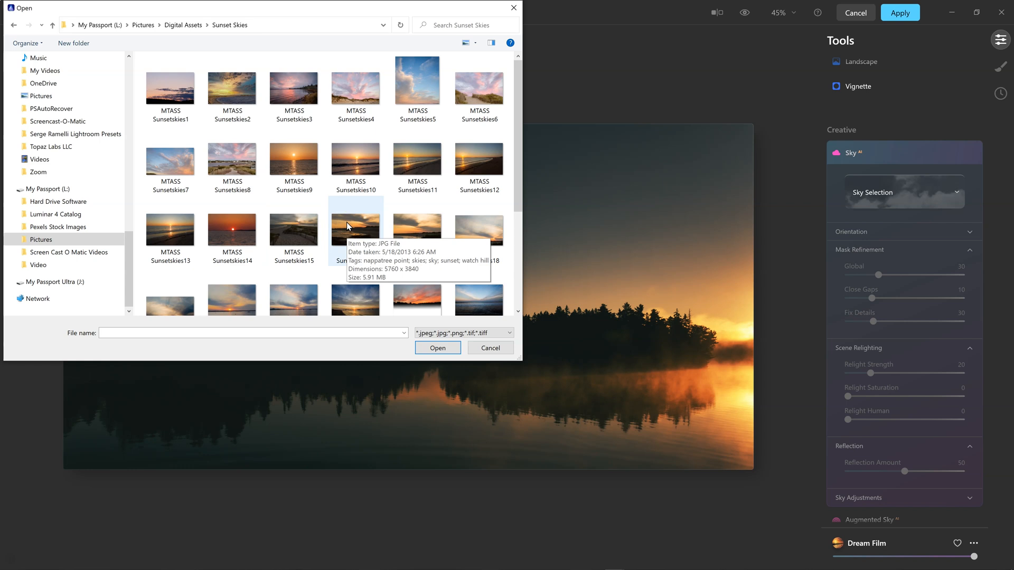
left_click(355, 161)
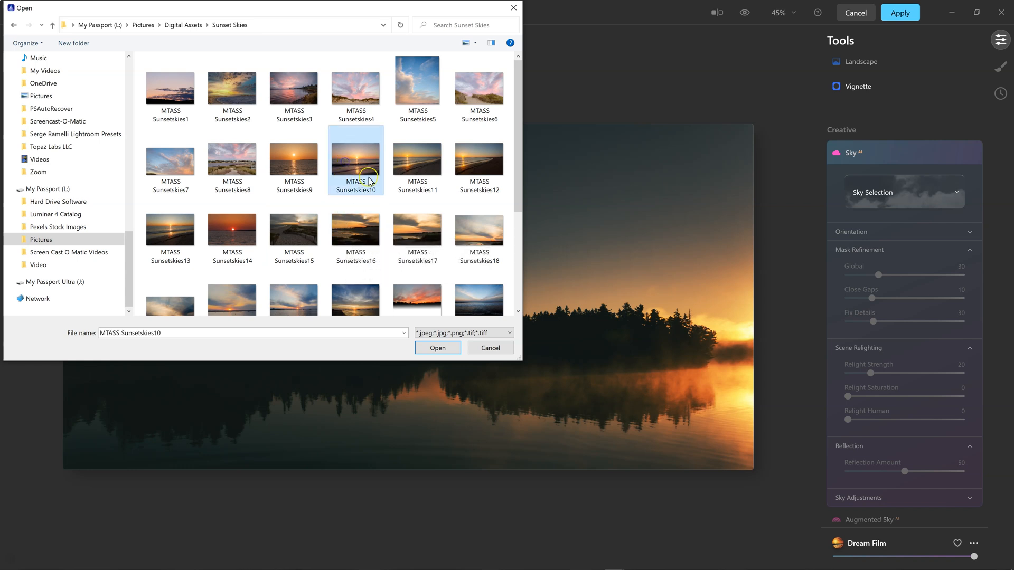
left_click(437, 347)
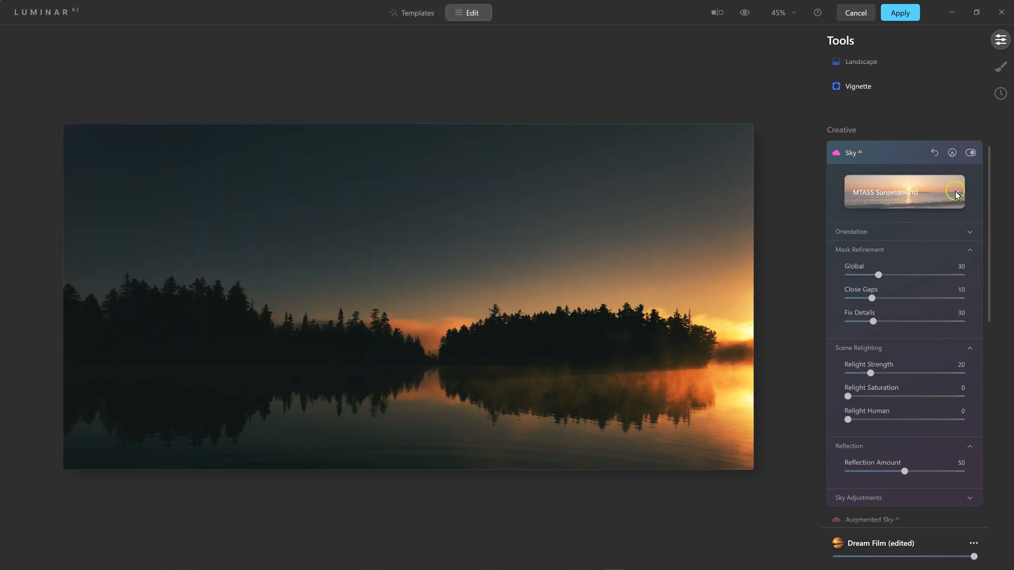
- Apply the MTASS Sunsetskies10 beach sunset as the lake photo's sky
left_click(902, 193)
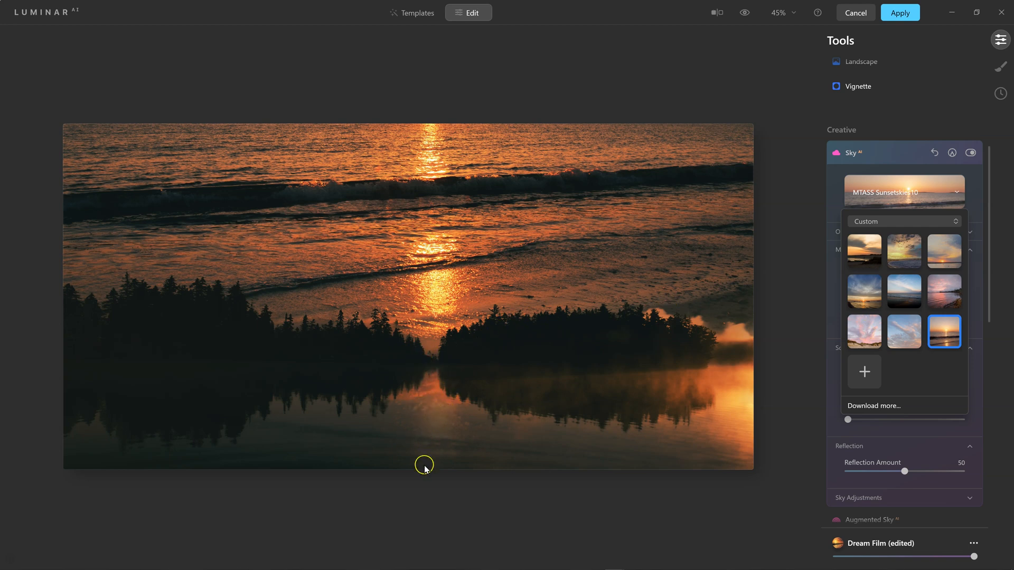
mouse_move(770, 434)
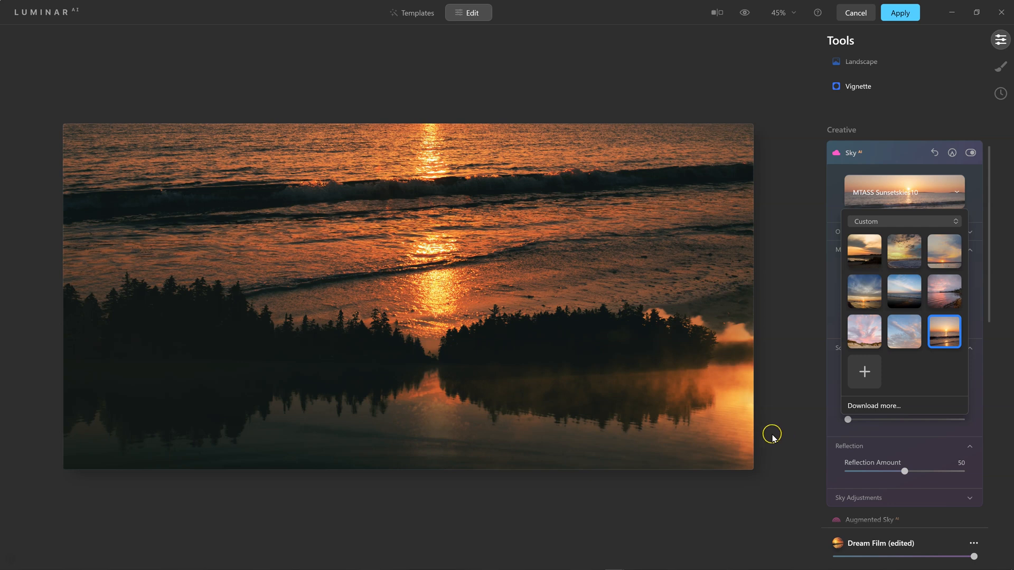
mouse_move(988, 316)
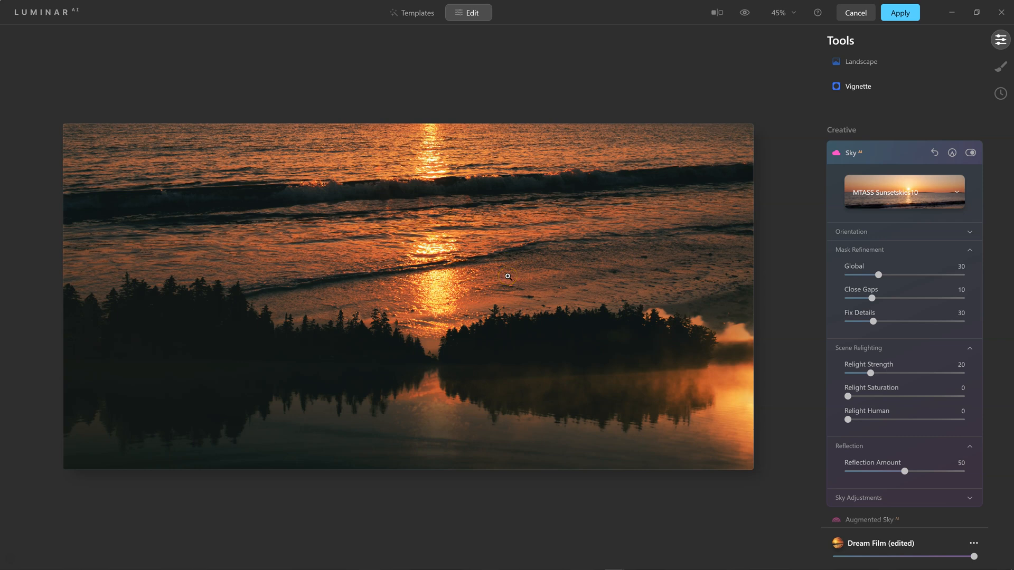
mouse_move(921, 304)
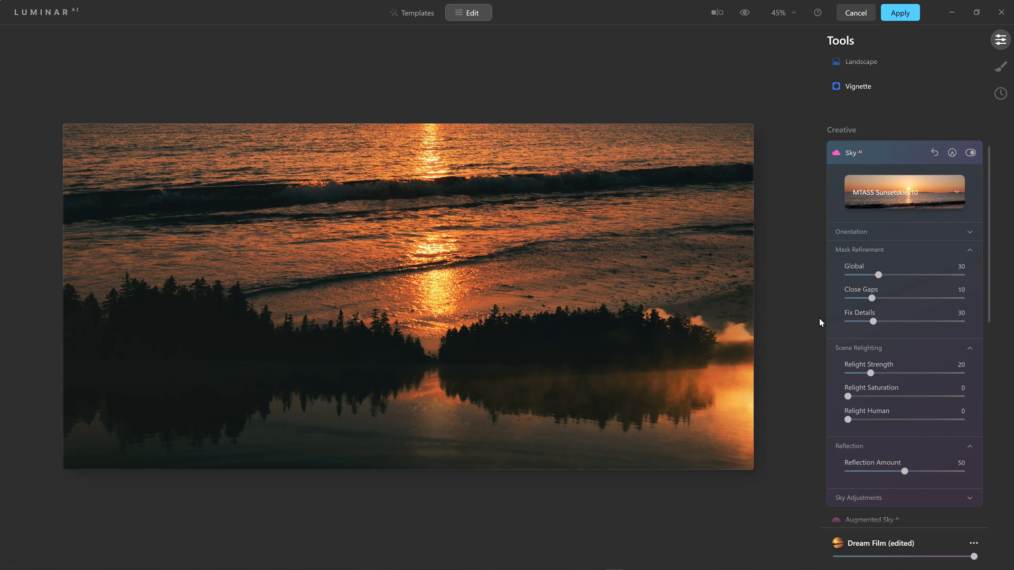
mouse_move(819, 323)
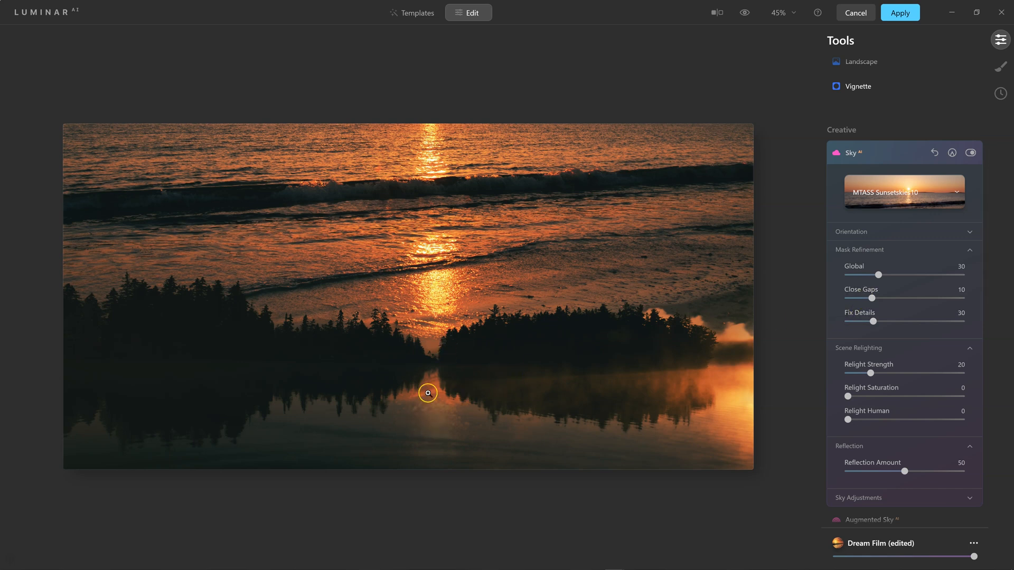
mouse_move(807, 286)
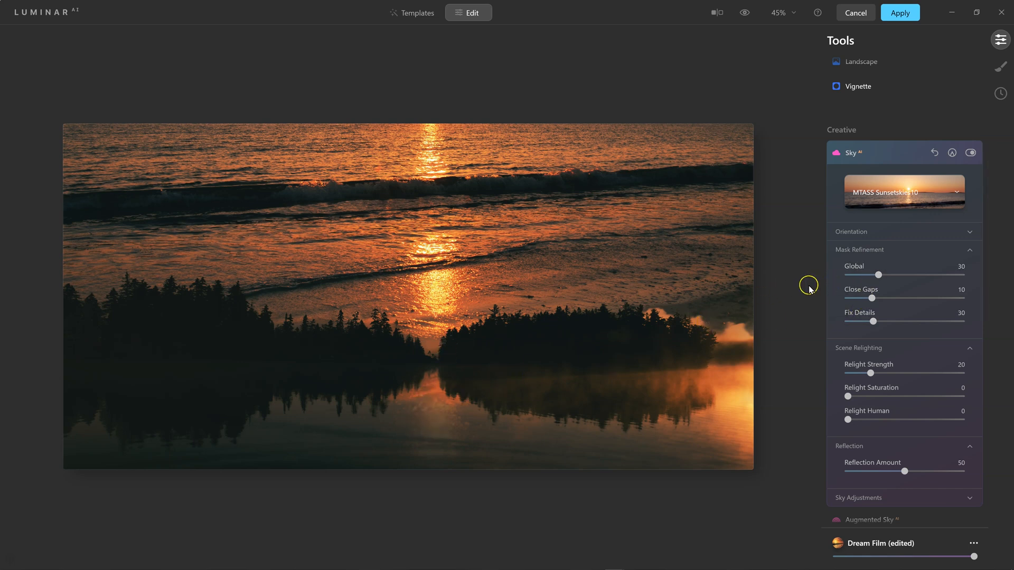
mouse_move(897, 341)
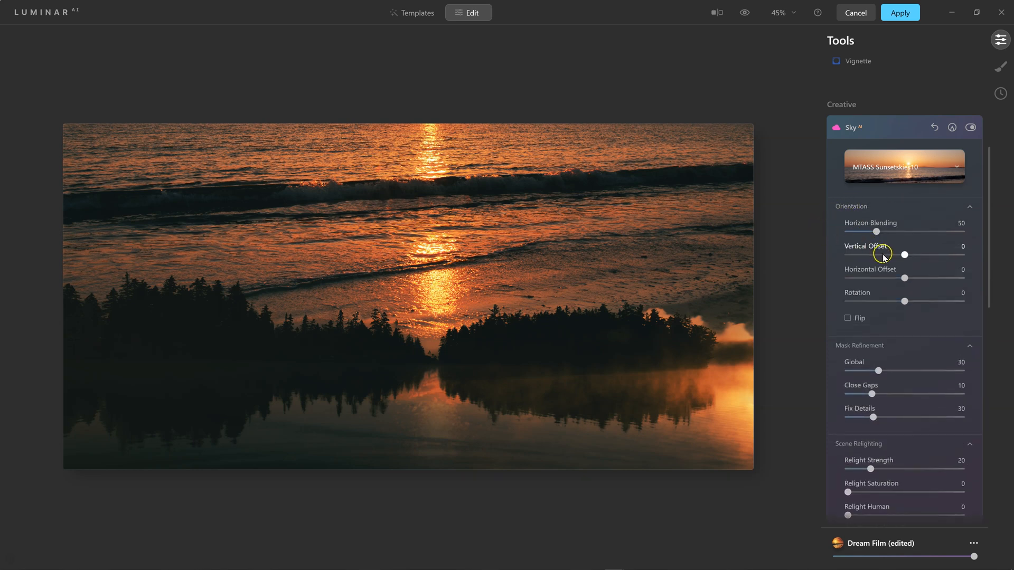
- Lower the sunset sky's Vertical Offset to -100 so the sun sits on the treeline
left_click_drag(905, 255, 895, 255)
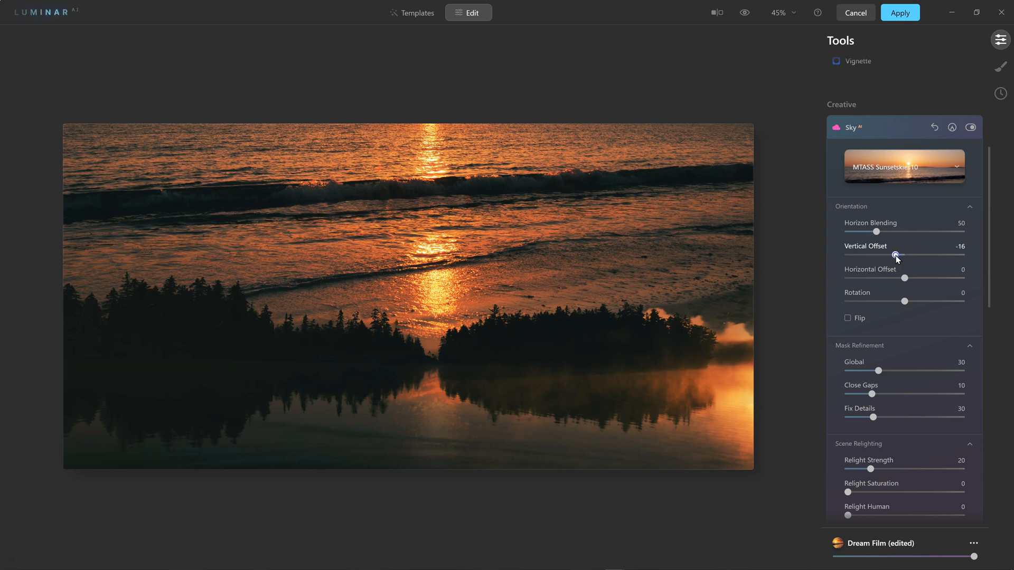
left_click_drag(895, 252, 880, 253)
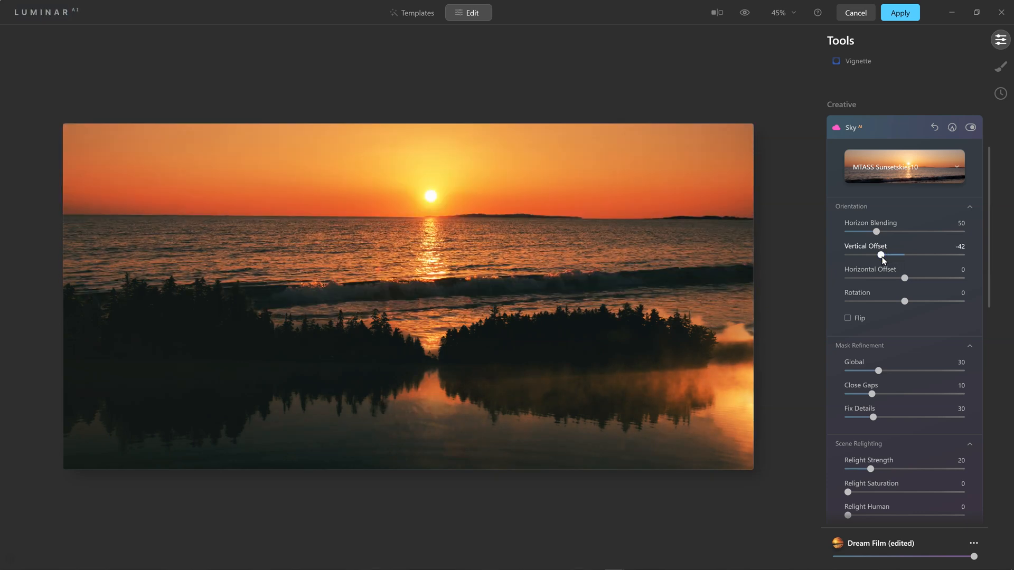
left_click_drag(880, 254, 867, 254)
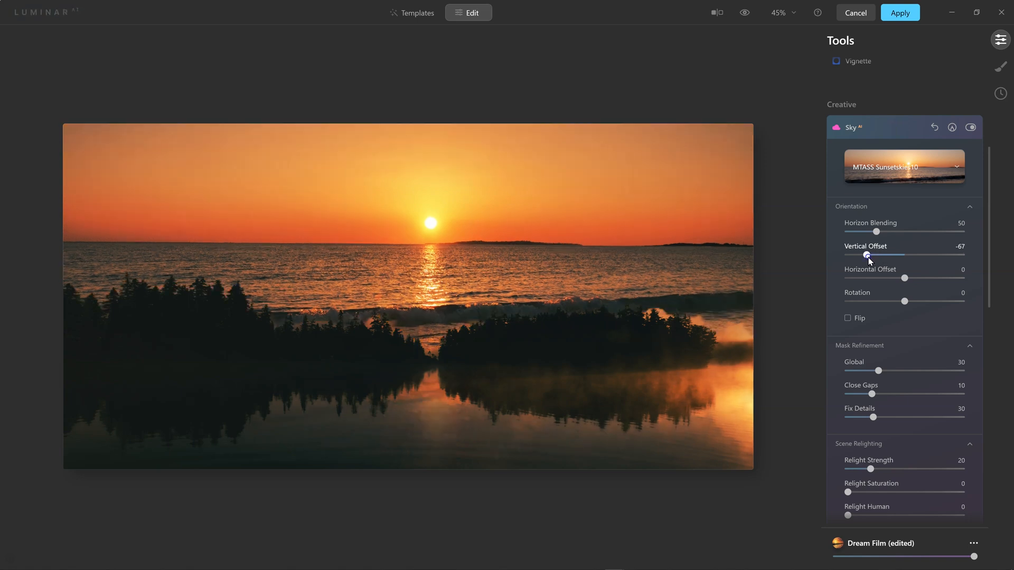
left_click_drag(869, 255, 860, 254)
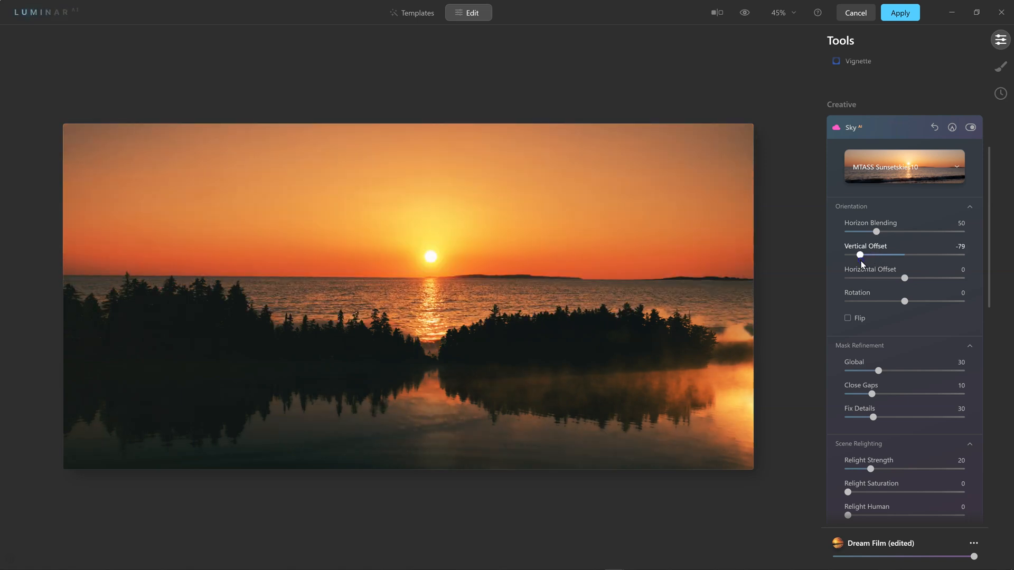
left_click_drag(859, 255, 854, 255)
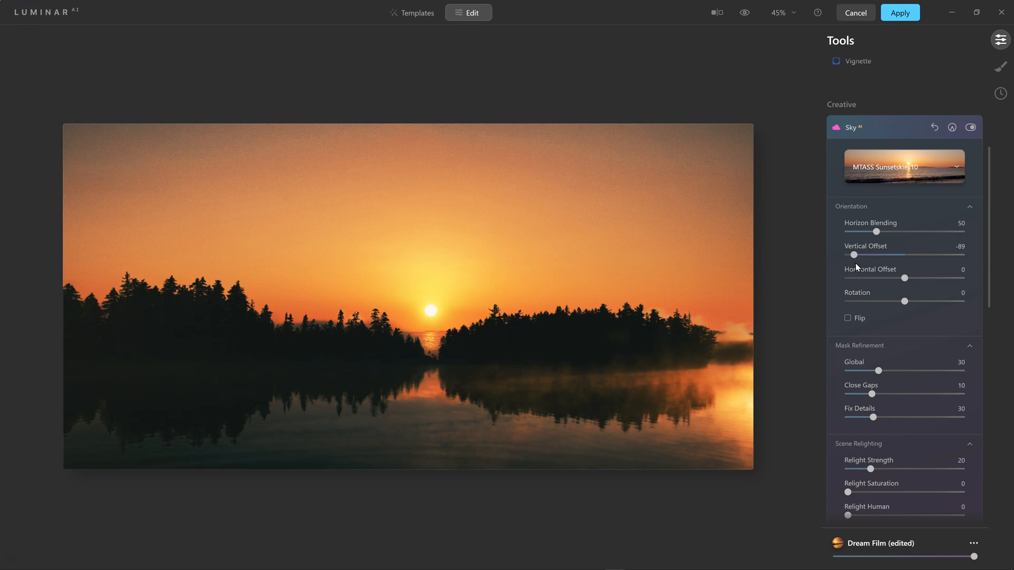
left_click_drag(854, 254, 847, 255)
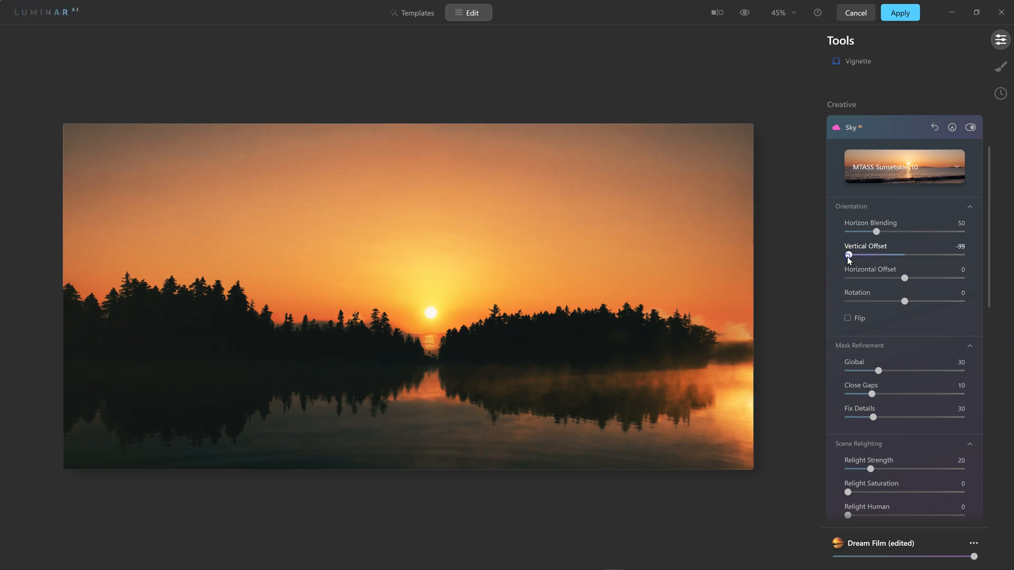
left_click_drag(848, 254, 845, 255)
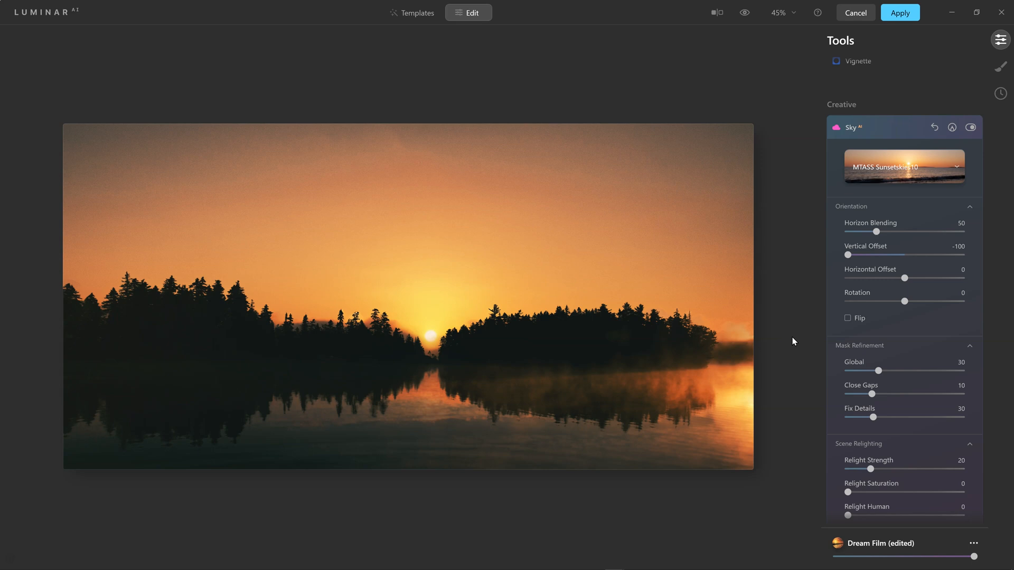
left_click(960, 166)
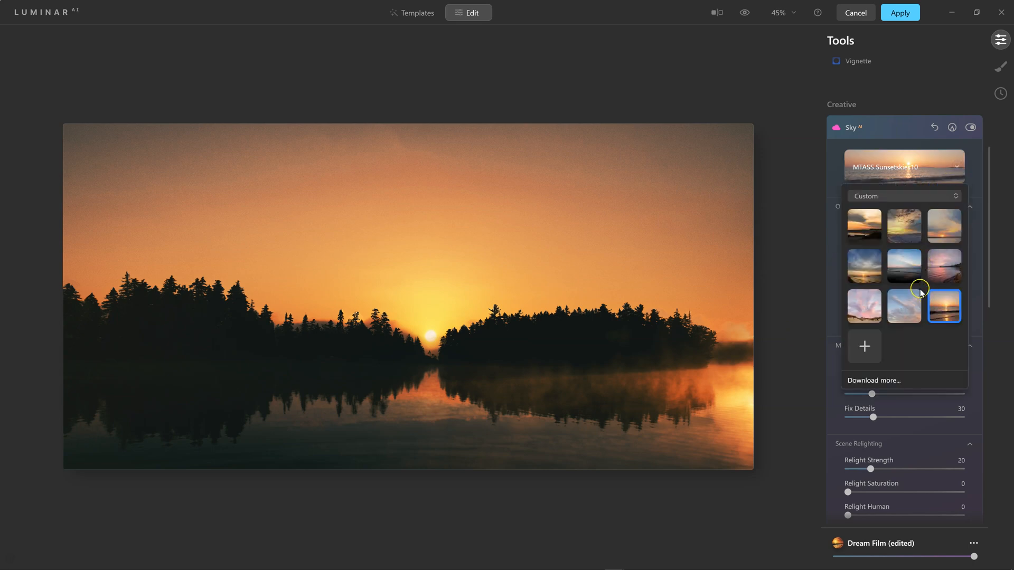
- Browse Starry Night then All Skies and replace the sunset with the Galaxy 2 Milky Way sky
left_click(902, 196)
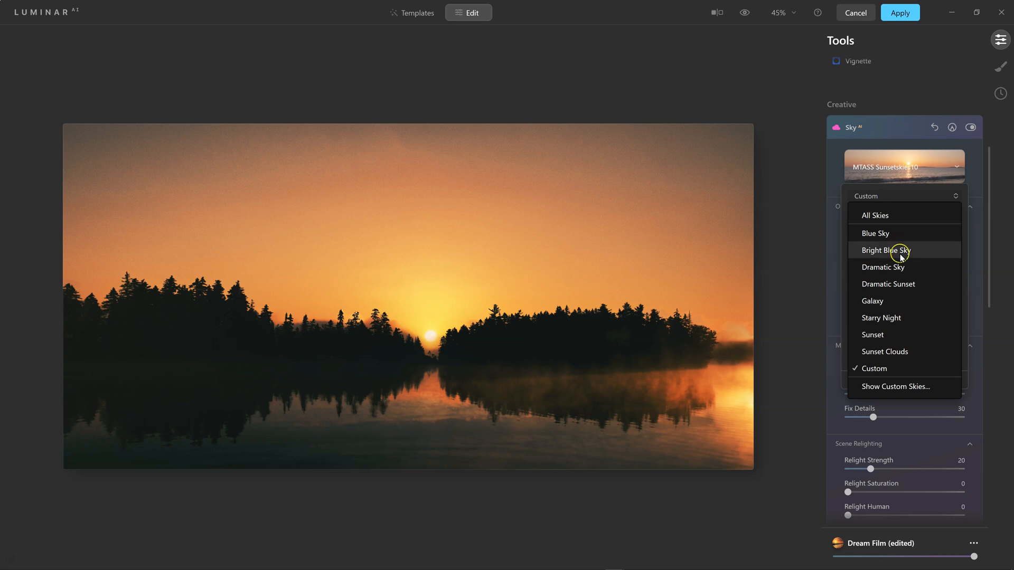
mouse_move(892, 318)
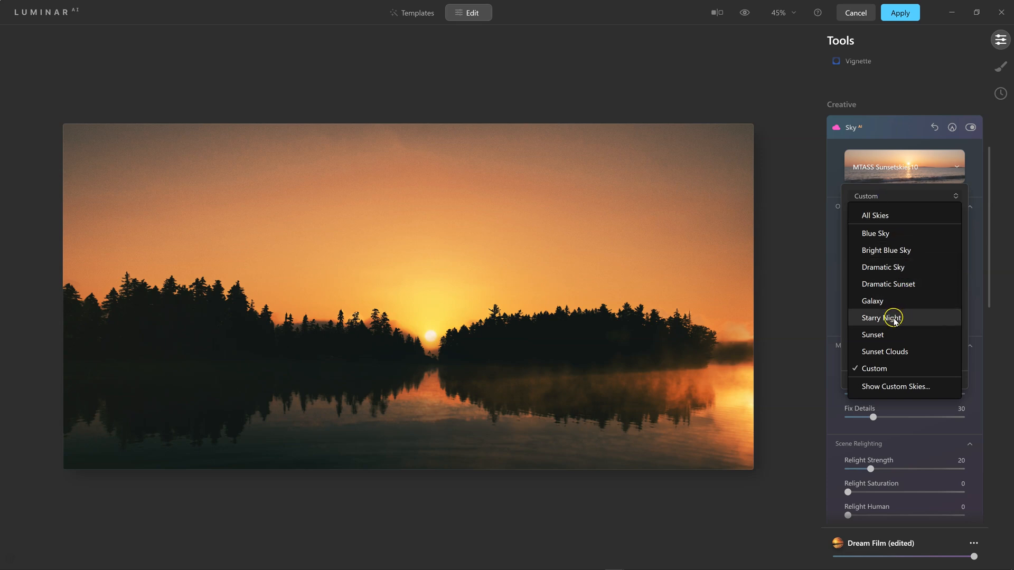
left_click(879, 317)
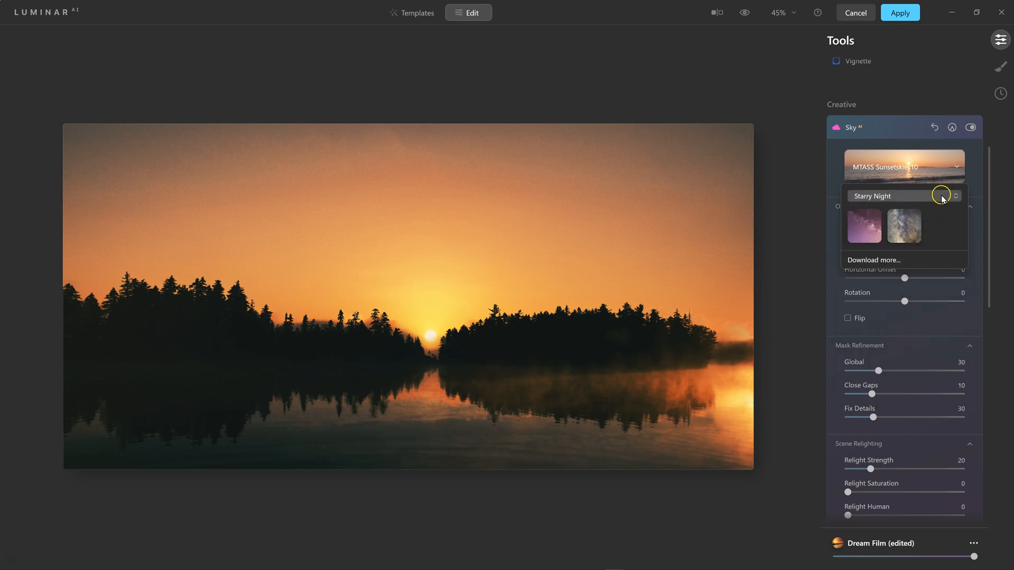
left_click(955, 196)
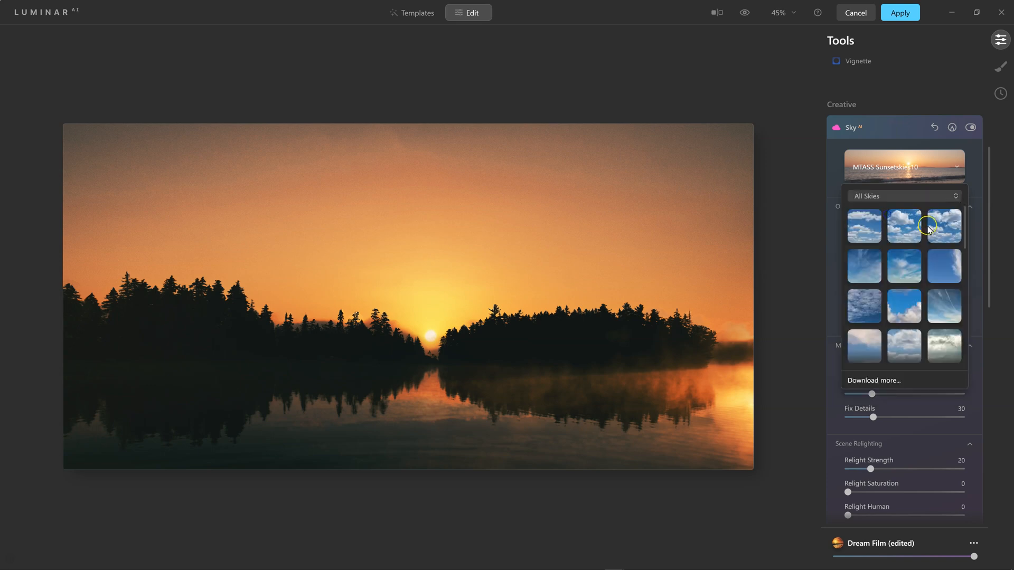
scroll("down", 3)
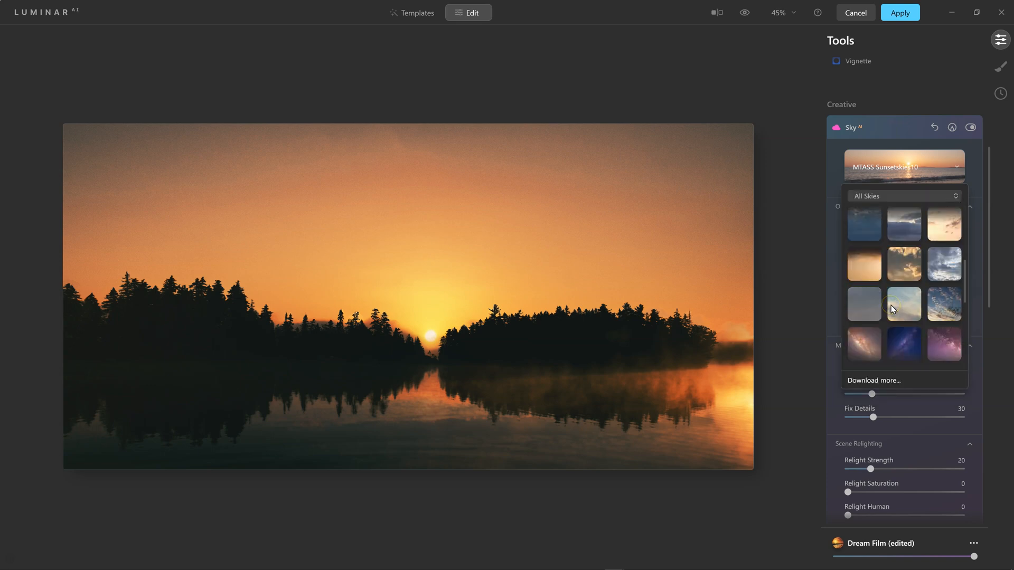
scroll("down", 3)
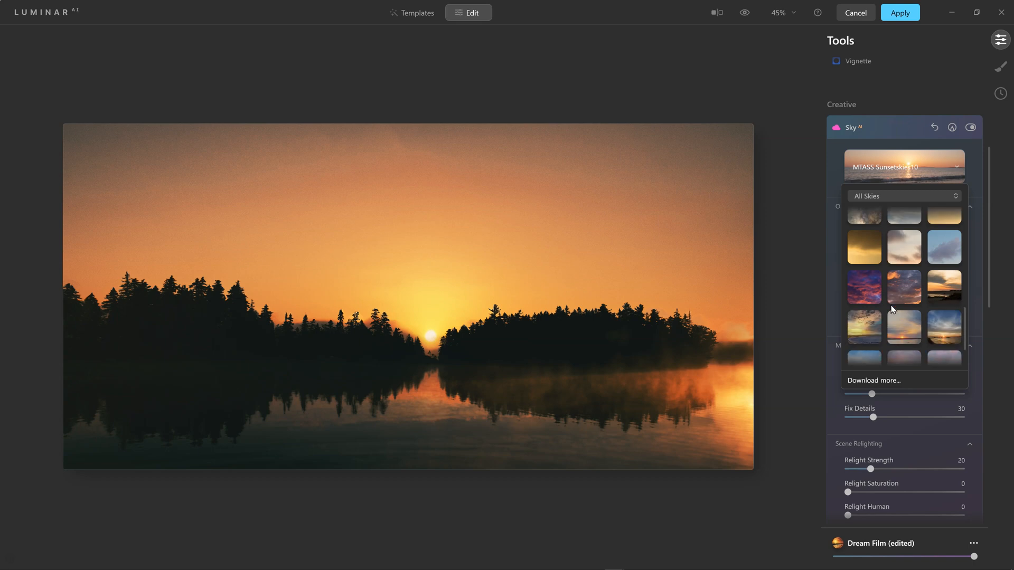
scroll("down", 3)
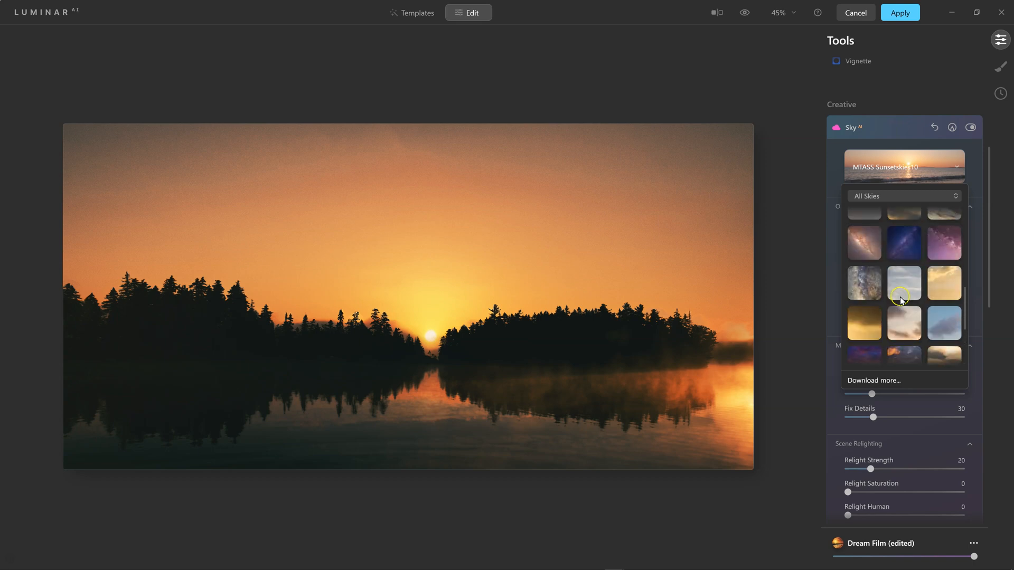
left_click(903, 242)
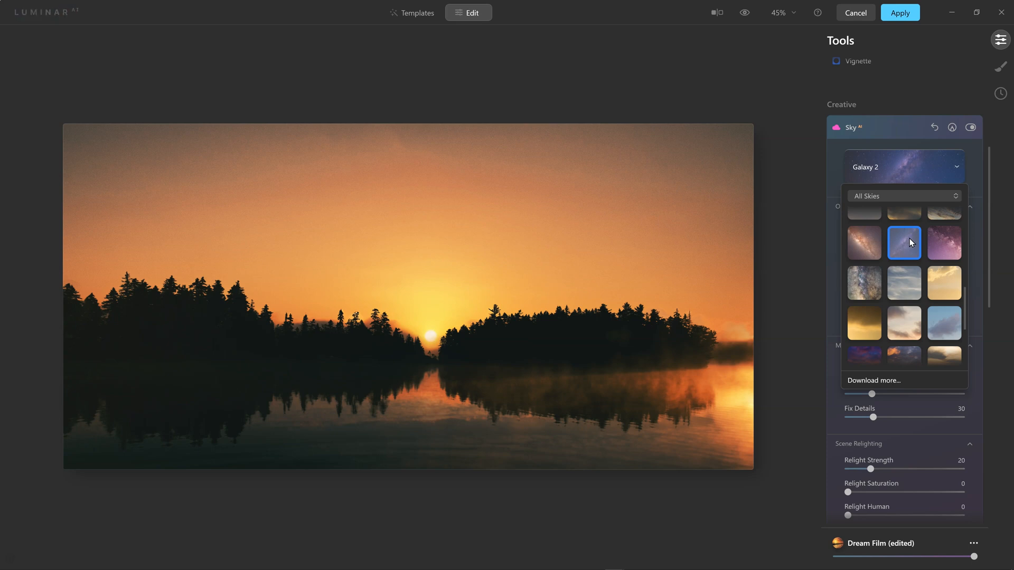
left_click(902, 243)
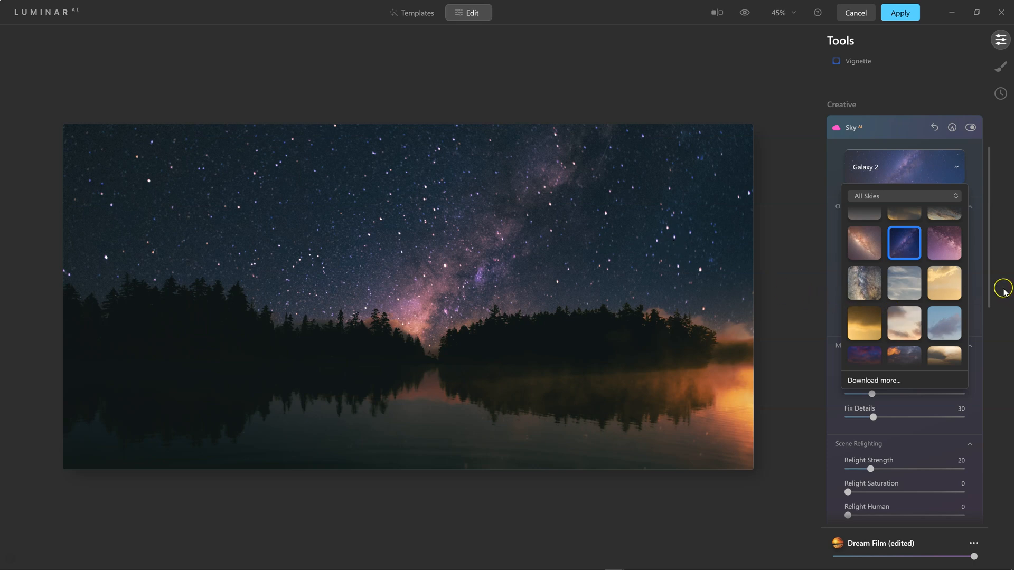
- Raise the Galaxy 2 sky to a Vertical Offset of -11
left_click(904, 242)
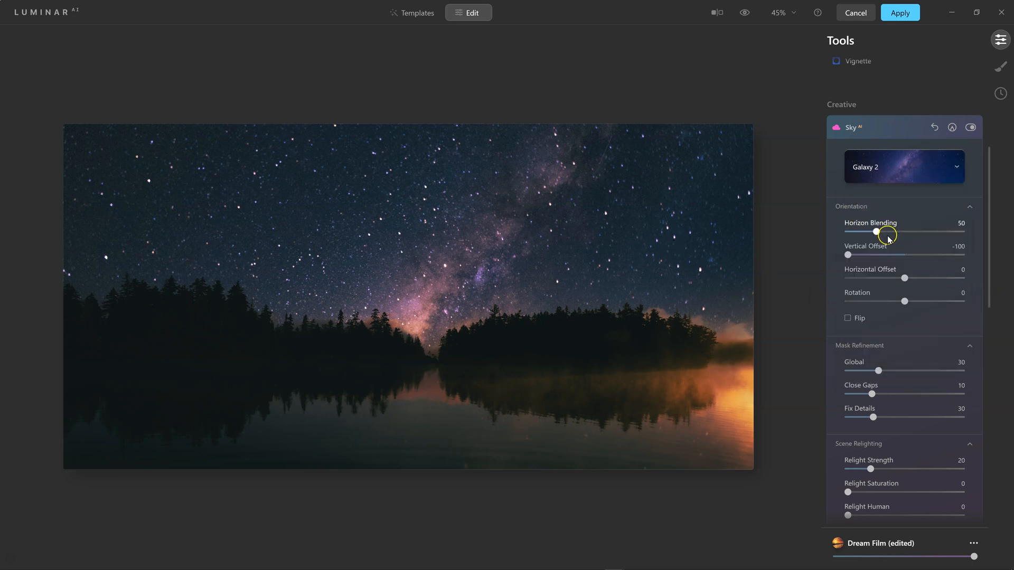
left_click_drag(847, 254, 879, 254)
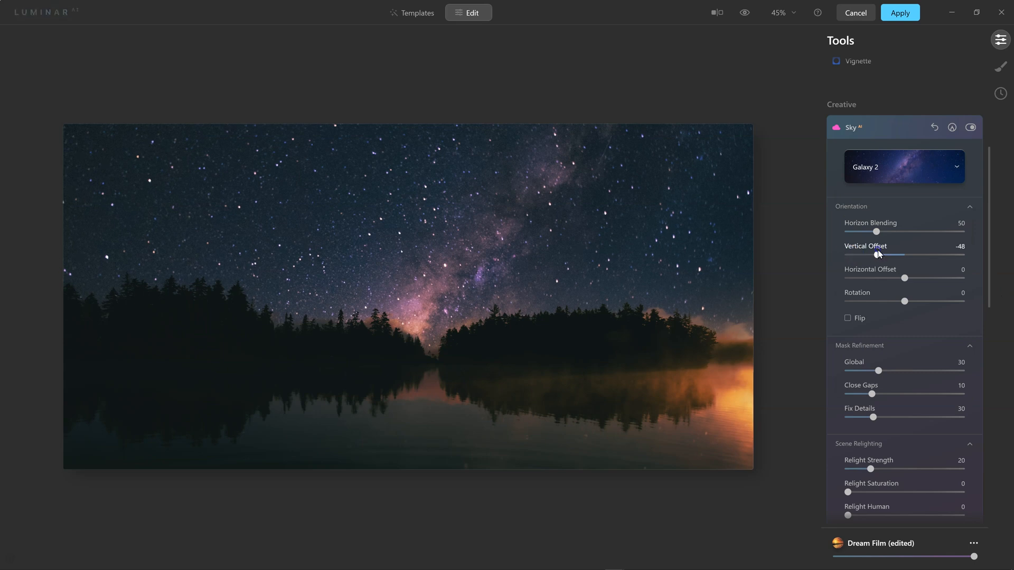
left_click_drag(872, 255, 881, 255)
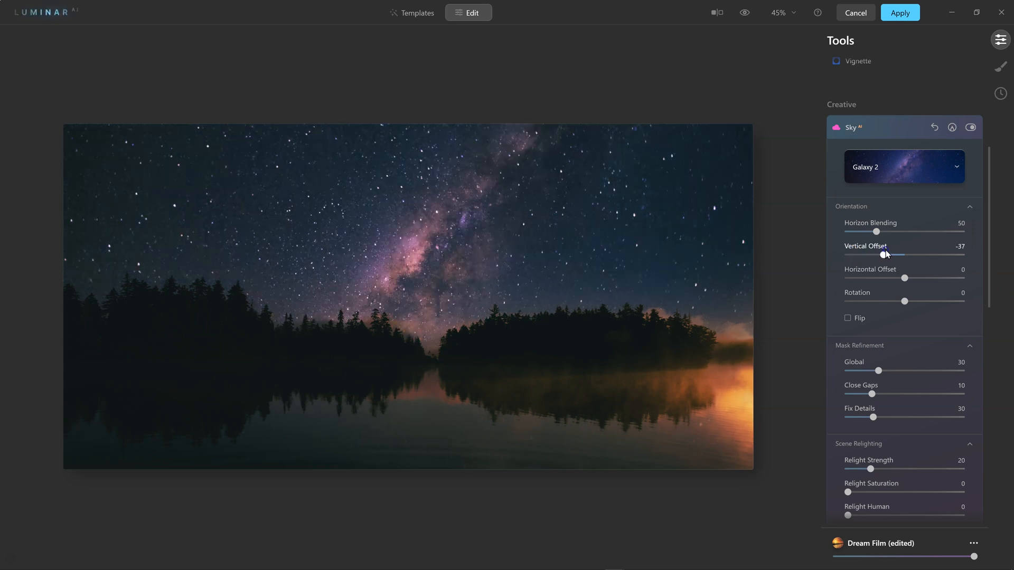
left_click_drag(885, 254, 892, 254)
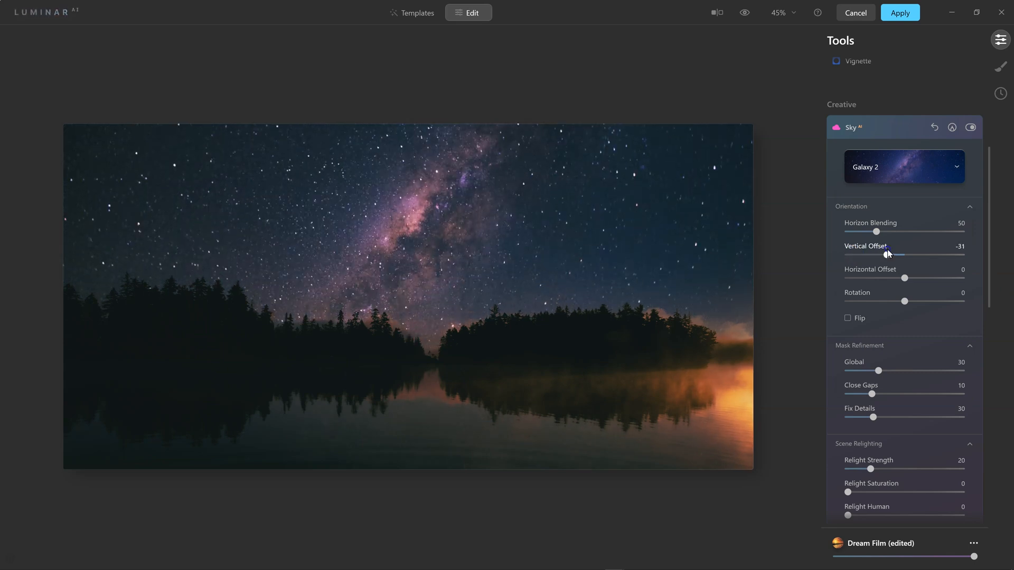
left_click_drag(889, 253, 900, 254)
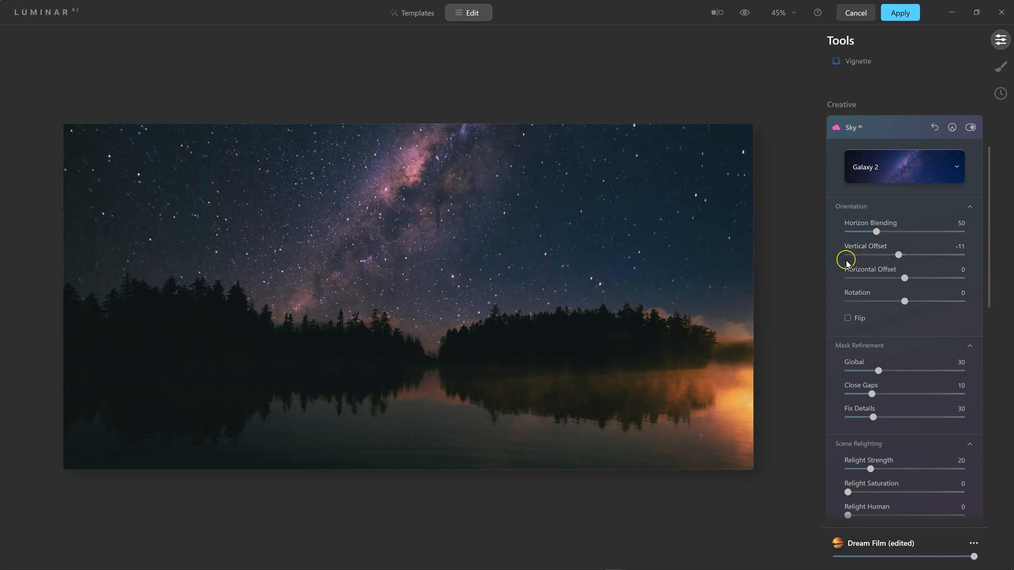
- Set Horizontal Offset to 8, centring the Milky Way core above the trees
left_click_drag(906, 277, 916, 278)
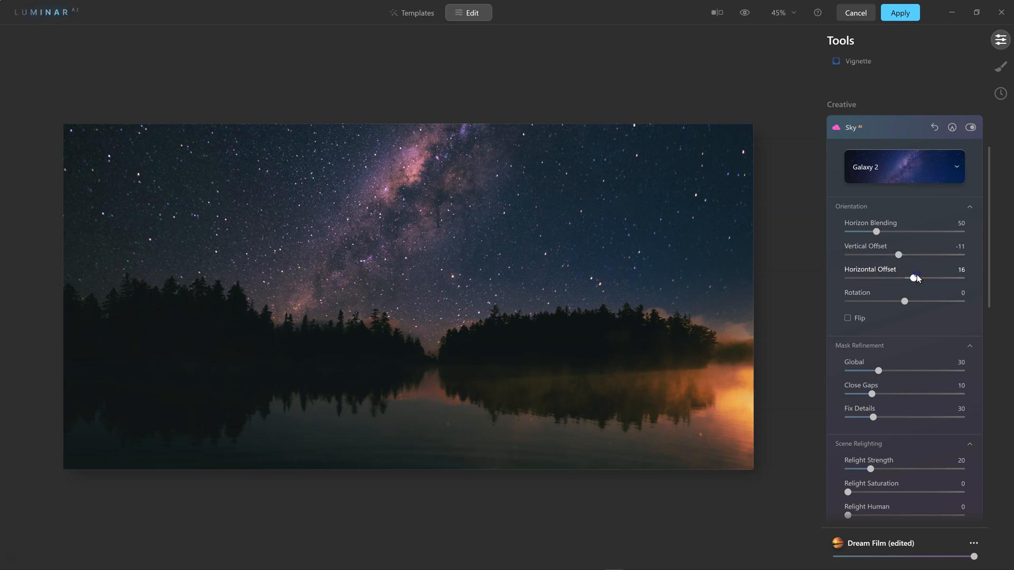
left_click_drag(916, 278, 951, 275)
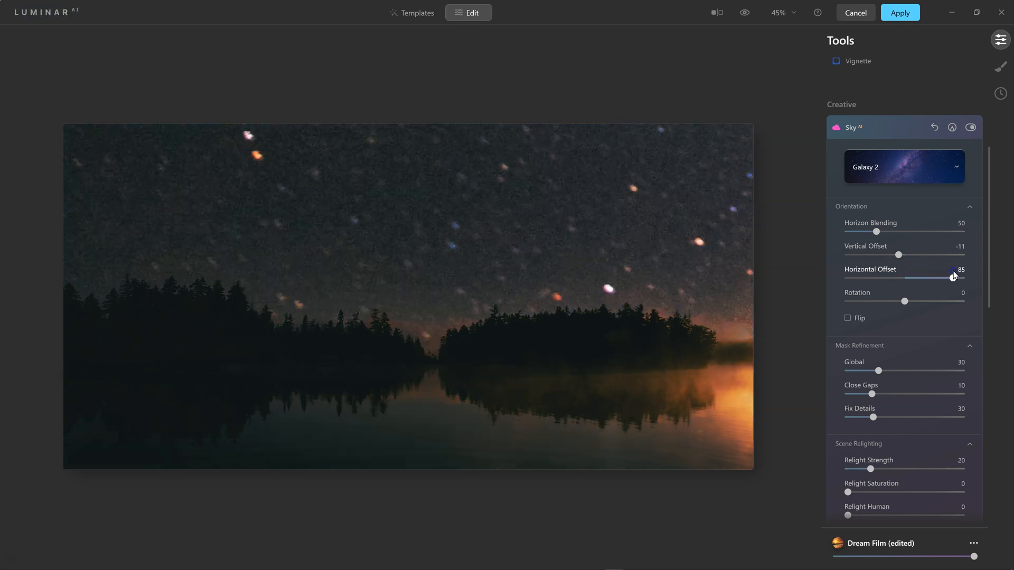
left_click_drag(952, 278, 871, 278)
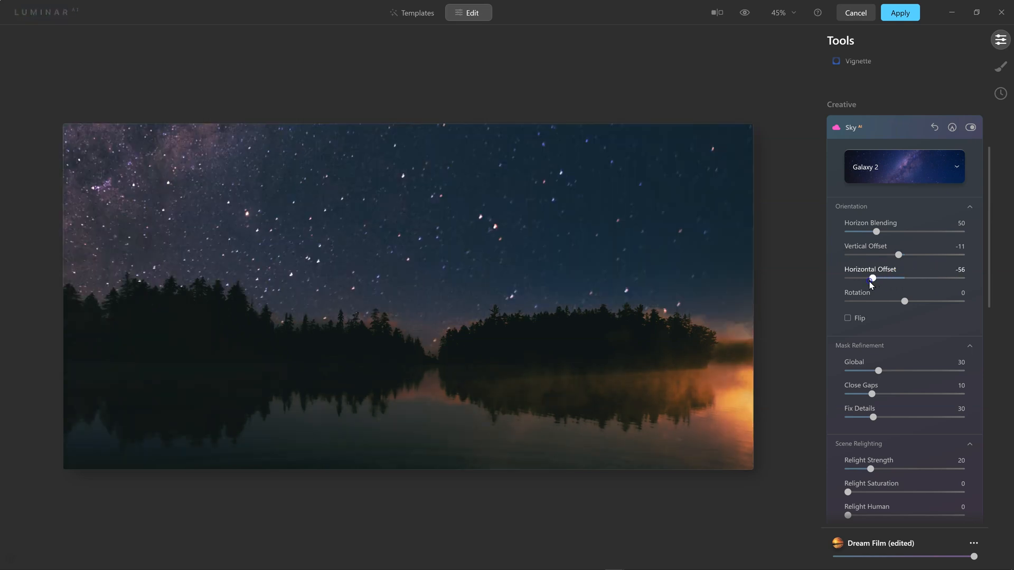
left_click_drag(872, 279, 858, 279)
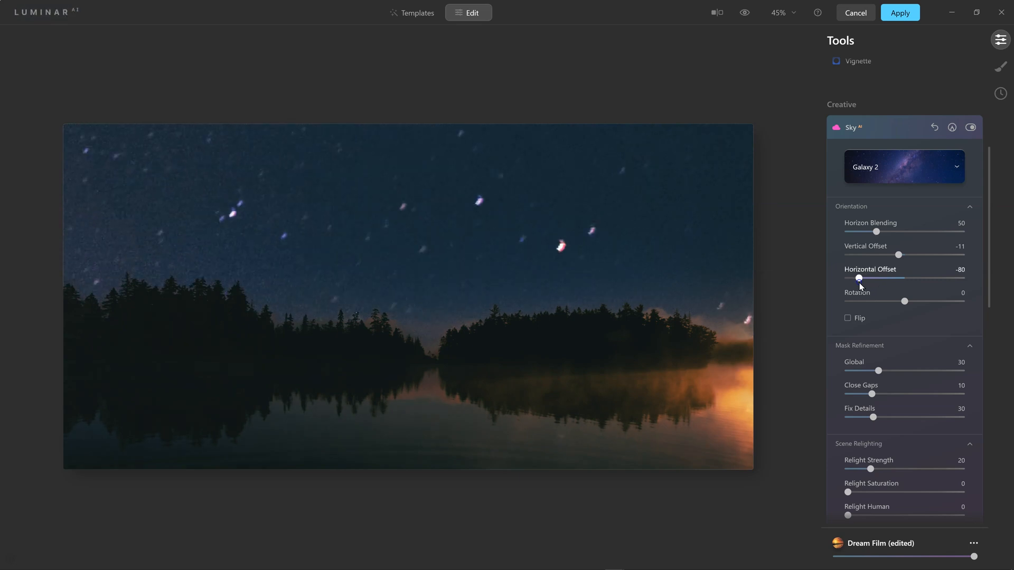
left_click_drag(859, 277, 885, 278)
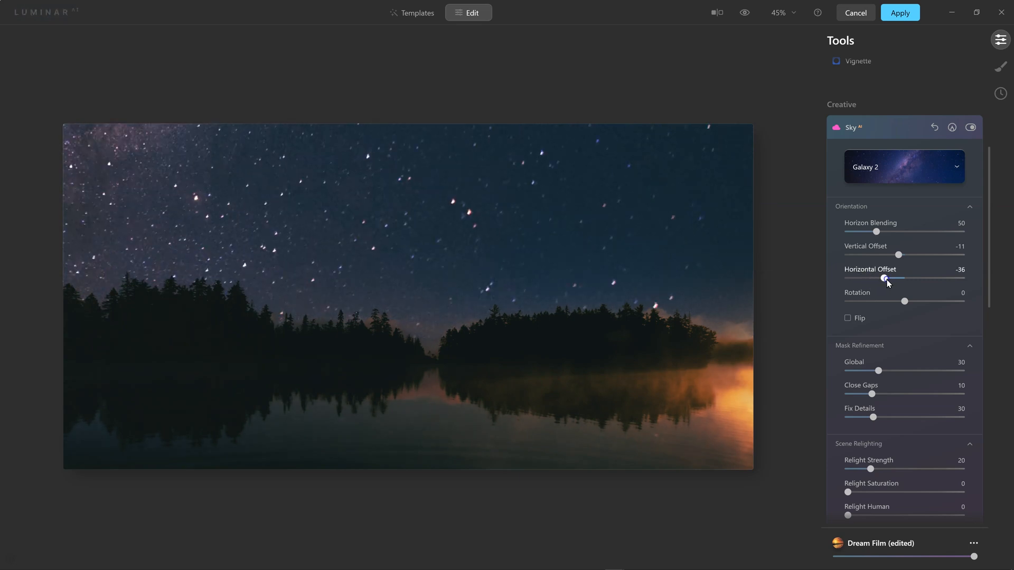
left_click_drag(883, 278, 894, 278)
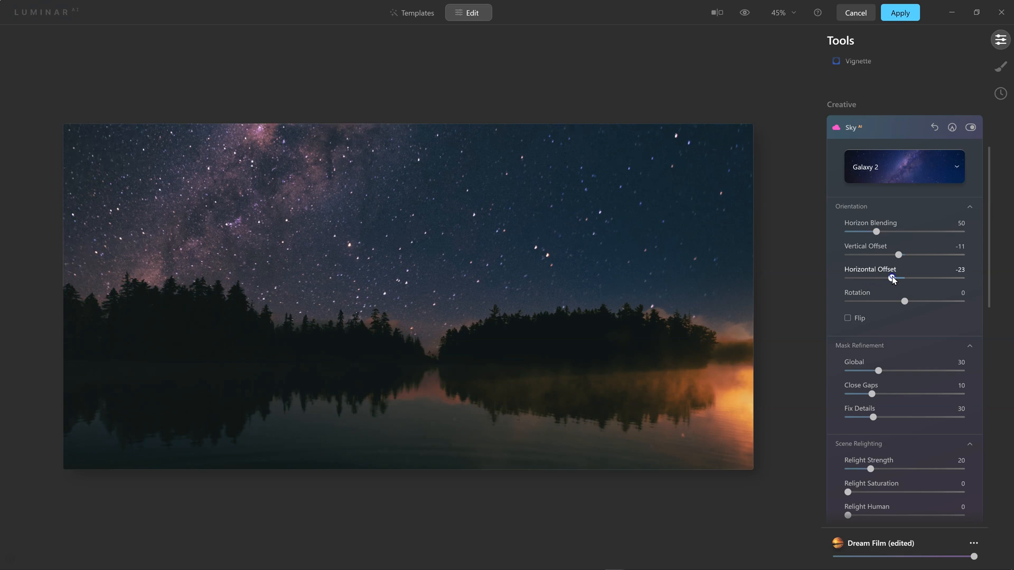
left_click_drag(893, 279, 904, 277)
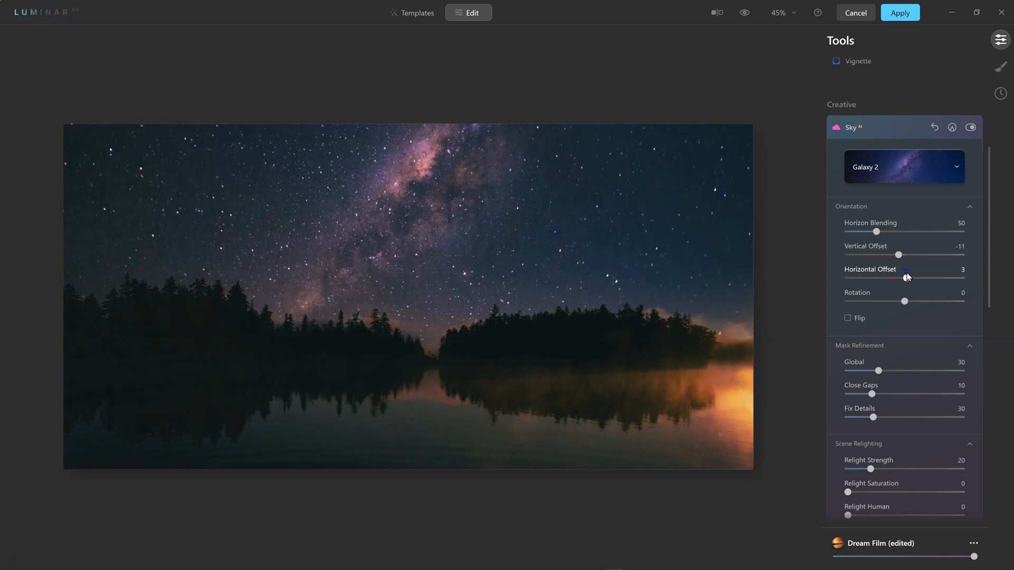
left_click_drag(904, 276, 911, 277)
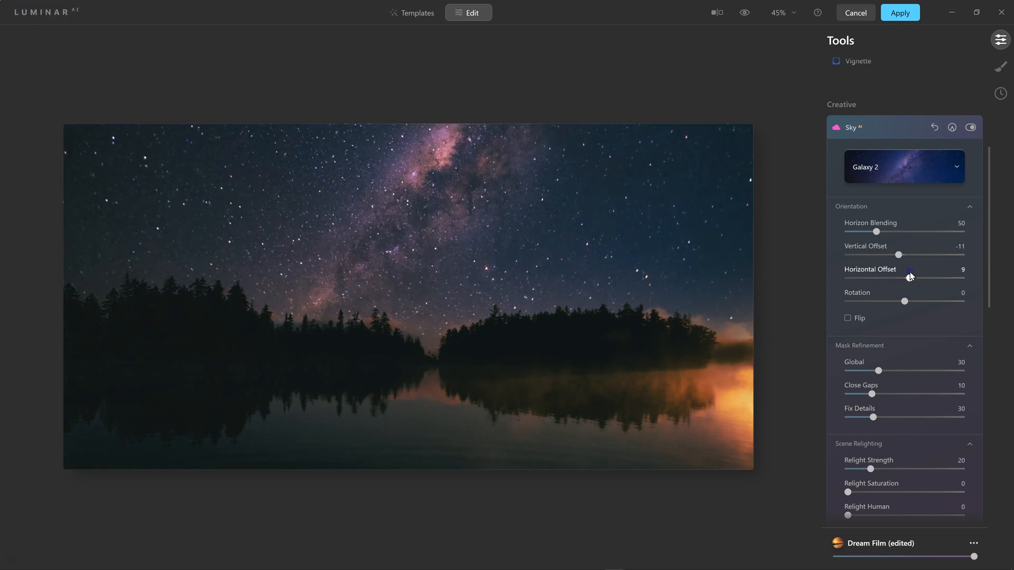
left_click_drag(911, 278, 908, 278)
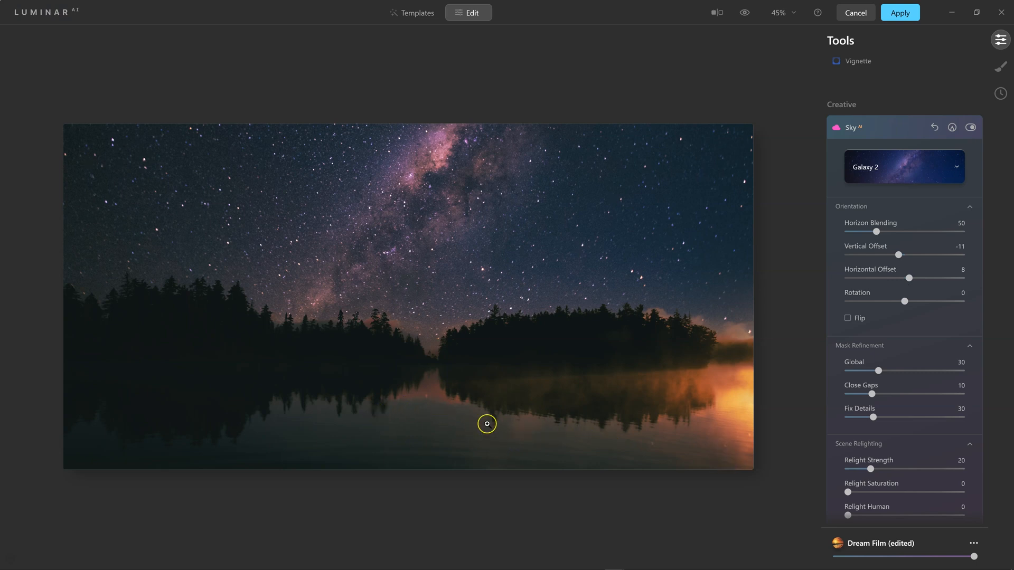
mouse_move(480, 440)
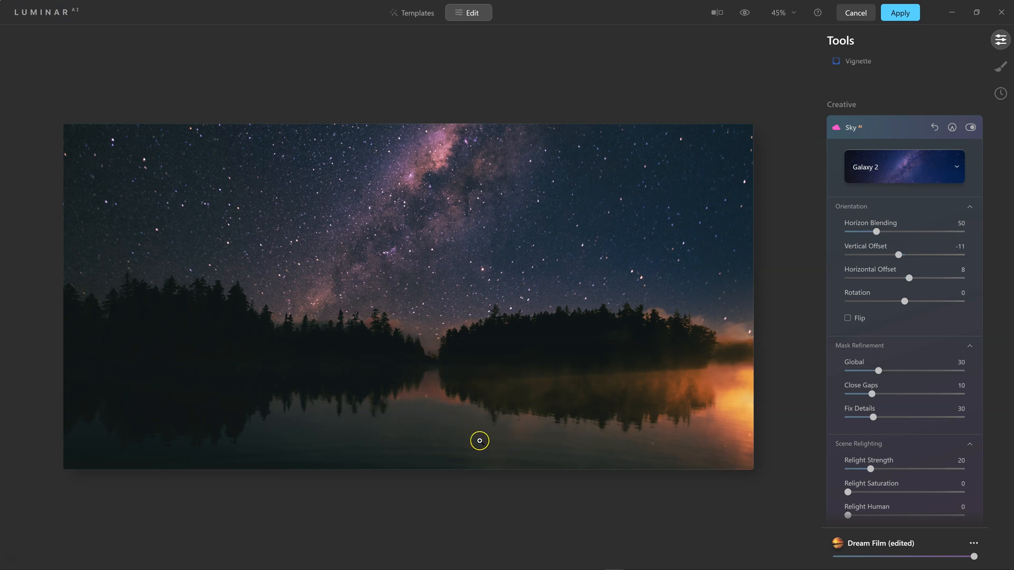
mouse_move(575, 418)
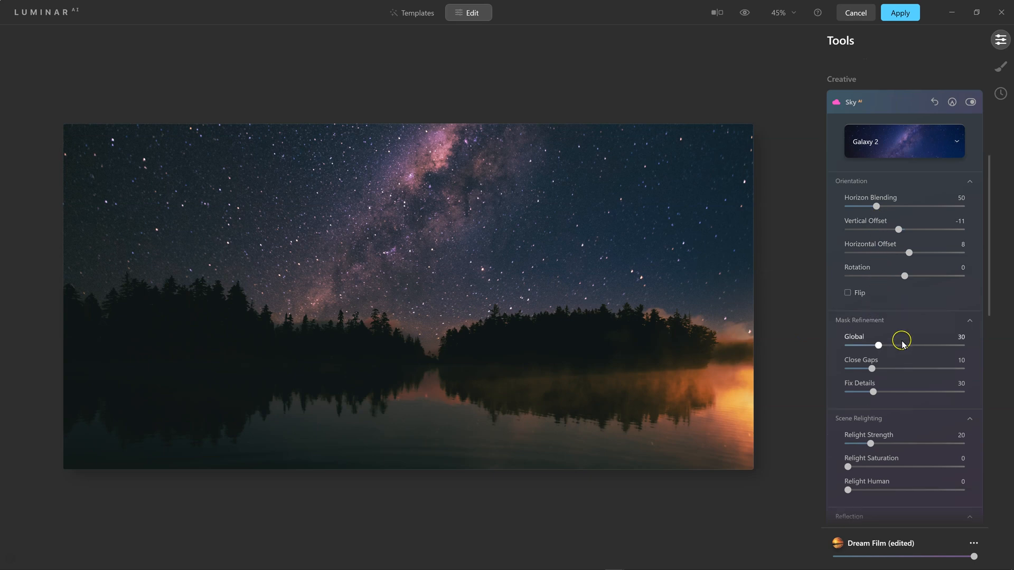
- Set the sky Relight Strength to 26 and Relight Saturation to 7
scroll("down", 3)
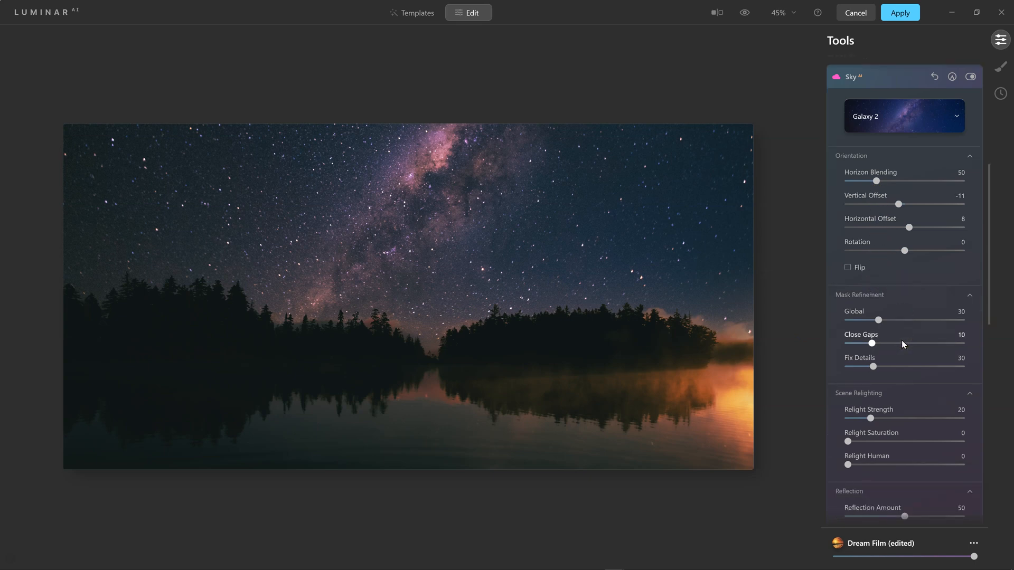
scroll("down", 3)
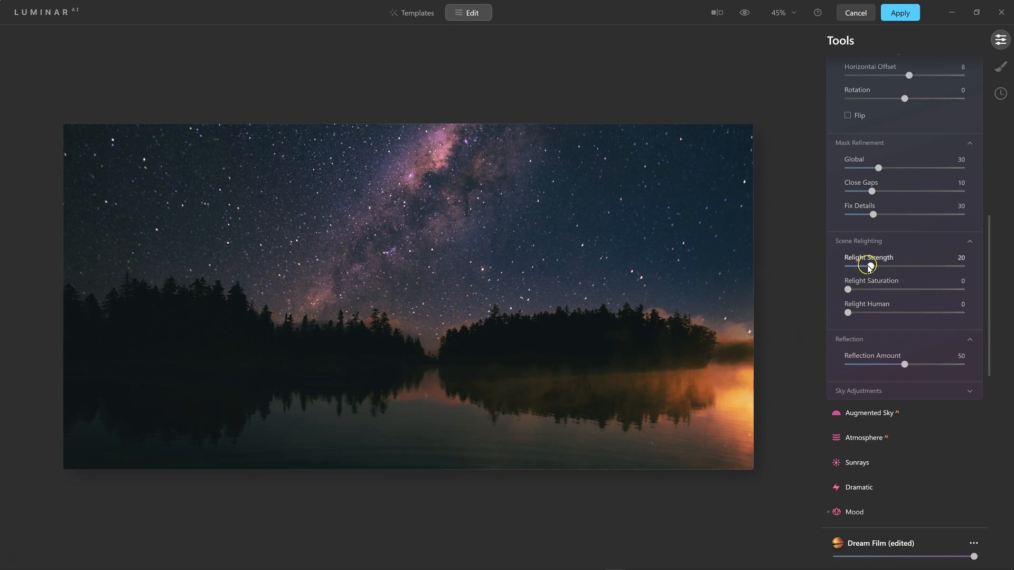
left_click_drag(877, 266, 848, 266)
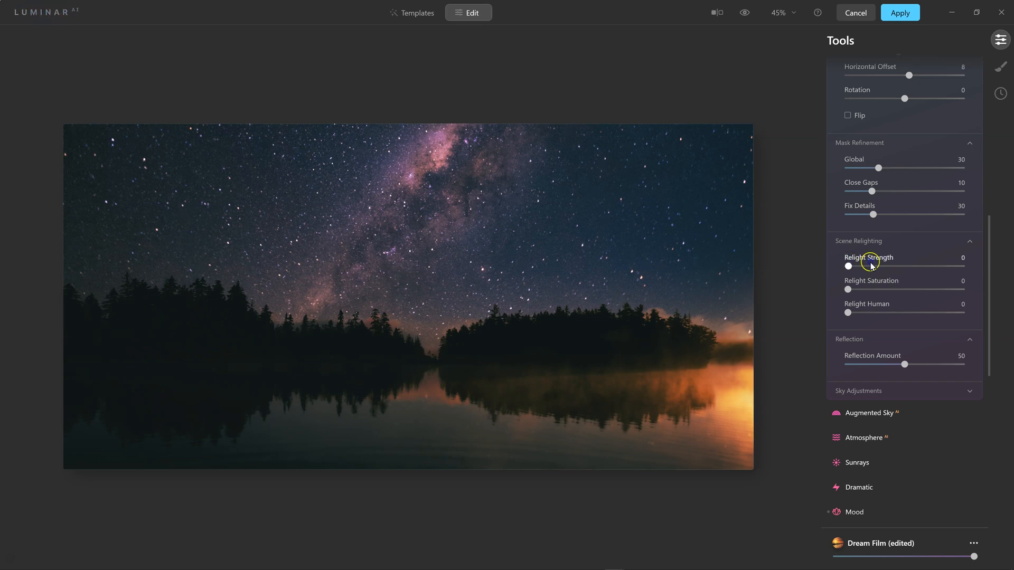
left_click_drag(848, 266, 895, 266)
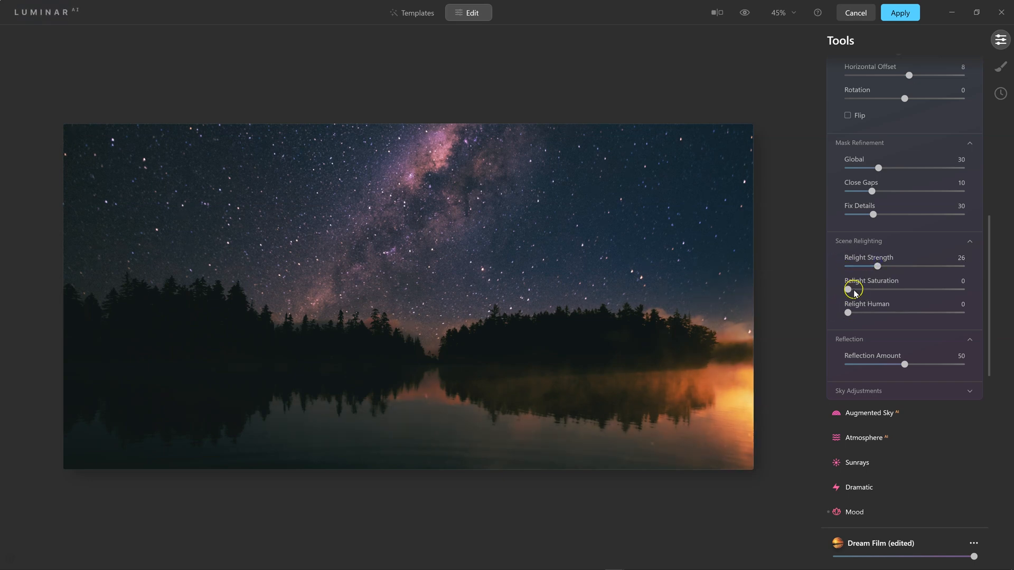
left_click_drag(849, 289, 856, 290)
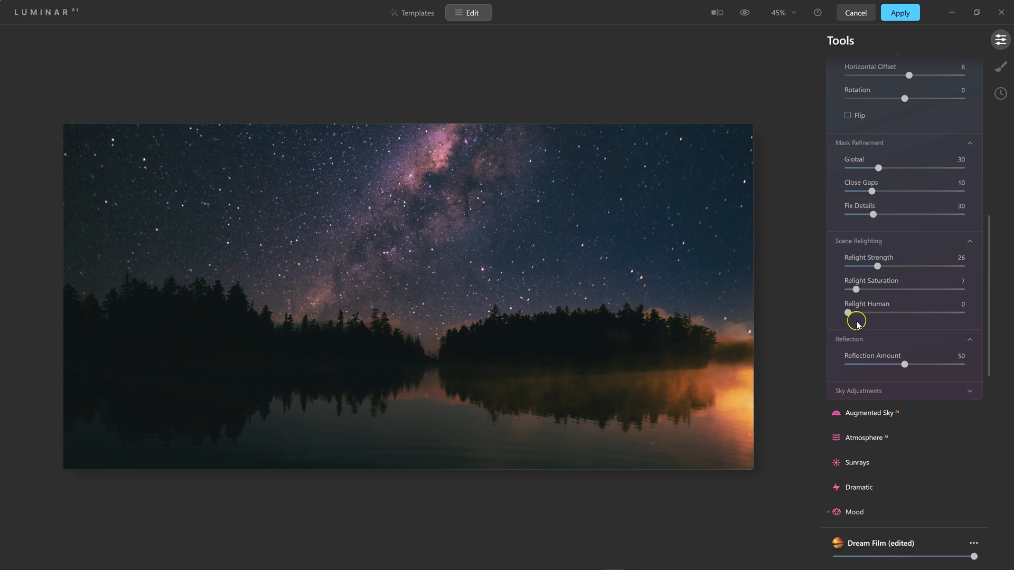
- Raise the lake Reflection Amount, settling it at 77
scroll("down", 3)
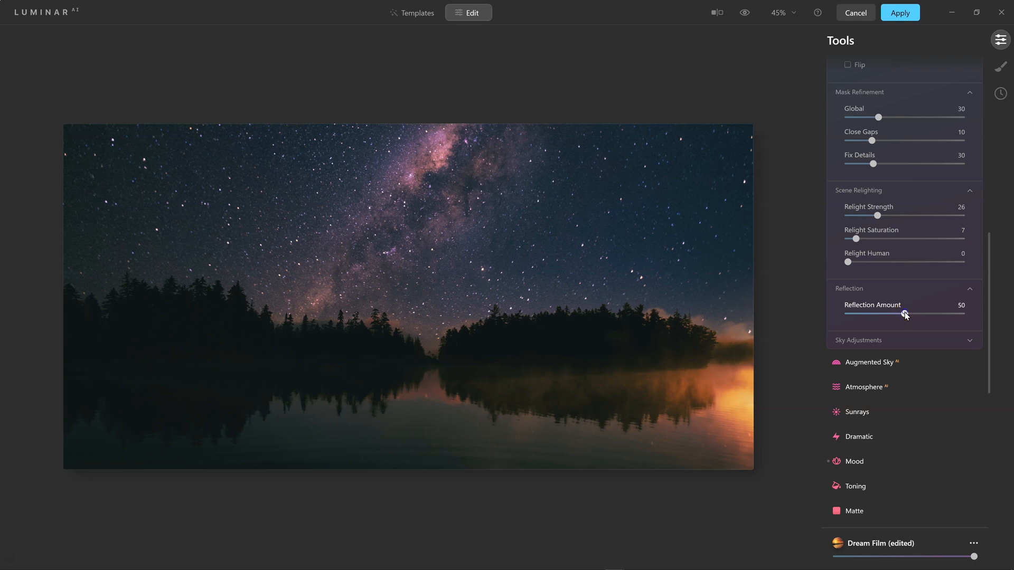
left_click_drag(904, 314, 974, 313)
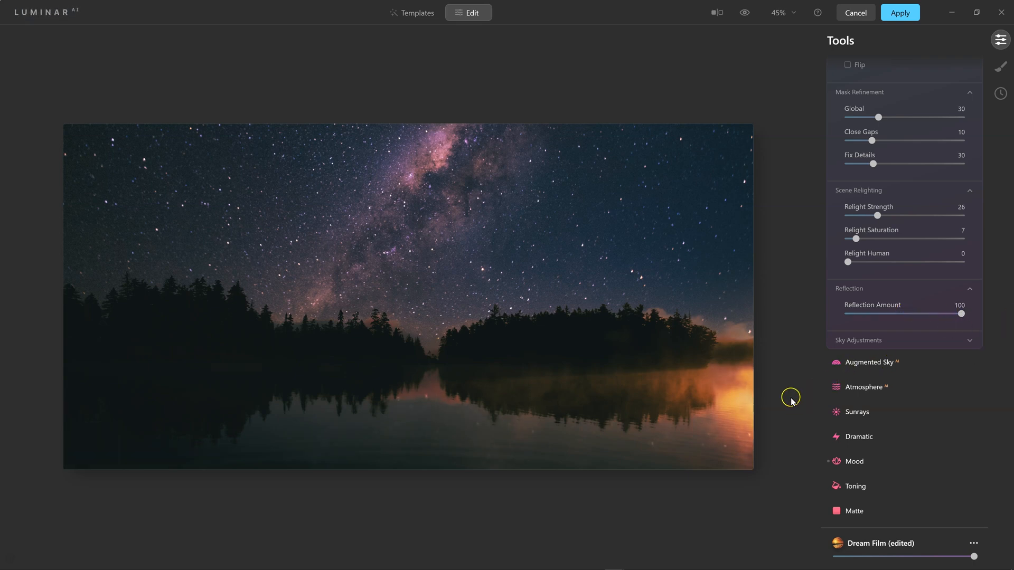
mouse_move(681, 450)
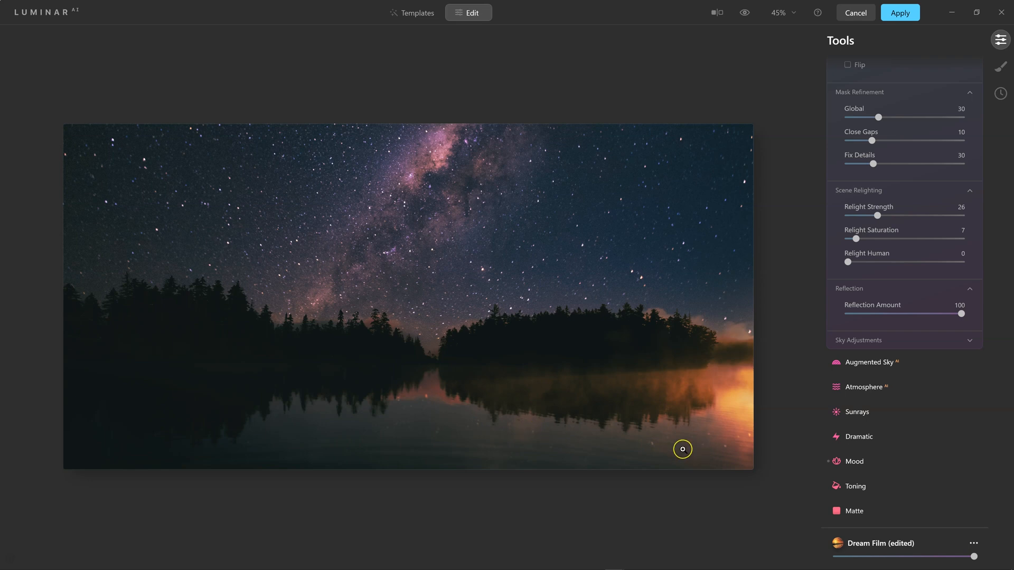
mouse_move(280, 428)
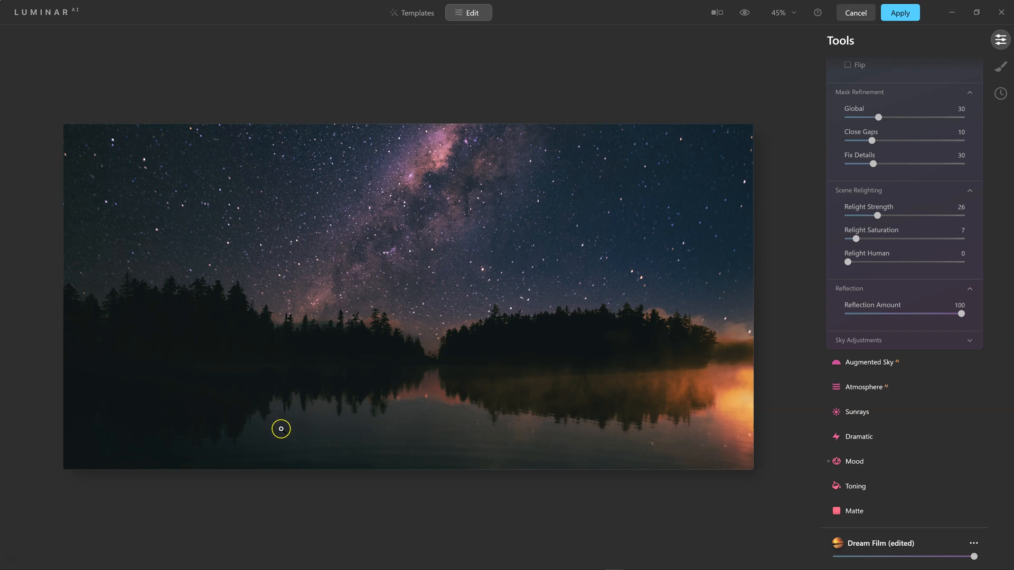
mouse_move(456, 417)
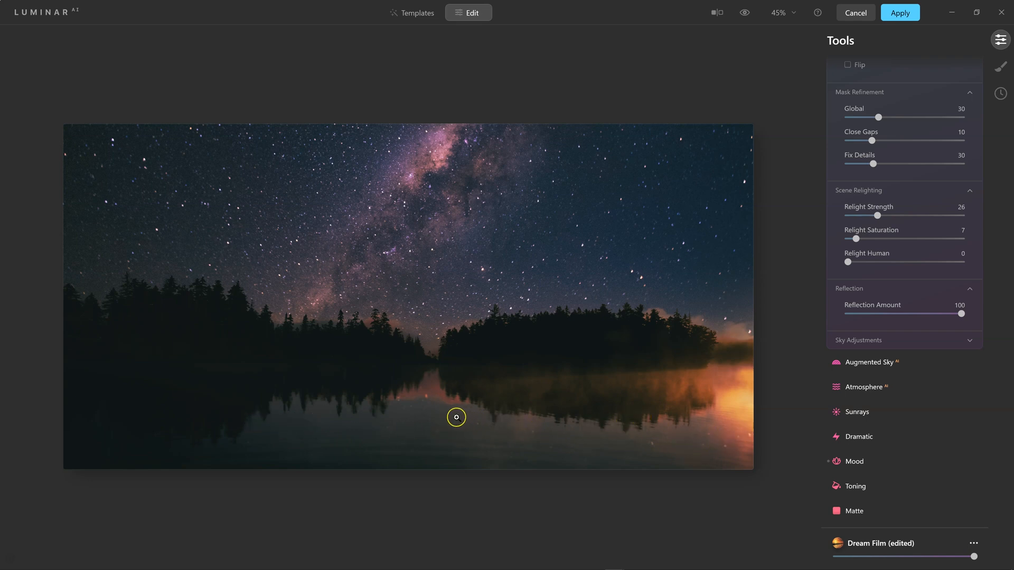
left_click_drag(974, 314, 960, 314)
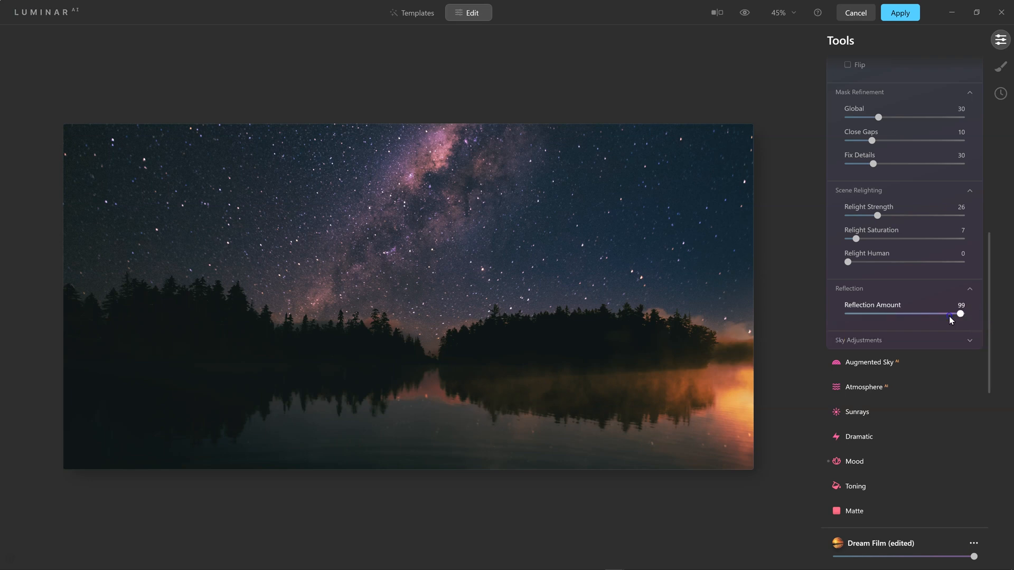
left_click_drag(960, 313, 935, 313)
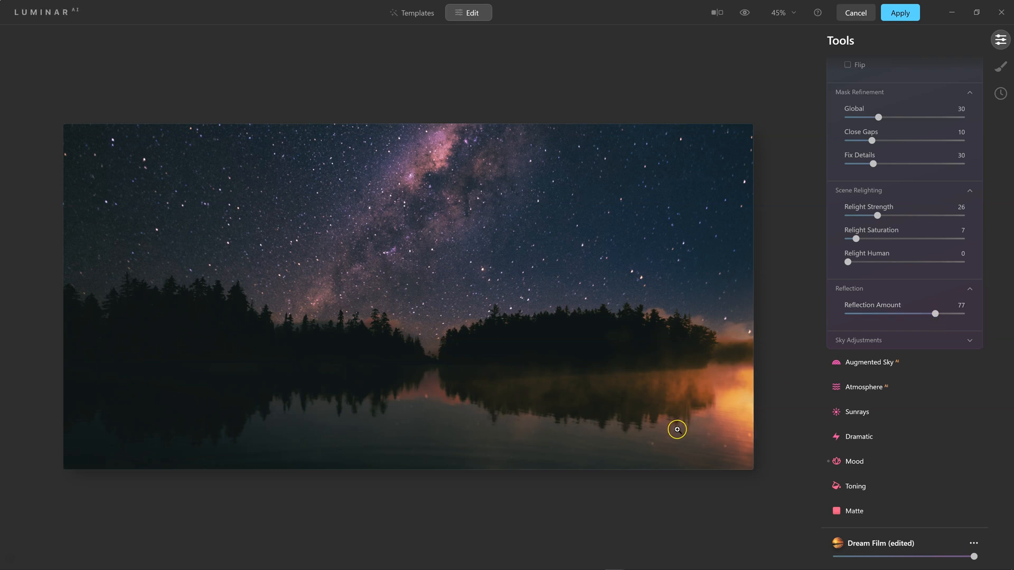
mouse_move(914, 378)
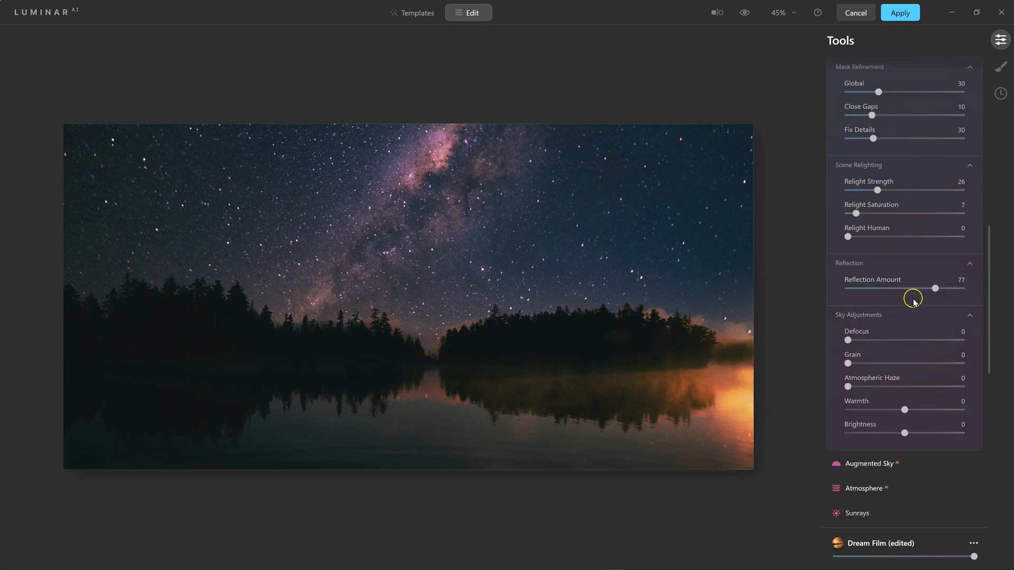
mouse_move(853, 338)
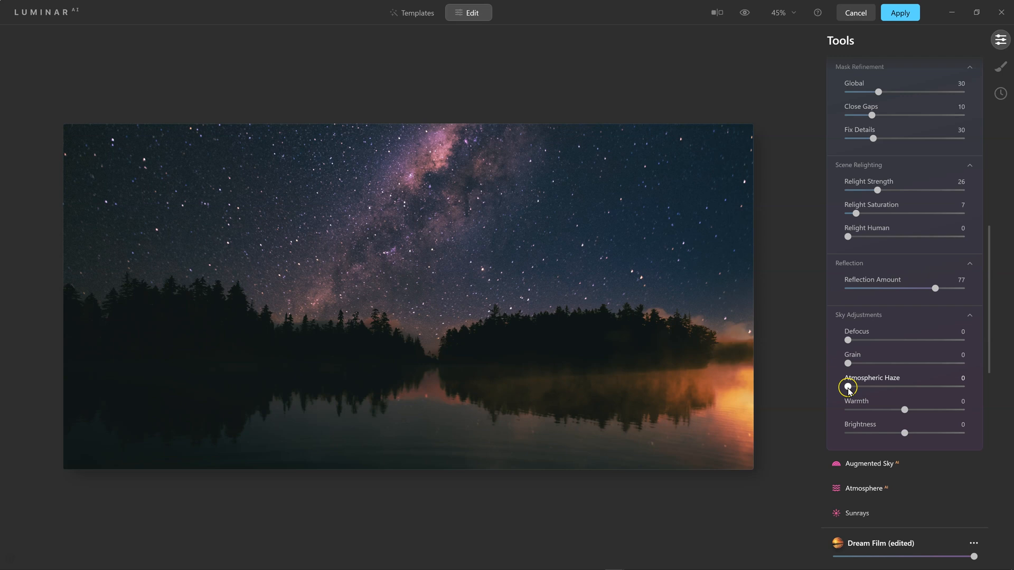
- Try Atmospheric Haze on the sky and return it to 0
left_click_drag(848, 386, 891, 387)
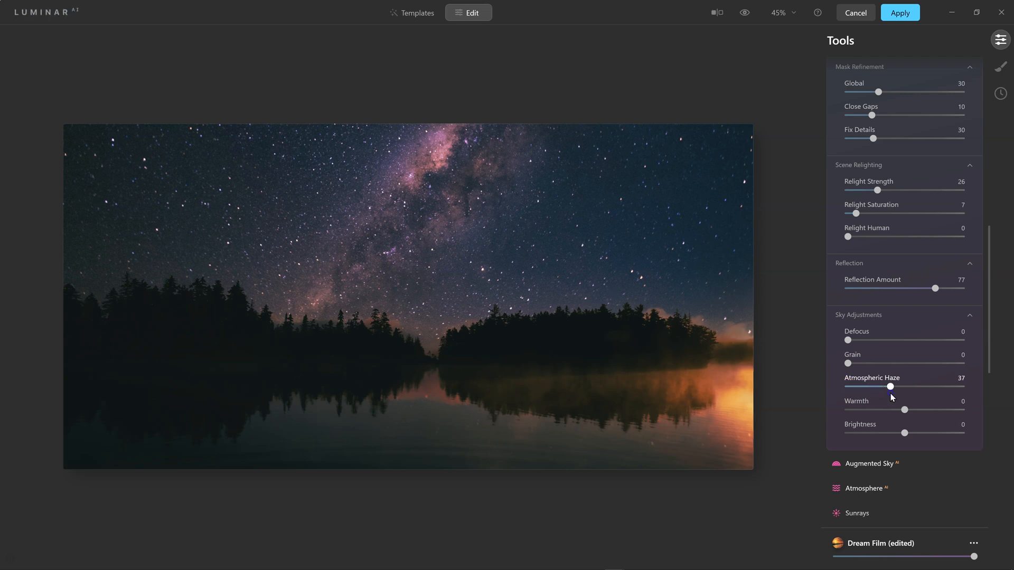
left_click_drag(889, 386, 894, 386)
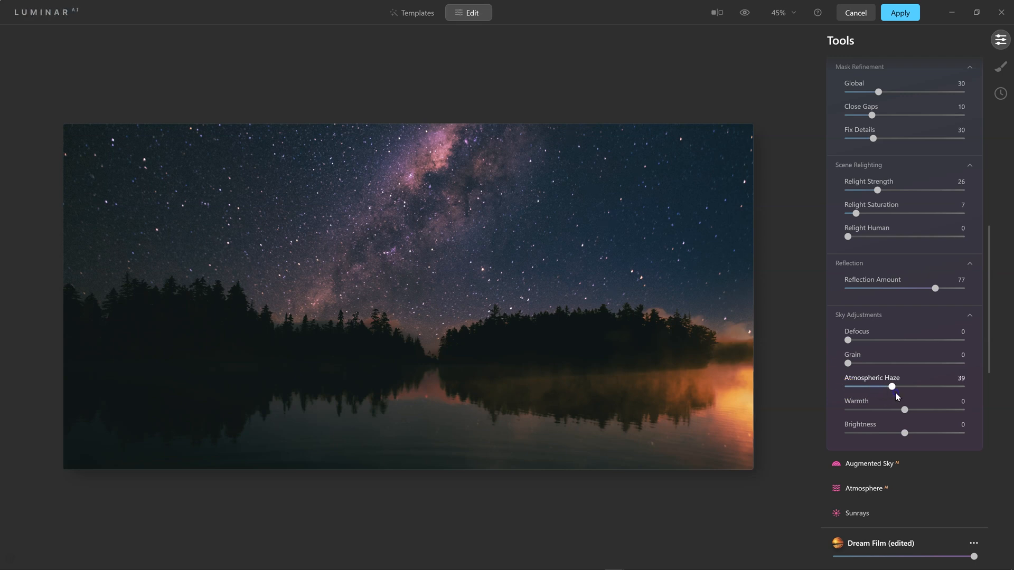
left_click_drag(895, 387, 932, 386)
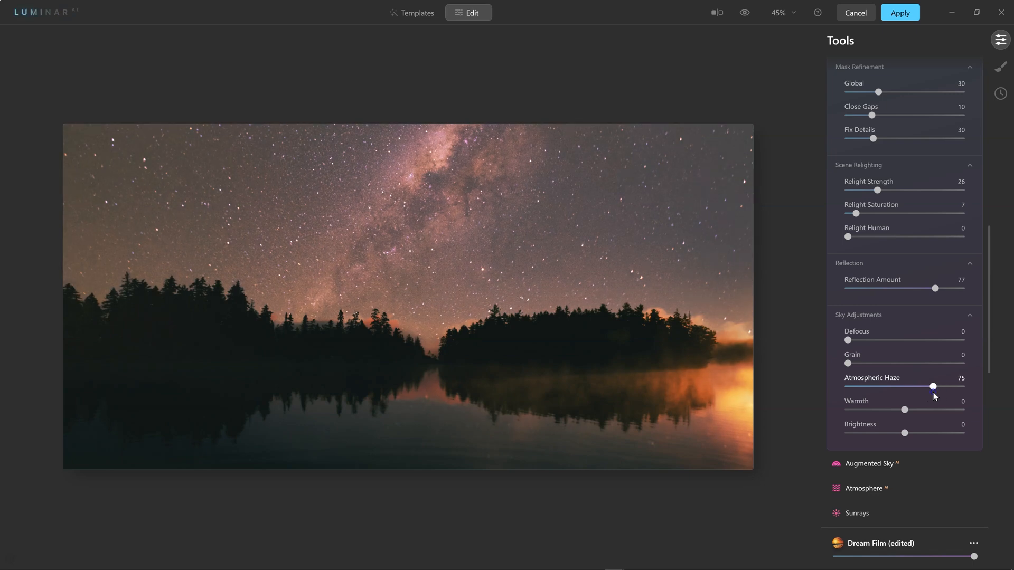
left_click_drag(932, 387, 848, 387)
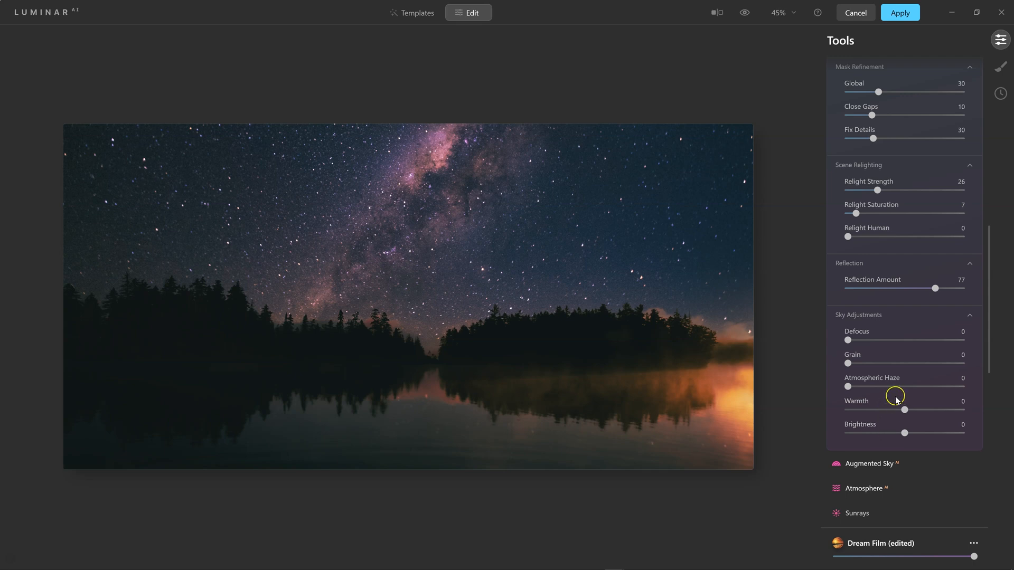
- Warm the Milky Way sky, settling Warmth at 20
left_click_drag(905, 410, 925, 409)
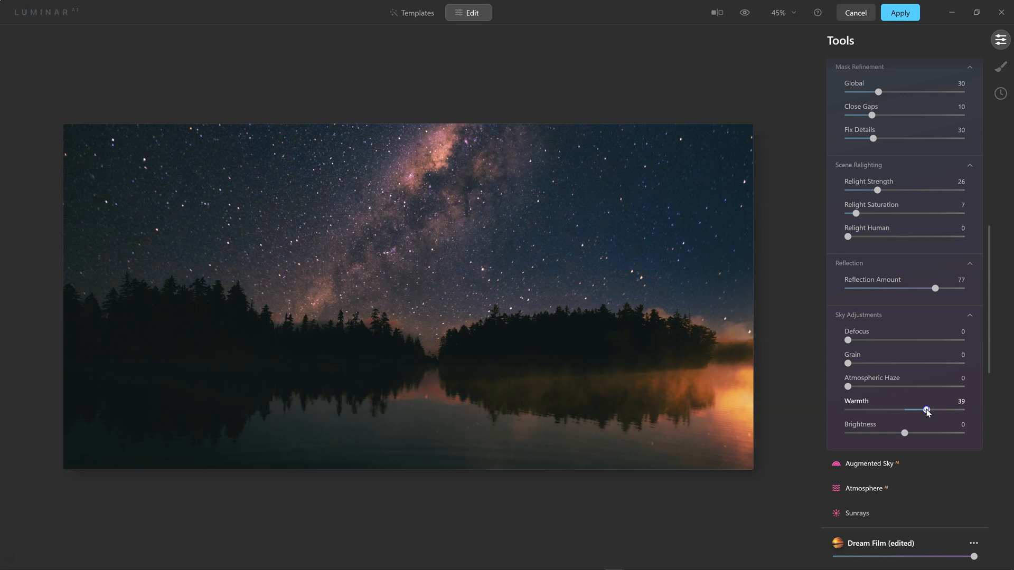
left_click_drag(926, 410, 921, 410)
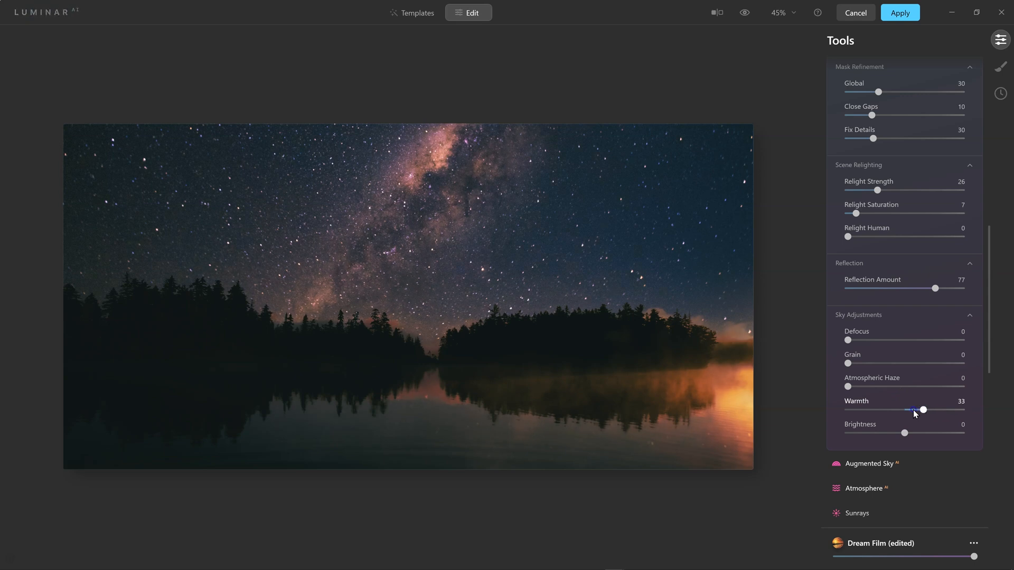
left_click_drag(920, 410, 897, 409)
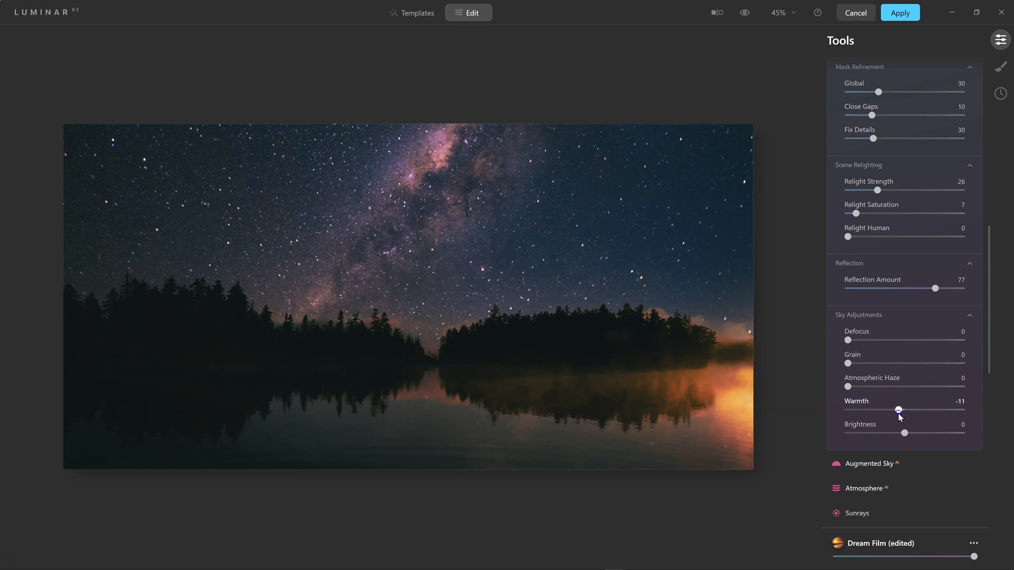
left_click_drag(897, 410, 920, 410)
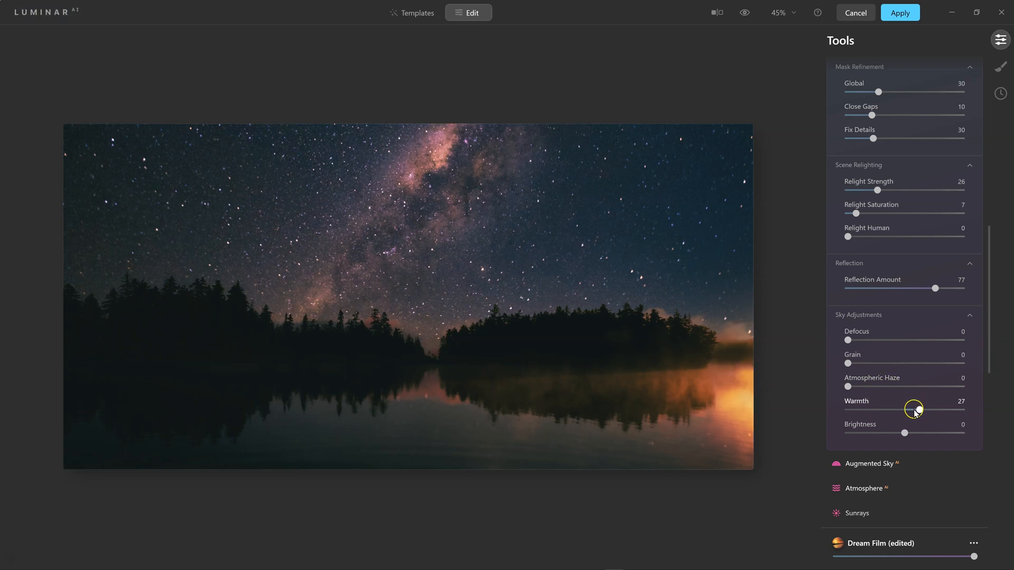
mouse_move(912, 423)
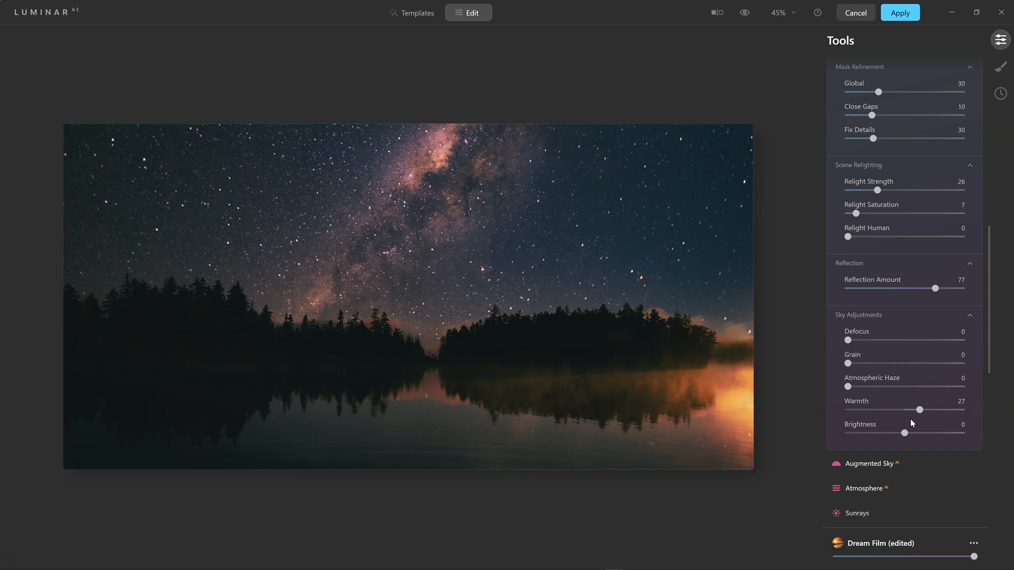
left_click_drag(923, 410, 914, 409)
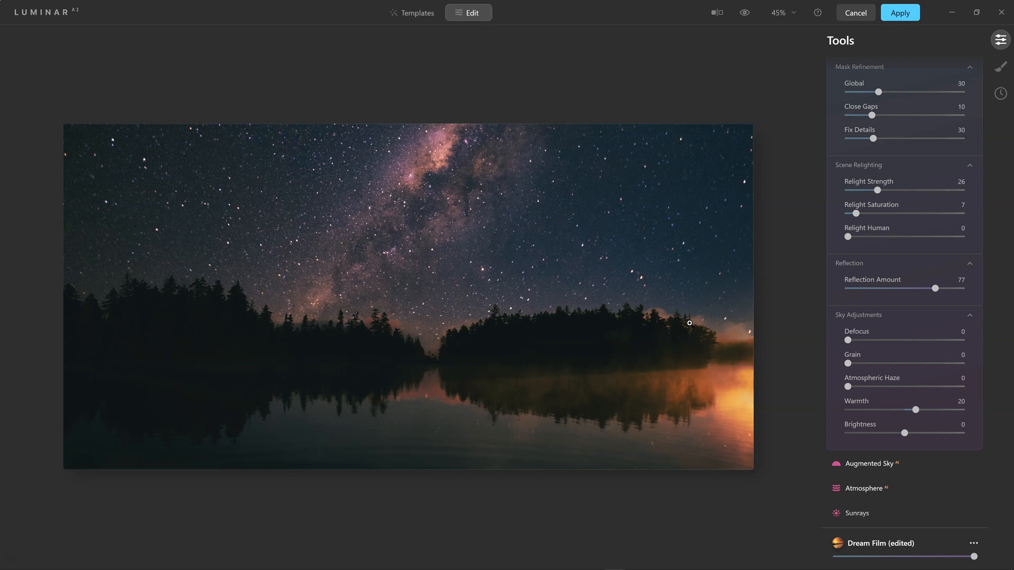
mouse_move(871, 356)
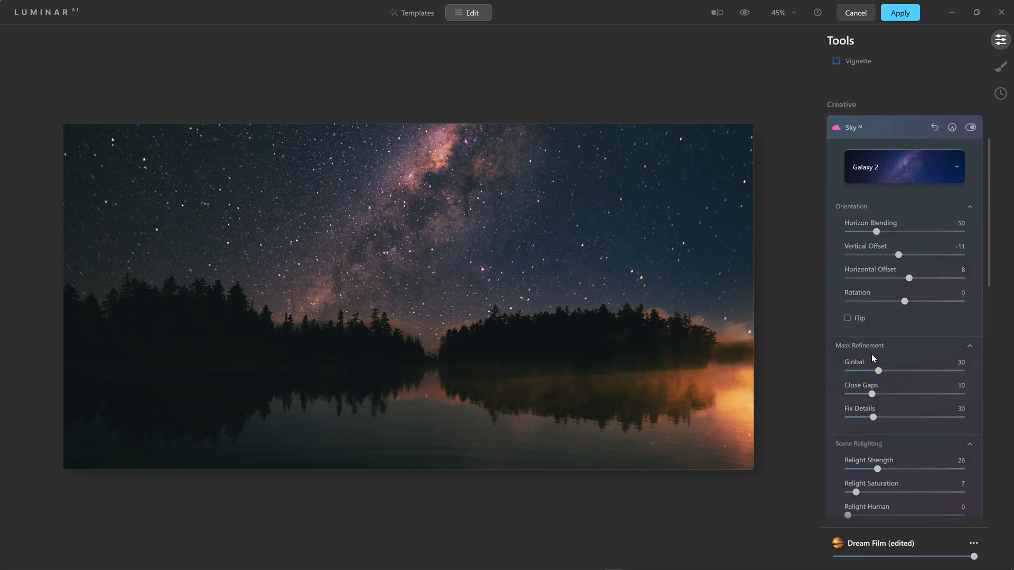
mouse_move(871, 150)
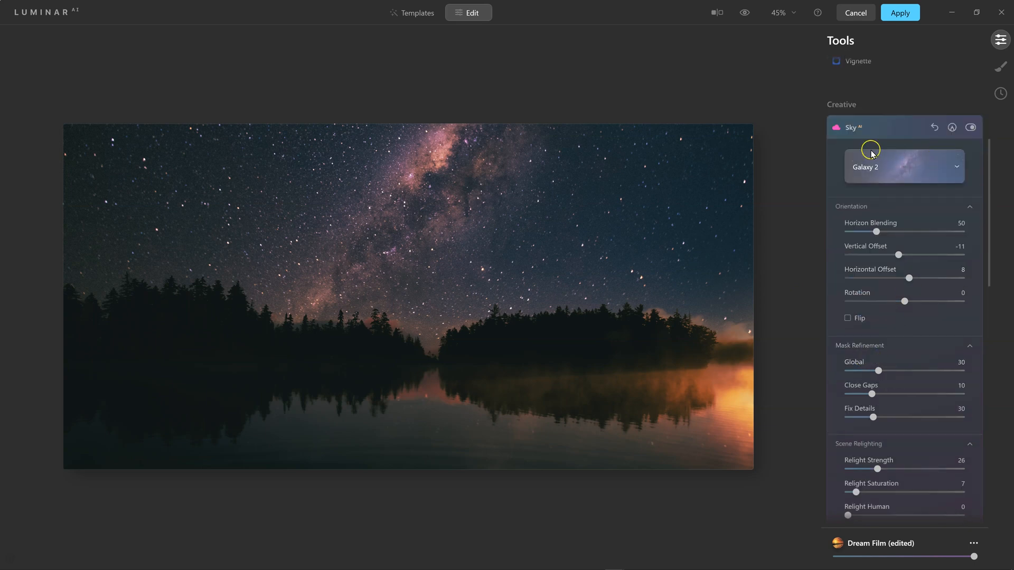
- Collapse Sky AI, add a Texture layer in Local Masking and start loading a texture
left_click(851, 127)
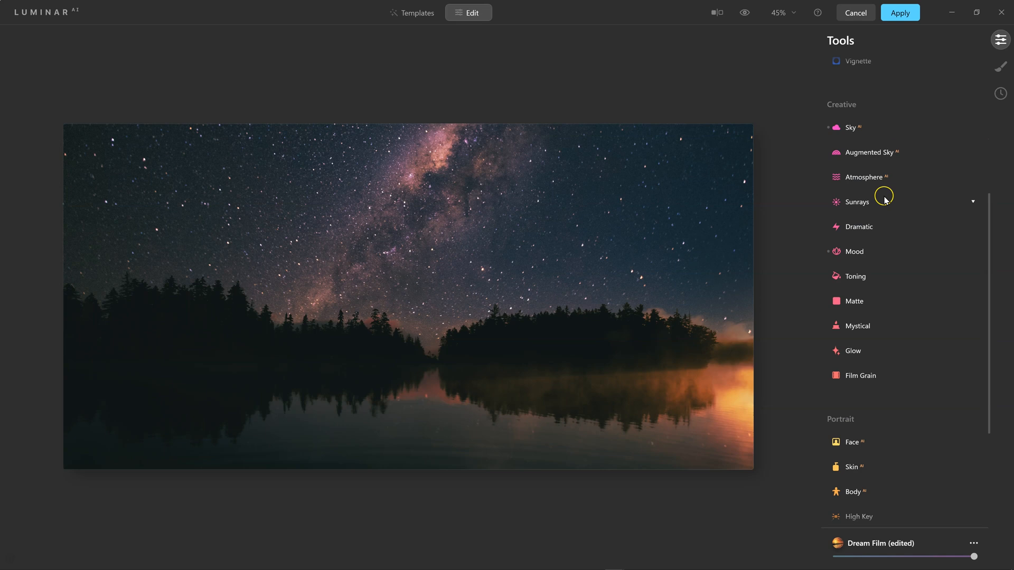
mouse_move(940, 86)
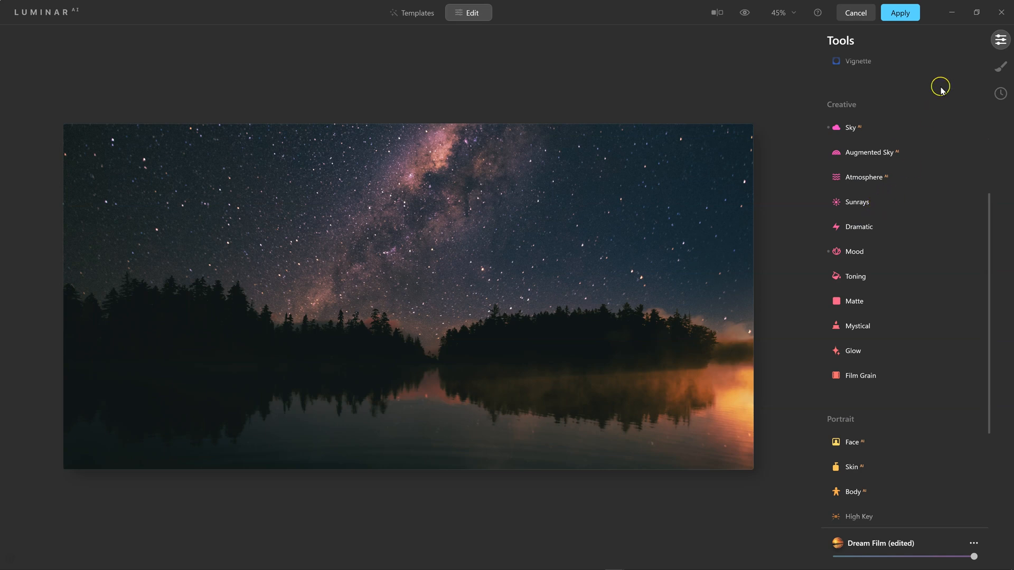
left_click(1000, 65)
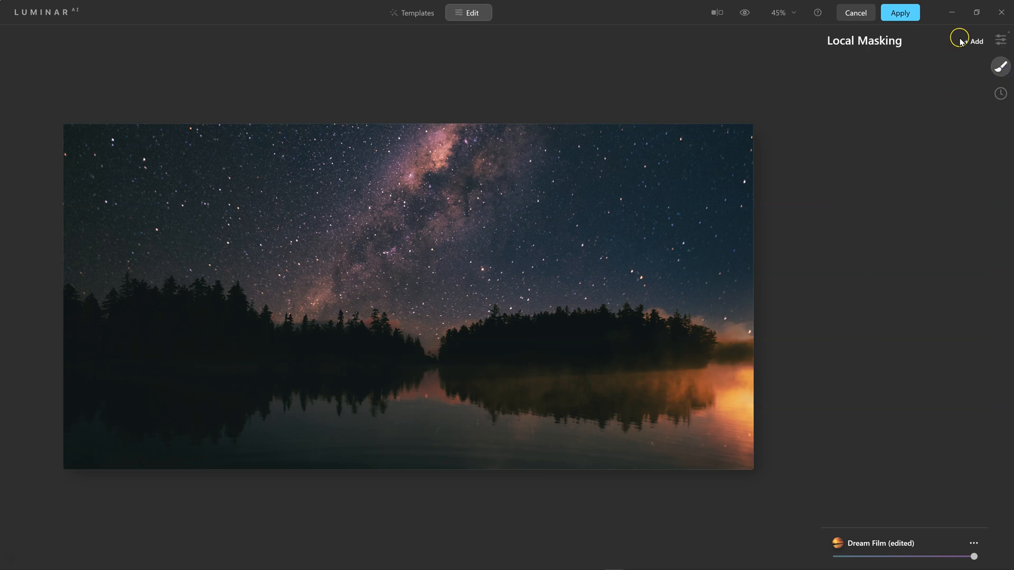
left_click(972, 42)
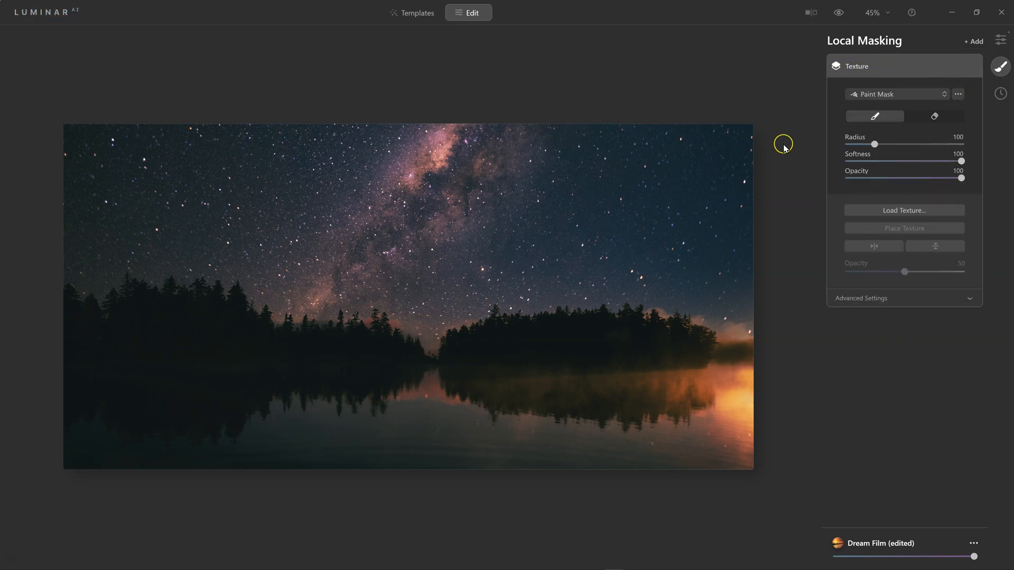
mouse_move(781, 264)
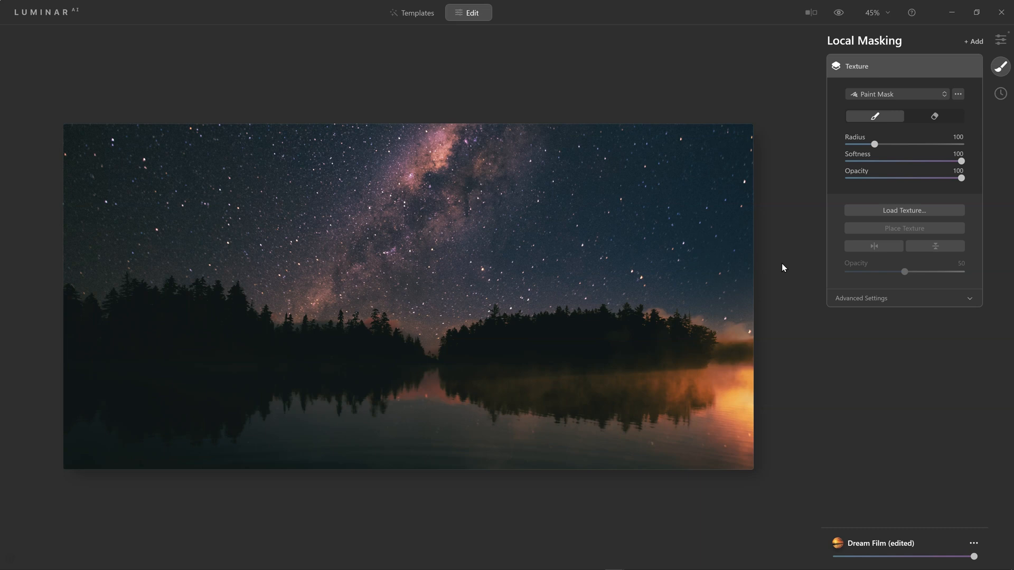
mouse_move(845, 238)
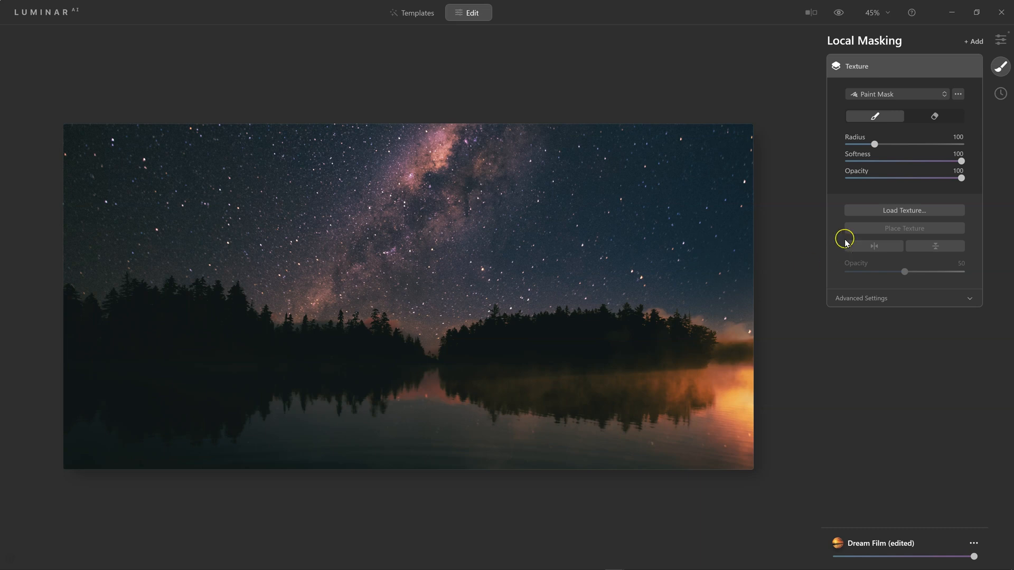
left_click(902, 211)
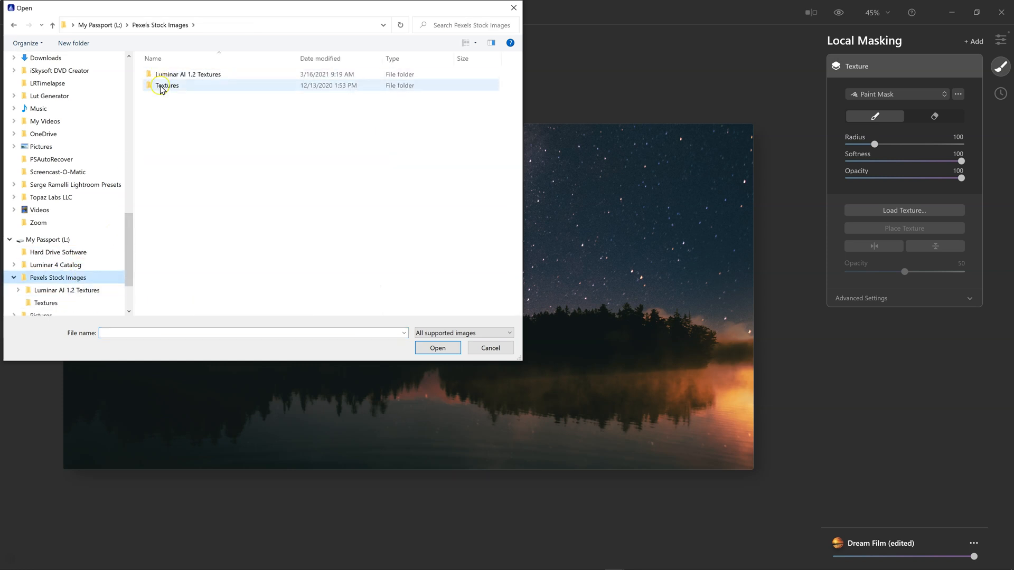
- Browse into Luminar AI 1.2 Textures > Paper_Texture_Kit > JPEG to see the paper textures
double_click(188, 74)
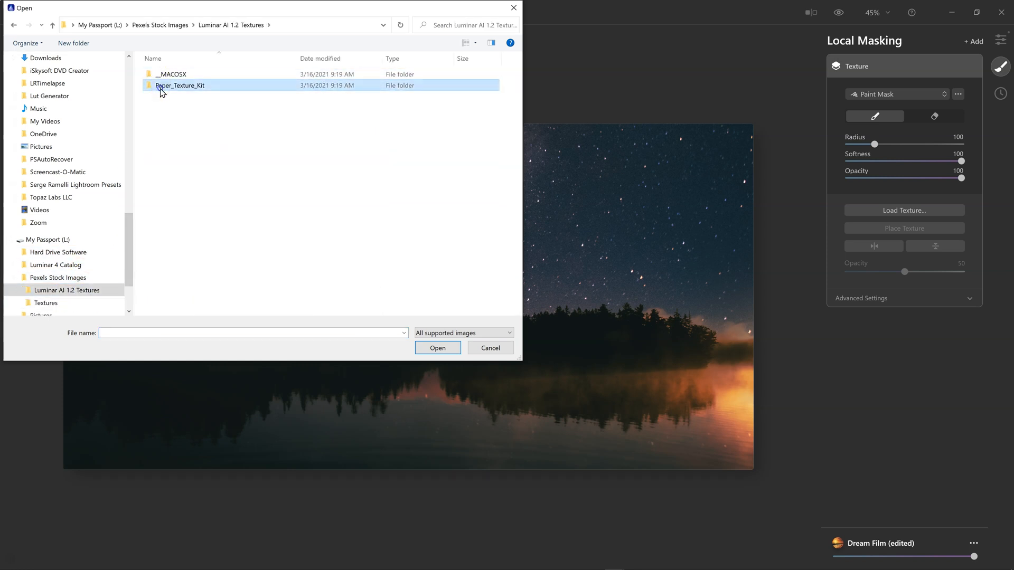
double_click(179, 84)
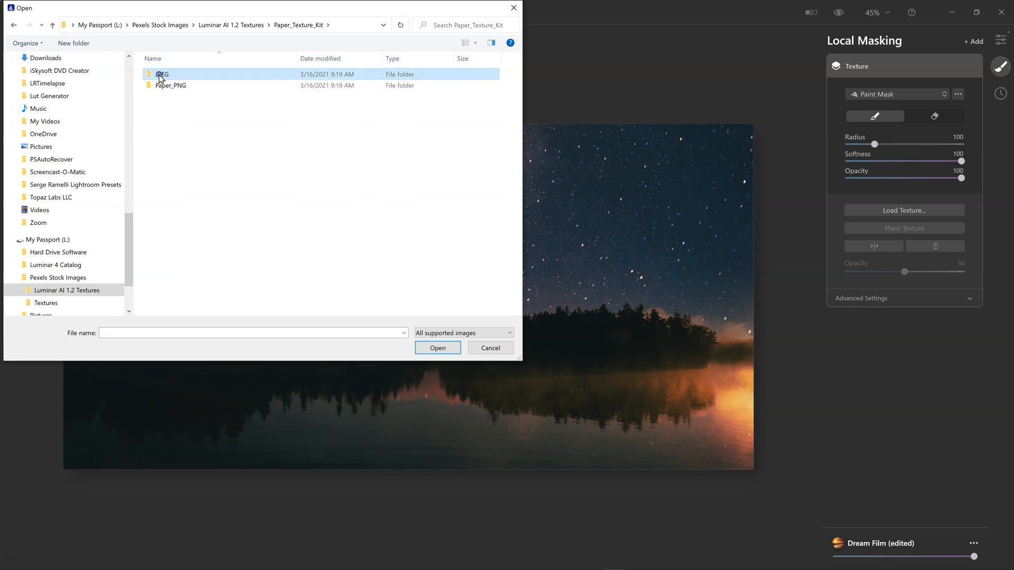
double_click(163, 74)
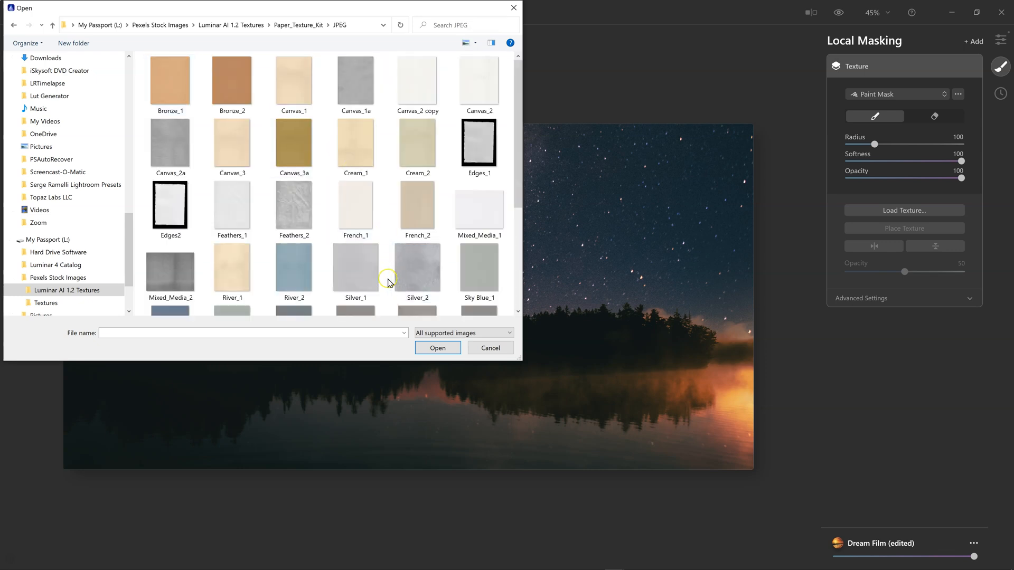
scroll("down", 3)
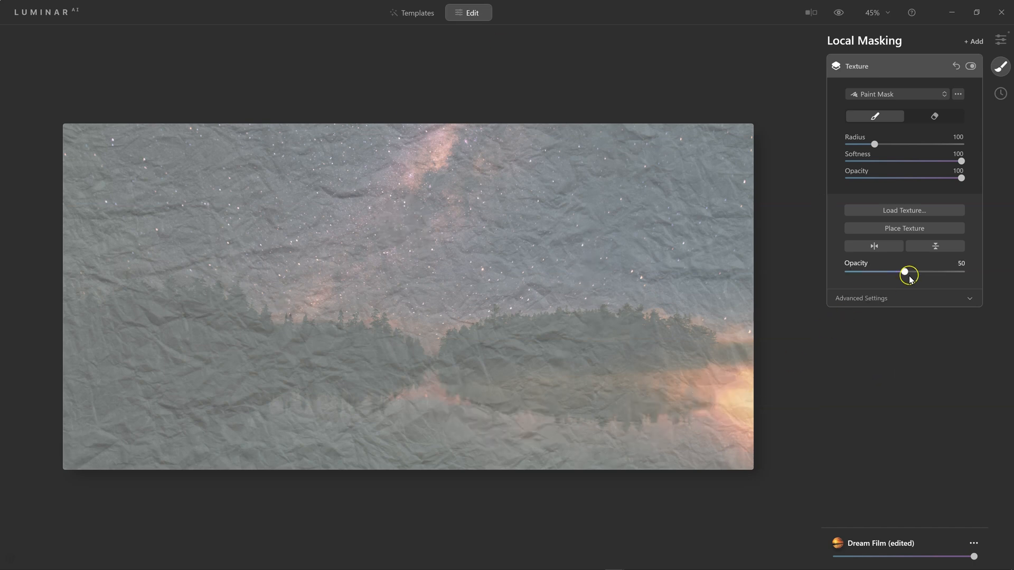
- Set the paper texture opacity to about 51
left_click_drag(908, 273, 944, 272)
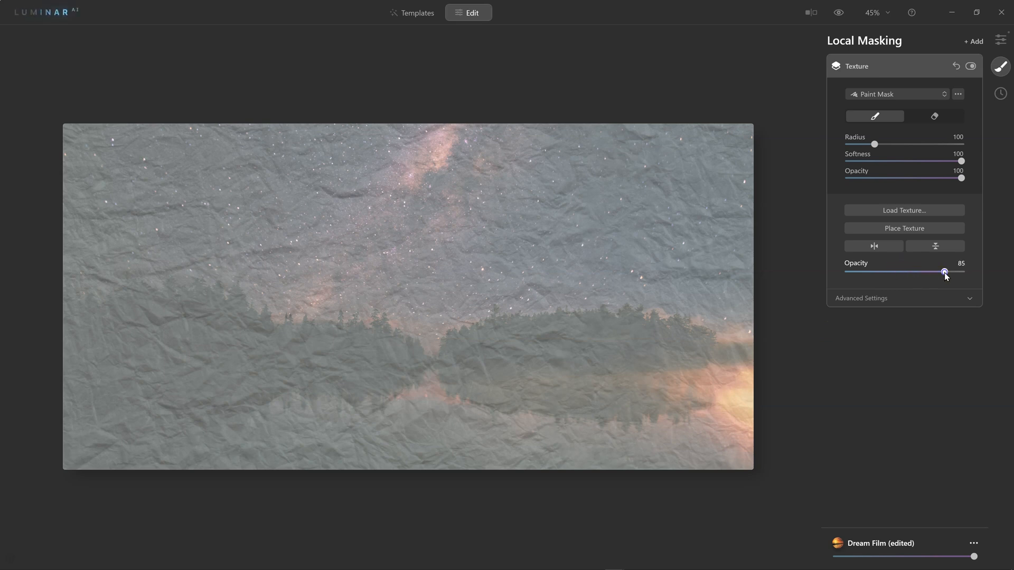
left_click_drag(944, 272, 873, 272)
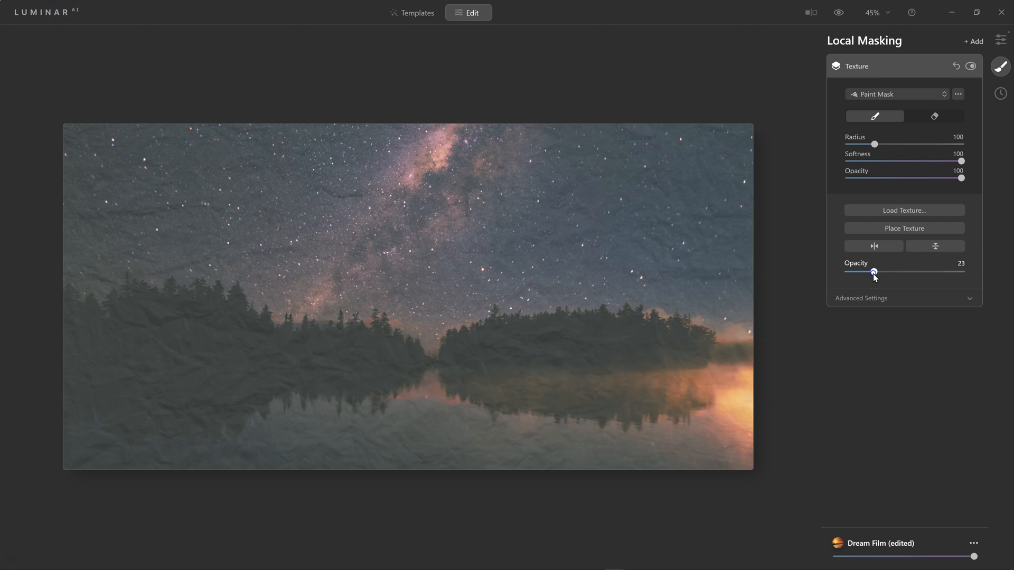
left_click_drag(874, 272, 906, 272)
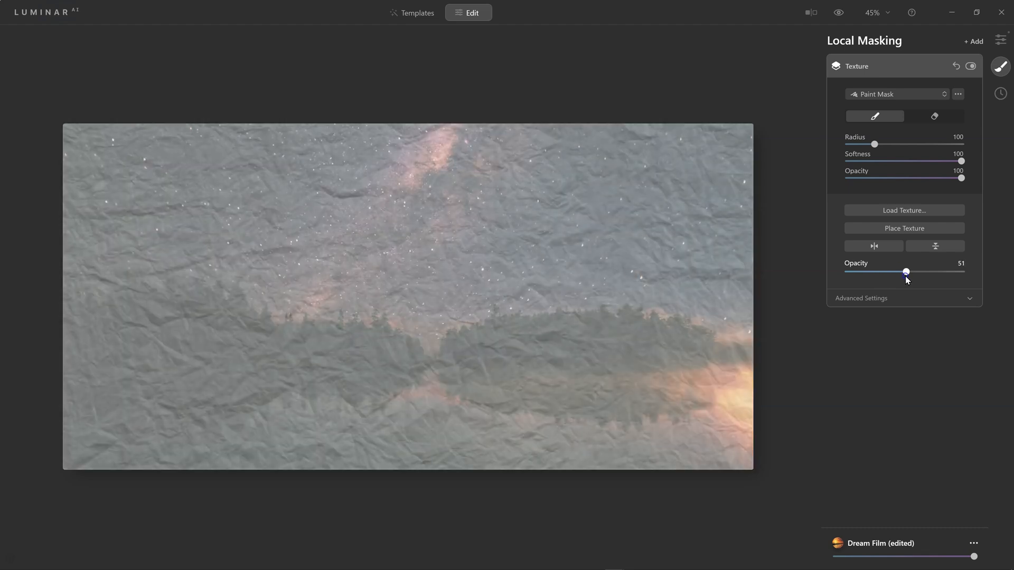
- Under Advanced Settings, set the texture Blend mode to Overlay
left_click(860, 298)
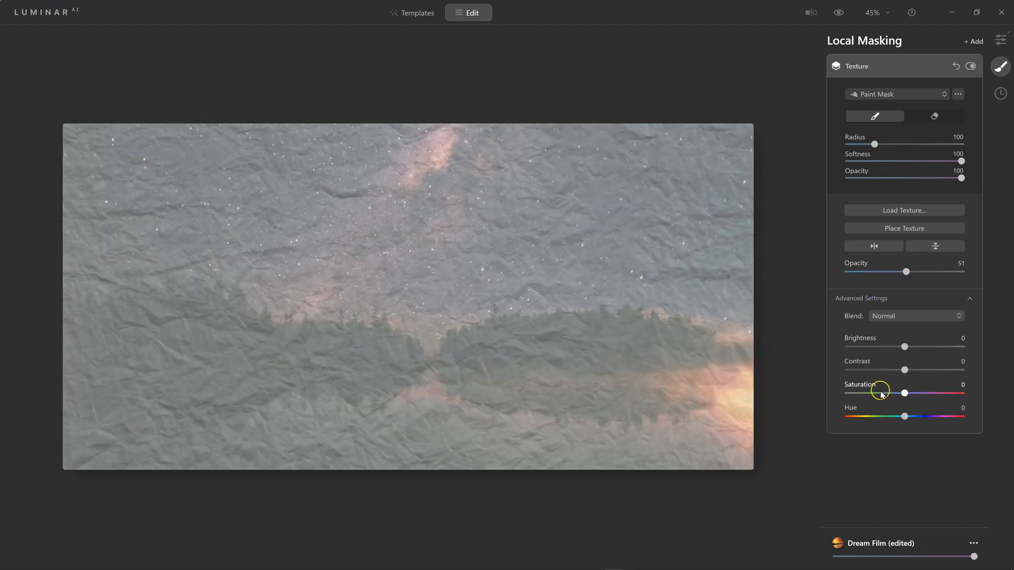
left_click(915, 315)
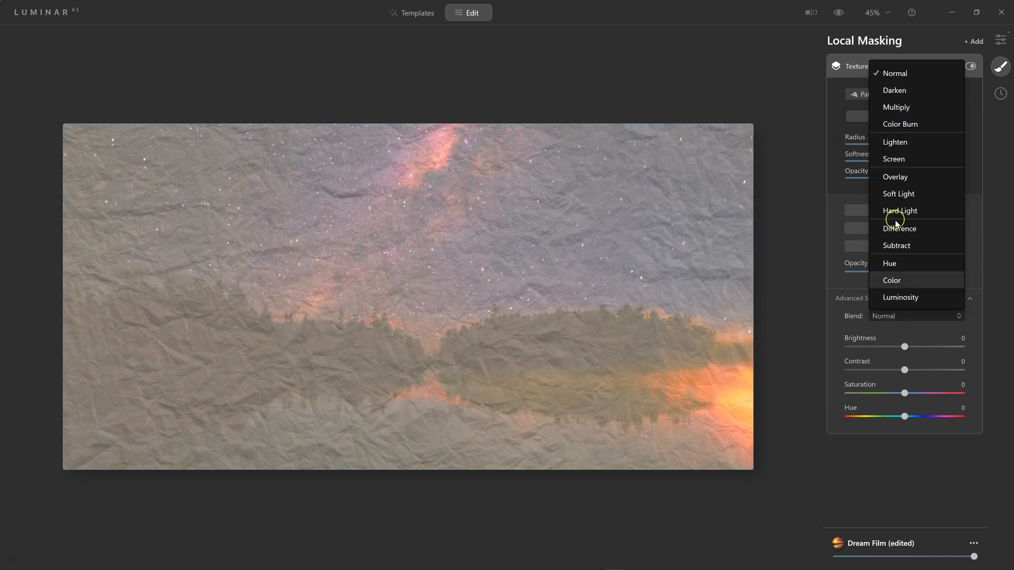
left_click(894, 177)
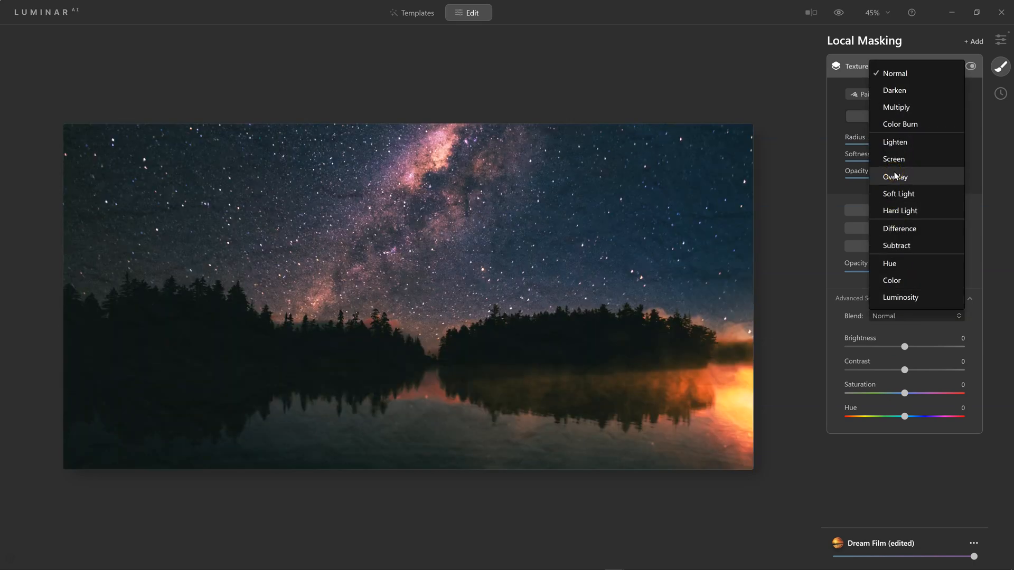
left_click(895, 176)
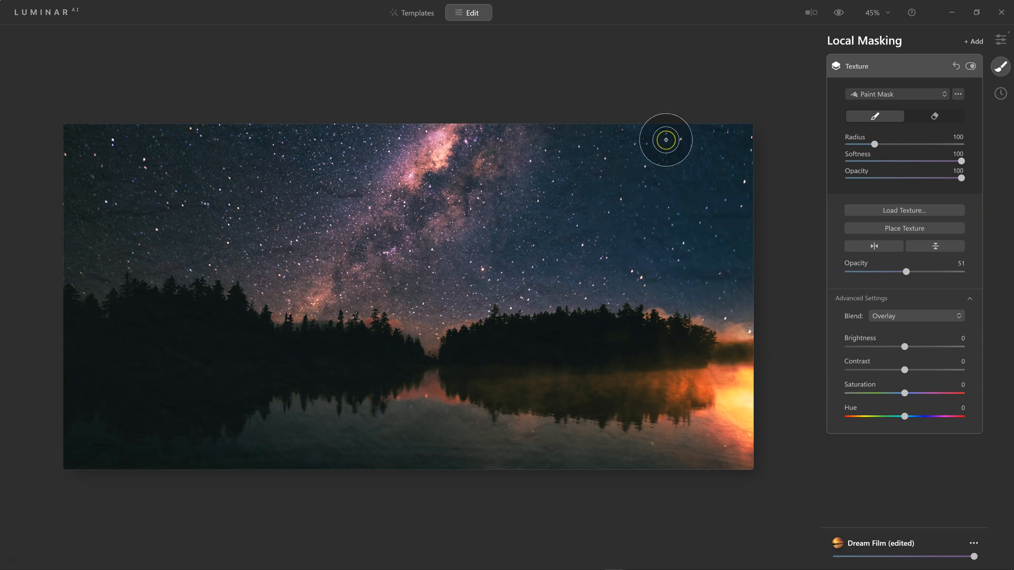
mouse_move(344, 258)
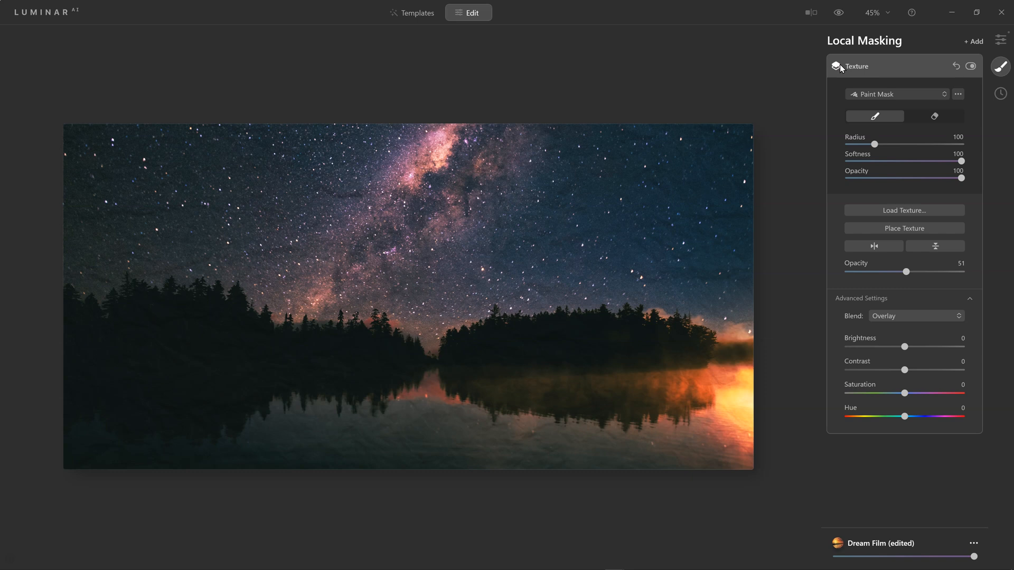
mouse_move(799, 113)
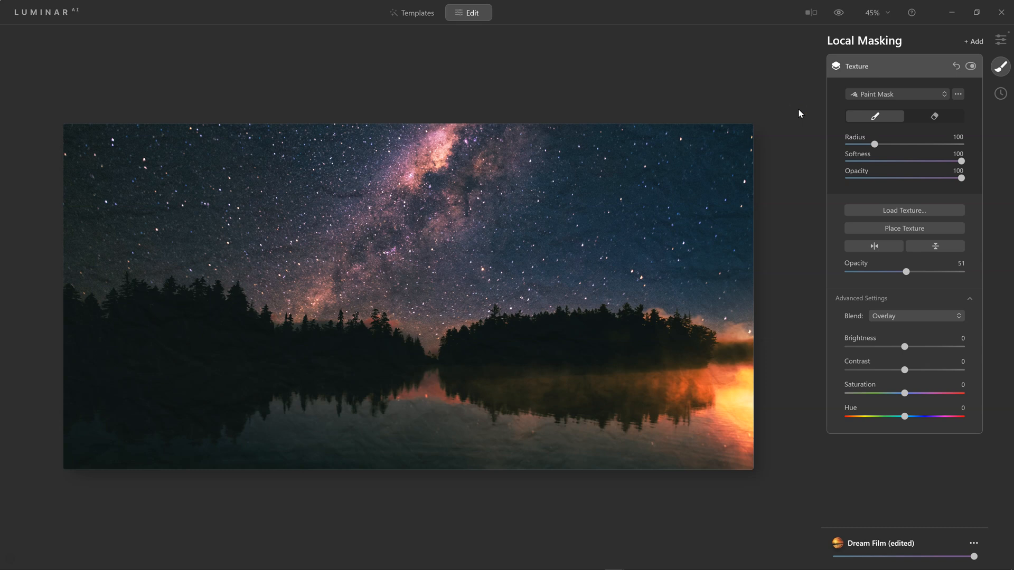
mouse_move(778, 181)
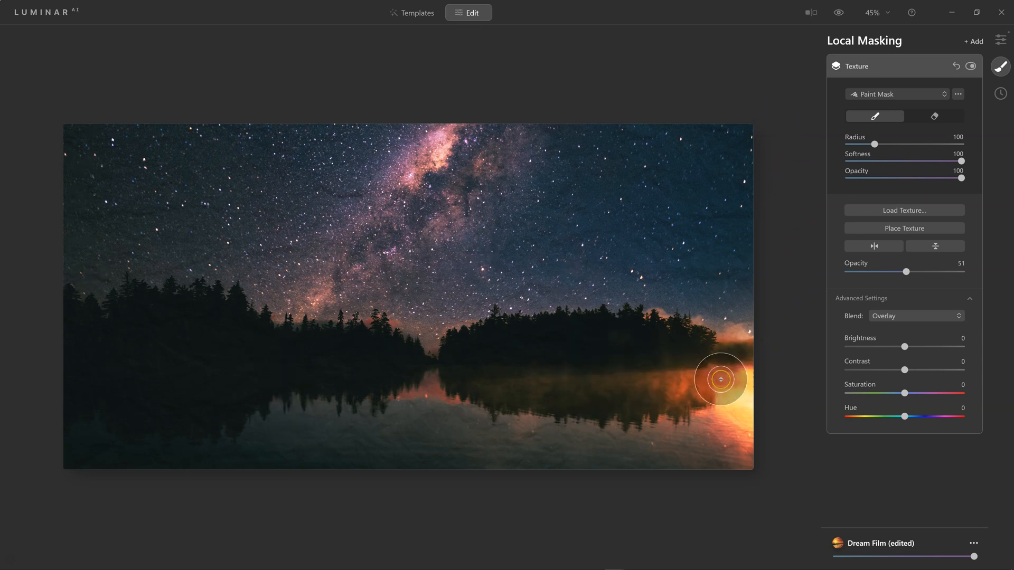
mouse_move(778, 382)
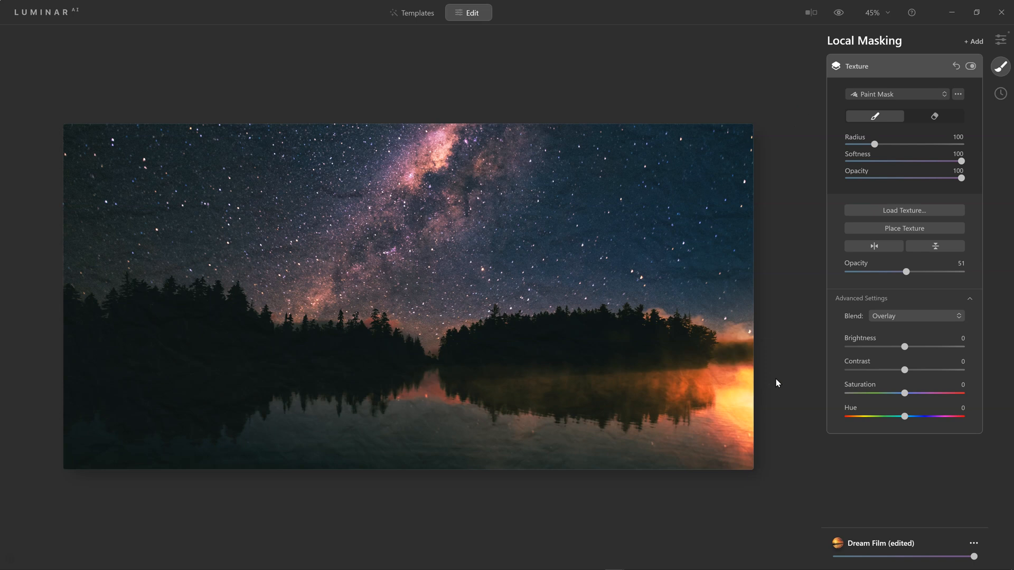
mouse_move(832, 60)
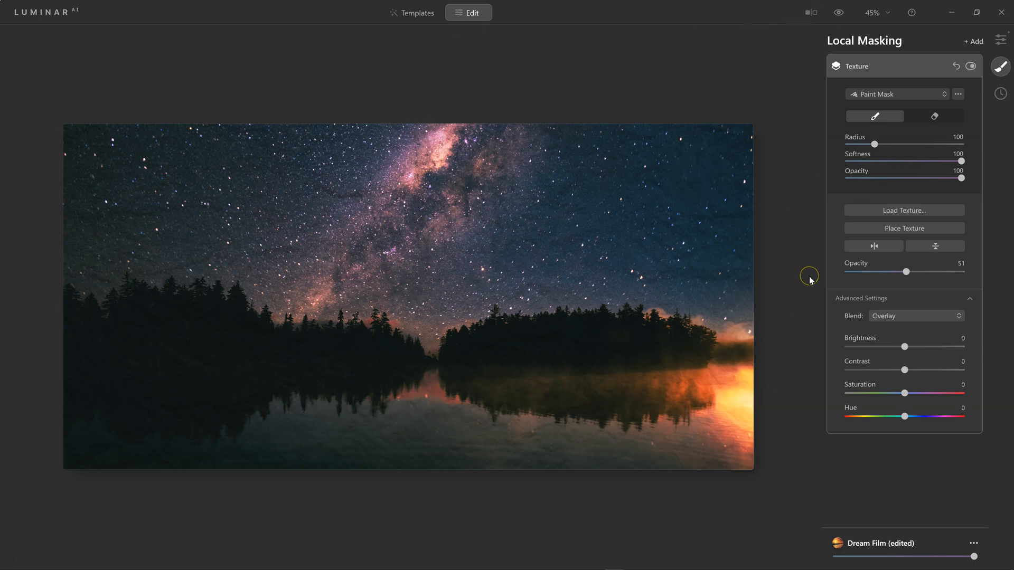
mouse_move(770, 410)
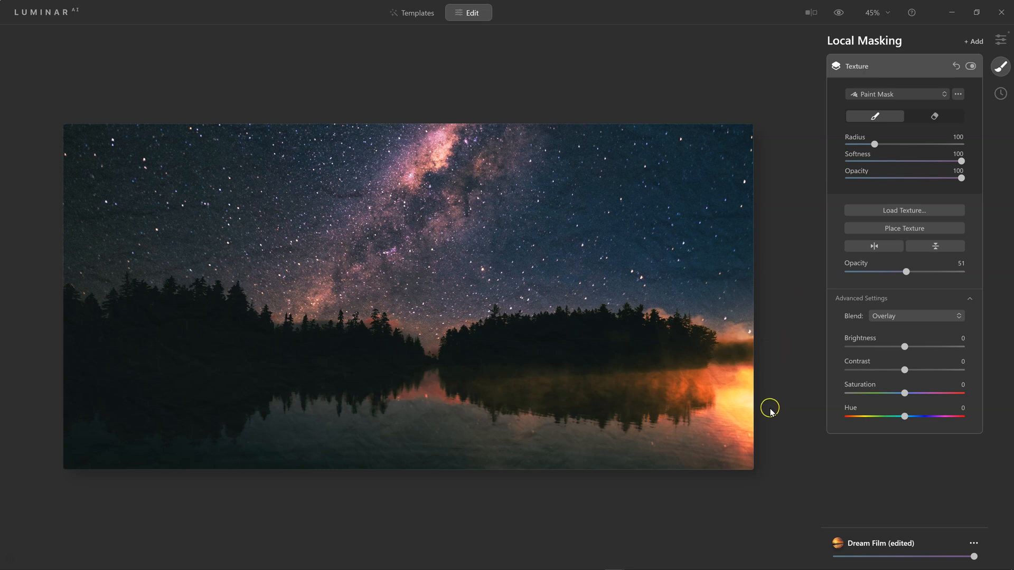
- Reveal the Save option for the Dream Film (edited) template
left_click(974, 543)
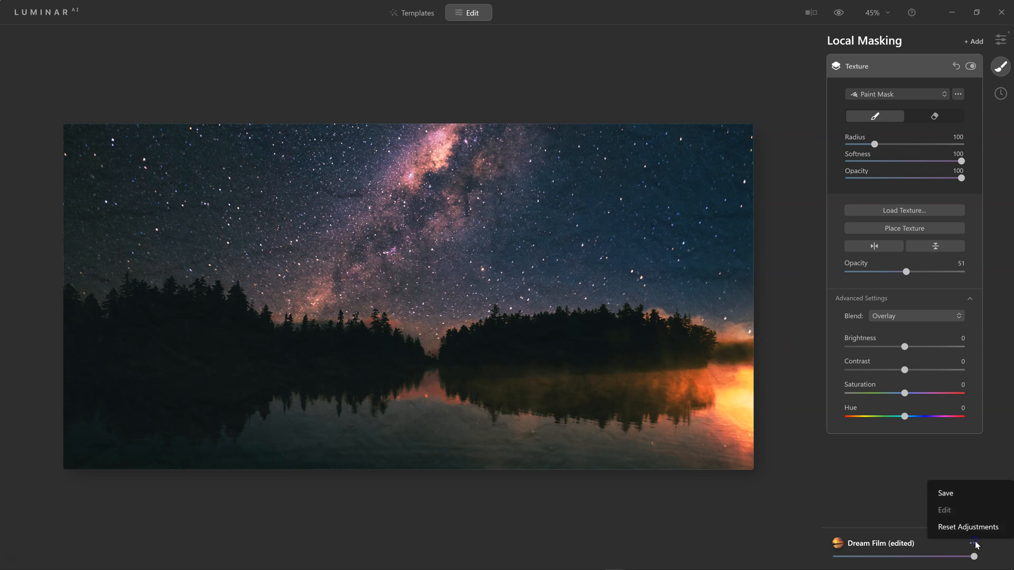